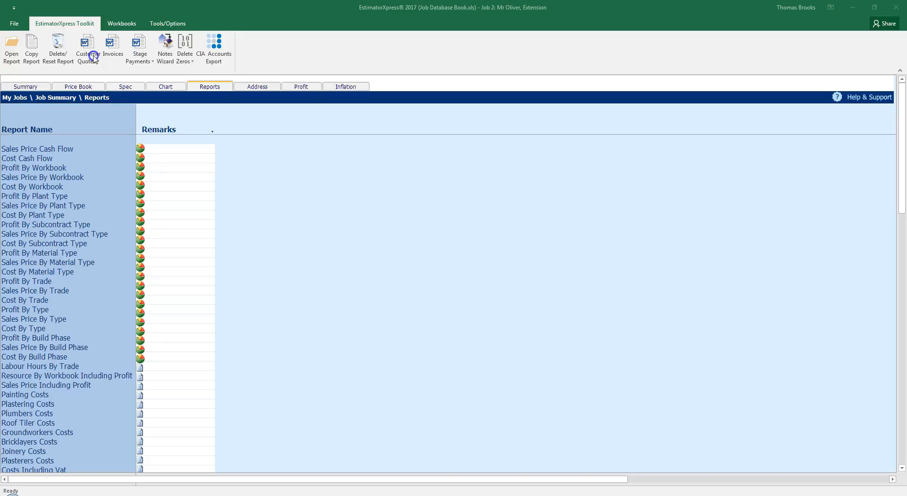
- Show the Customer Quotes dropdown with its wizard and previous-quote options
left_click(88, 49)
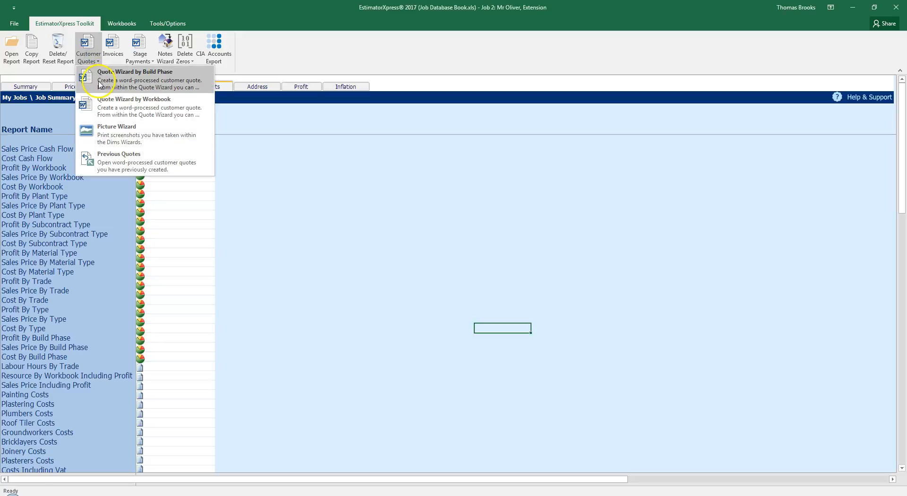
mouse_move(133, 107)
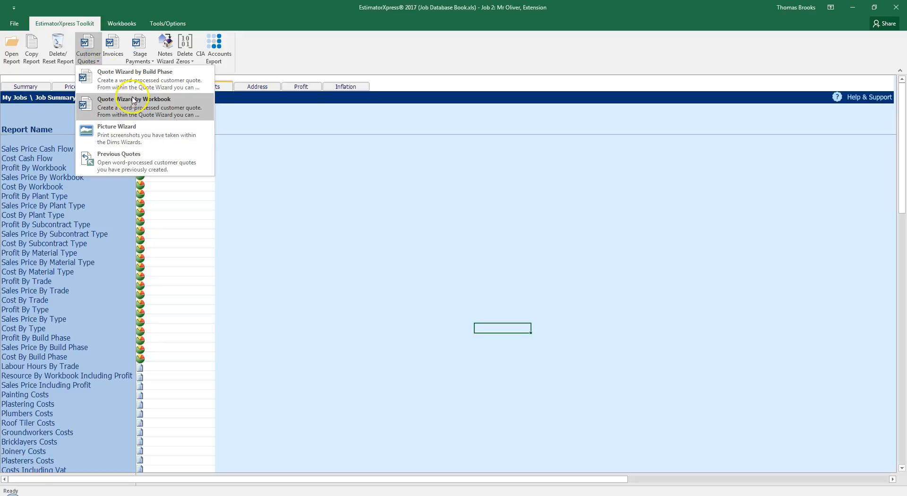
mouse_move(134, 107)
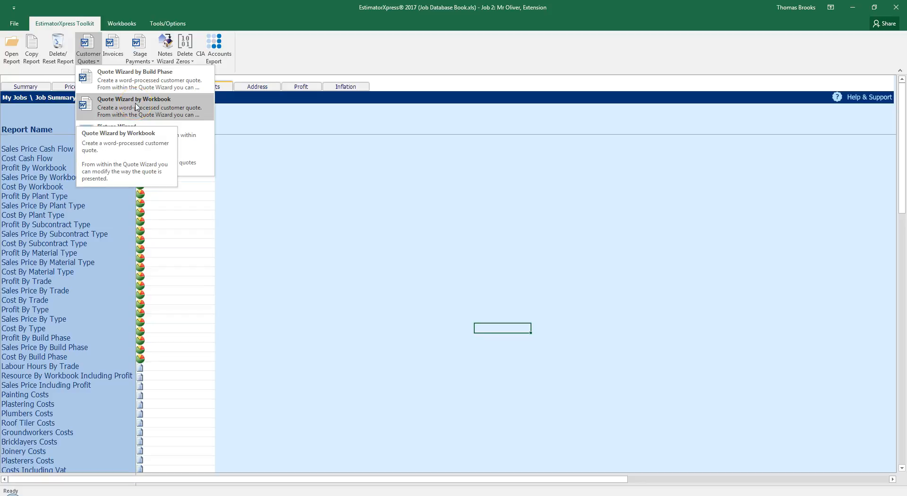
mouse_move(144, 134)
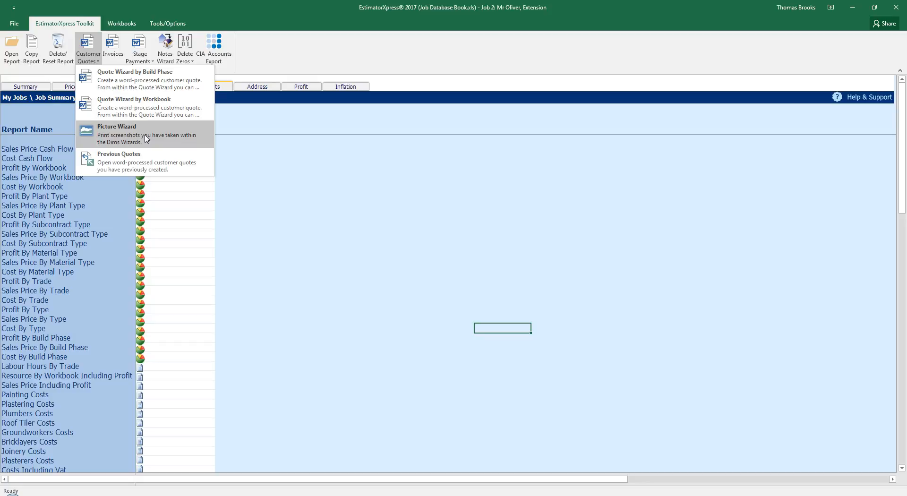
mouse_move(135, 161)
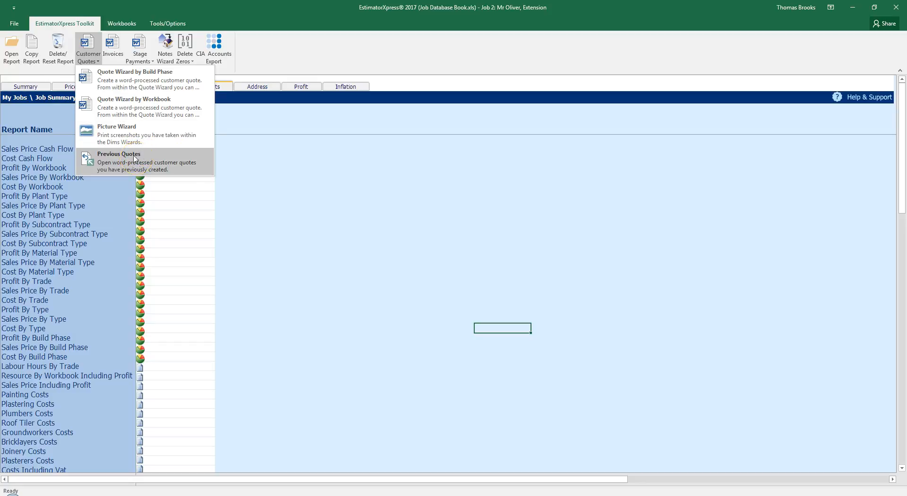
mouse_move(122, 79)
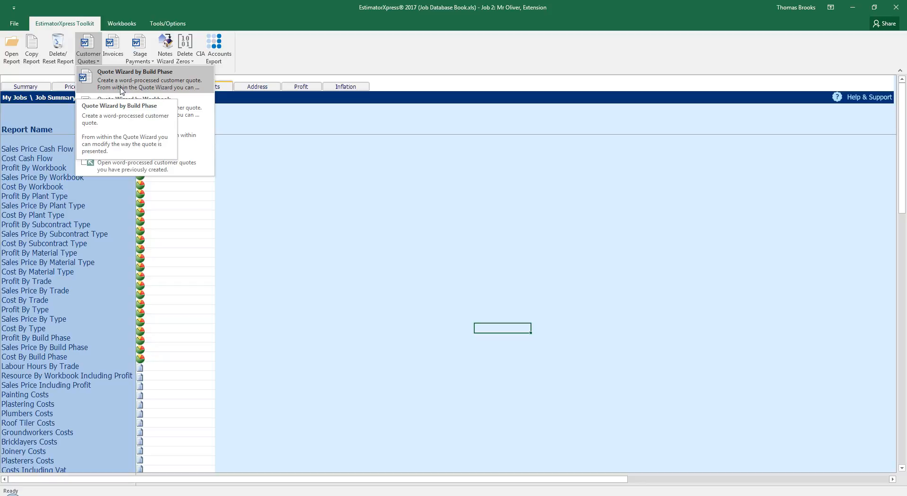
- Start the build-phase quote wizard and set it to include all resources specified
left_click(134, 79)
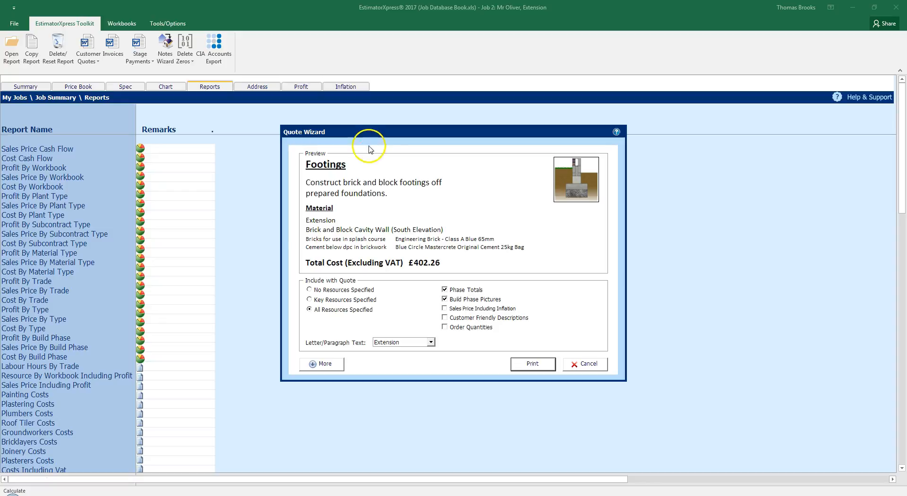
mouse_move(362, 154)
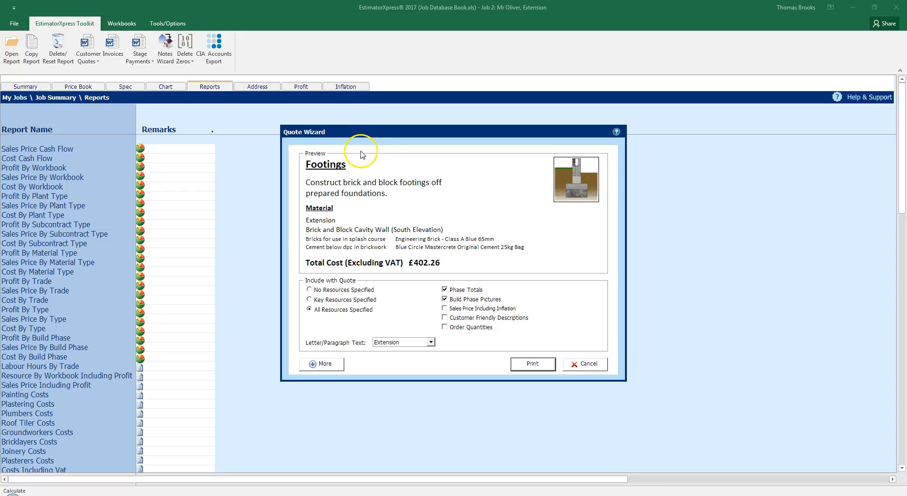
mouse_move(358, 164)
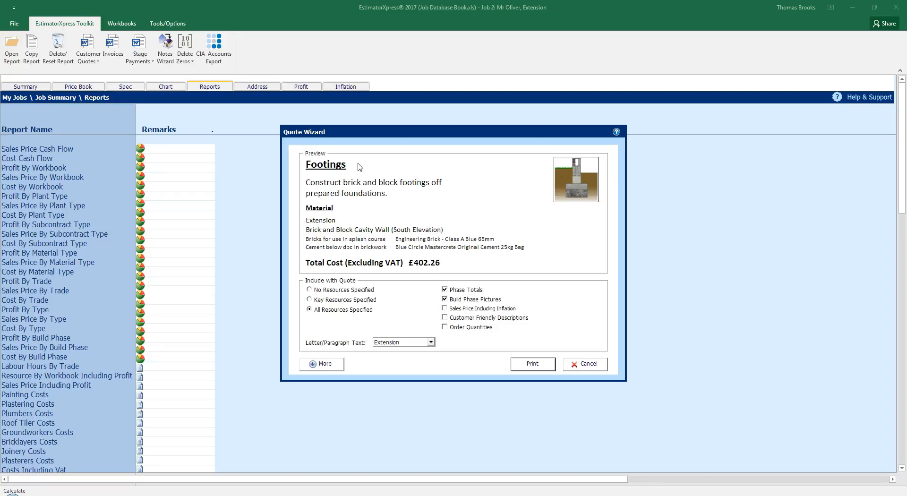
mouse_move(344, 232)
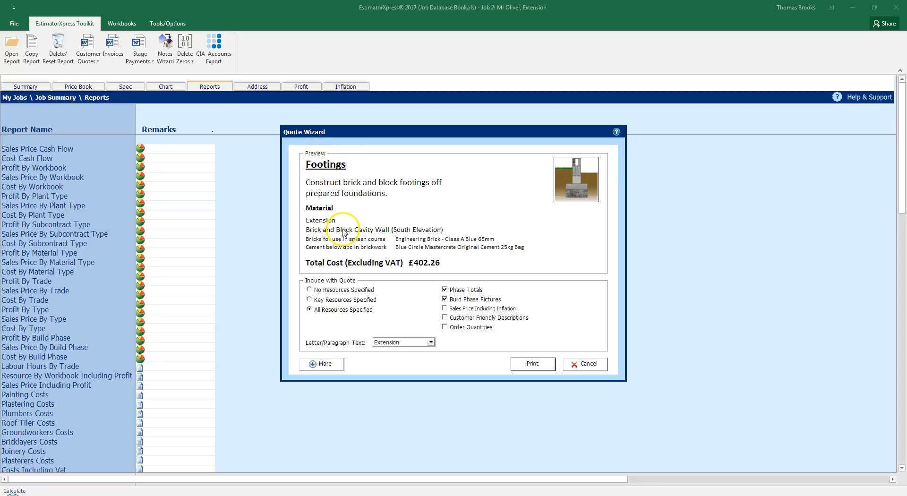
mouse_move(357, 275)
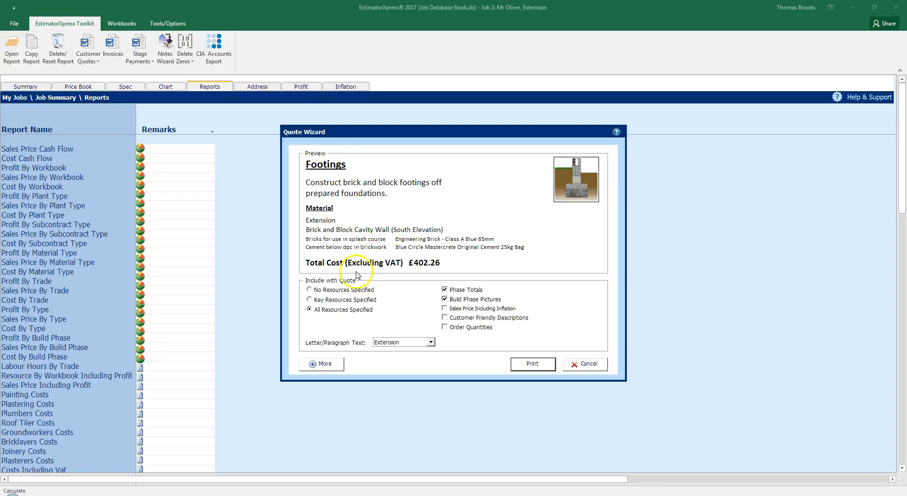
left_click(310, 290)
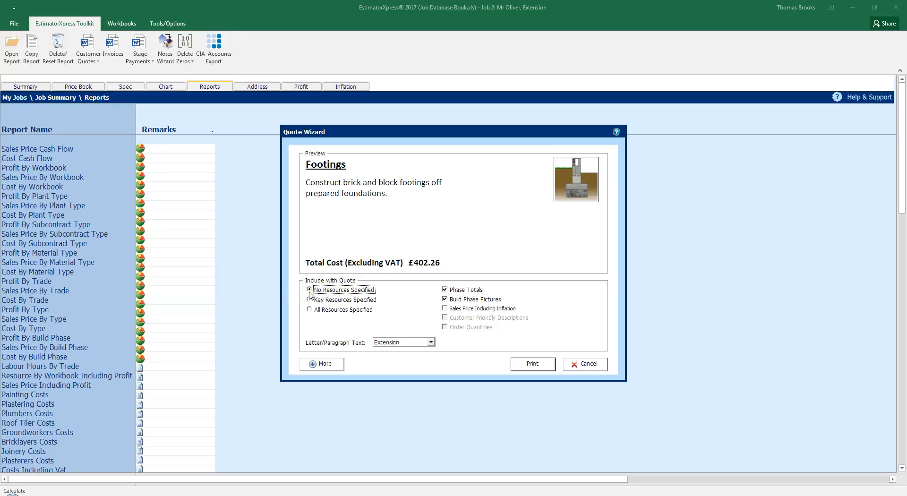
left_click(310, 300)
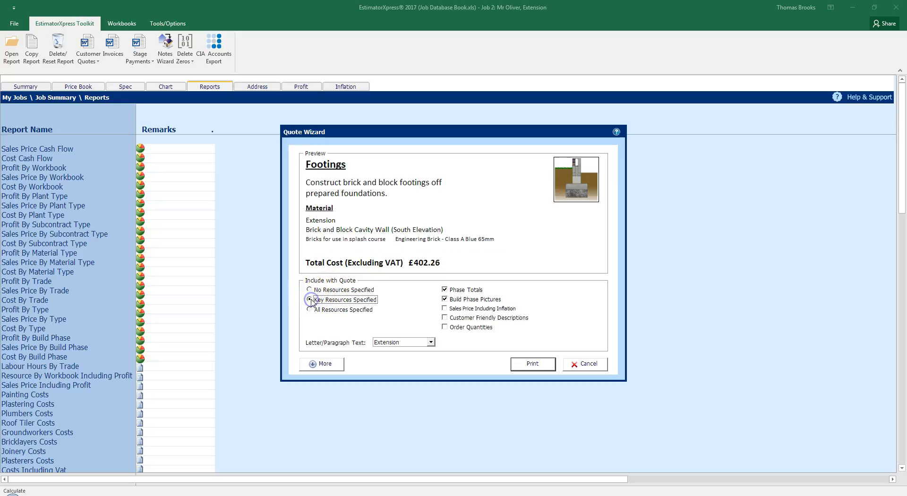
left_click(310, 310)
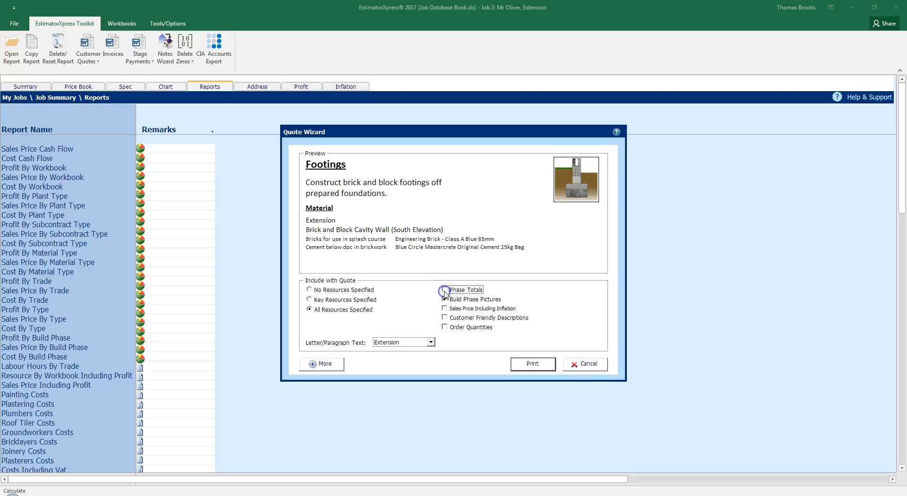
- Include phase totals and build phase pictures, keeping inflation out of the sales price
left_click(445, 290)
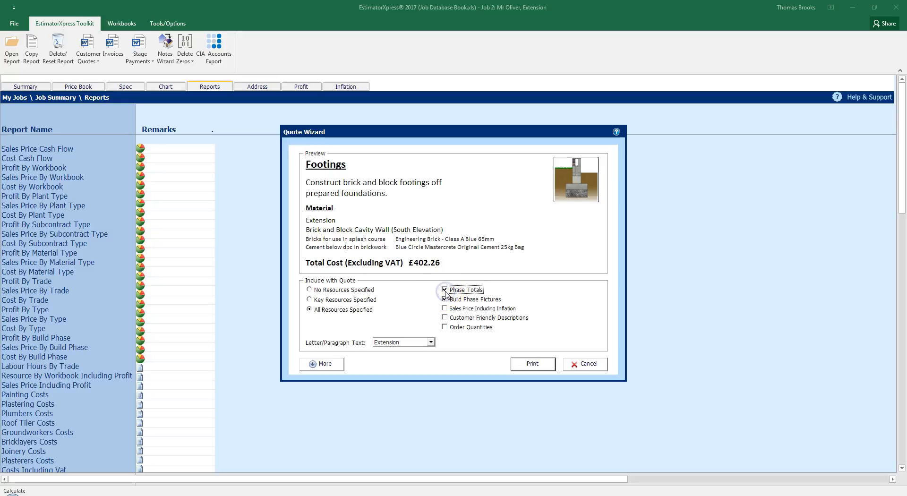
left_click(445, 299)
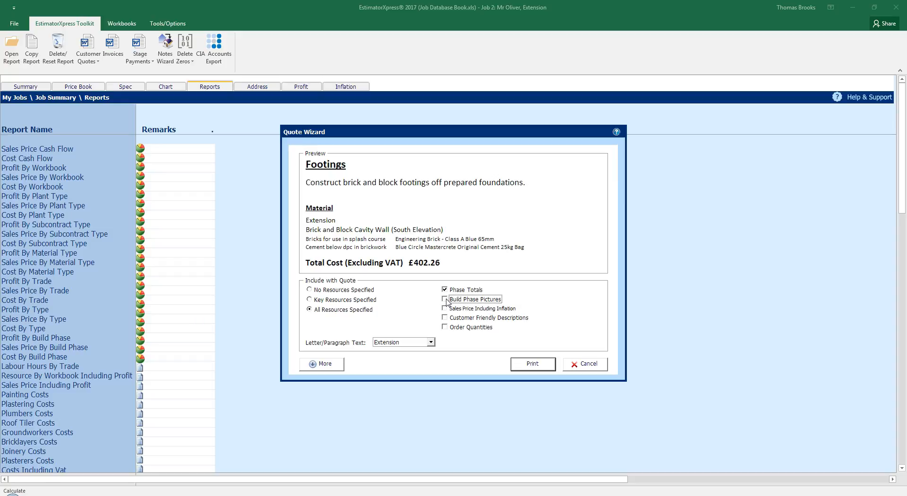
left_click(445, 299)
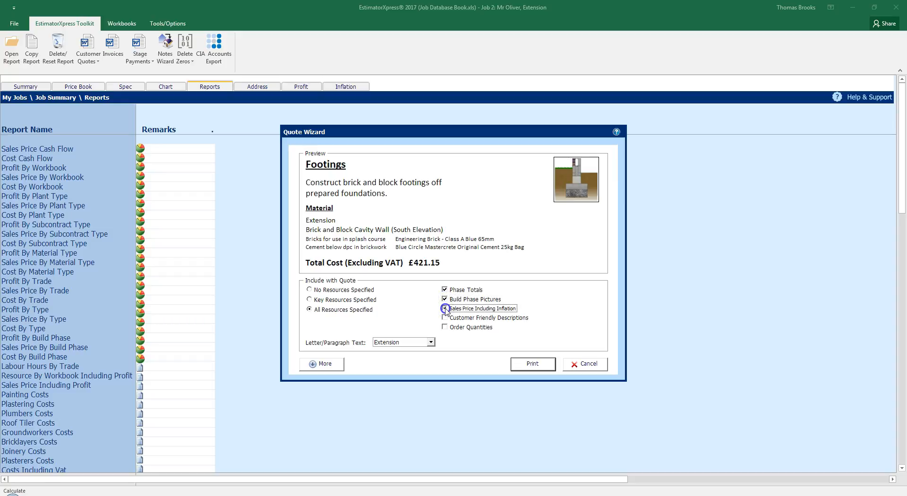
left_click(445, 308)
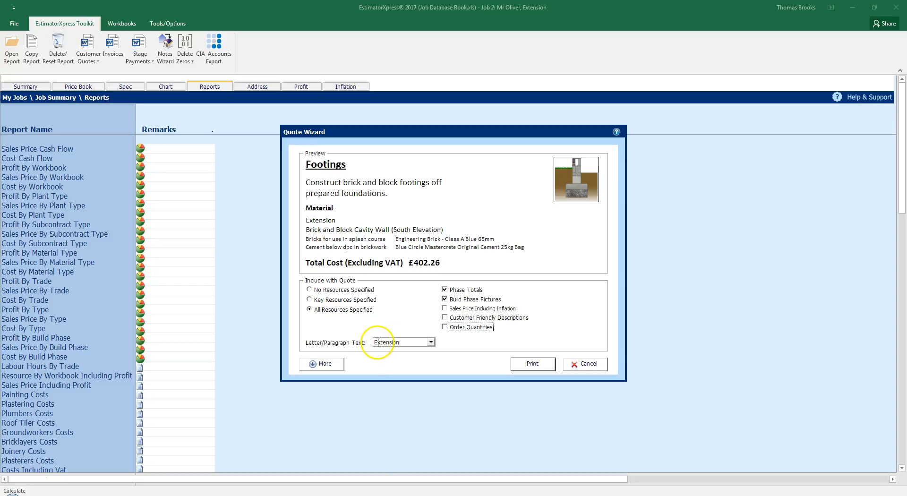
left_click(430, 342)
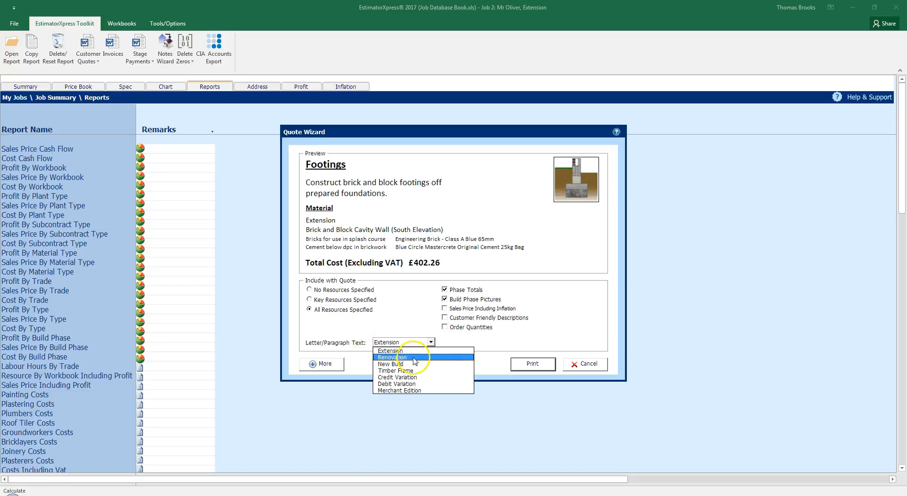
mouse_move(390, 351)
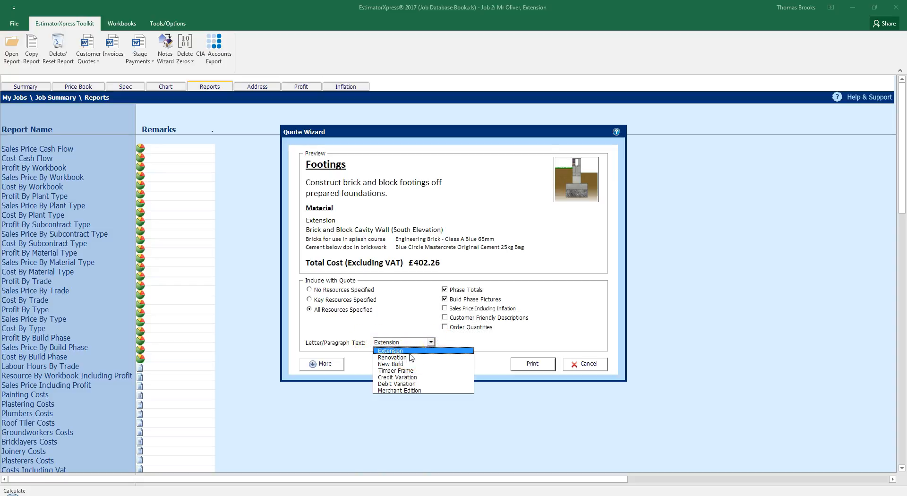
left_click(401, 342)
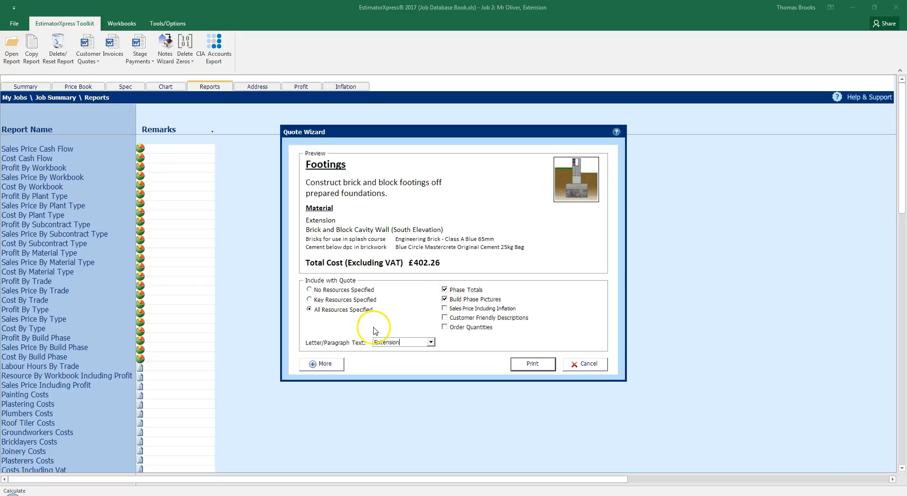
mouse_move(338, 369)
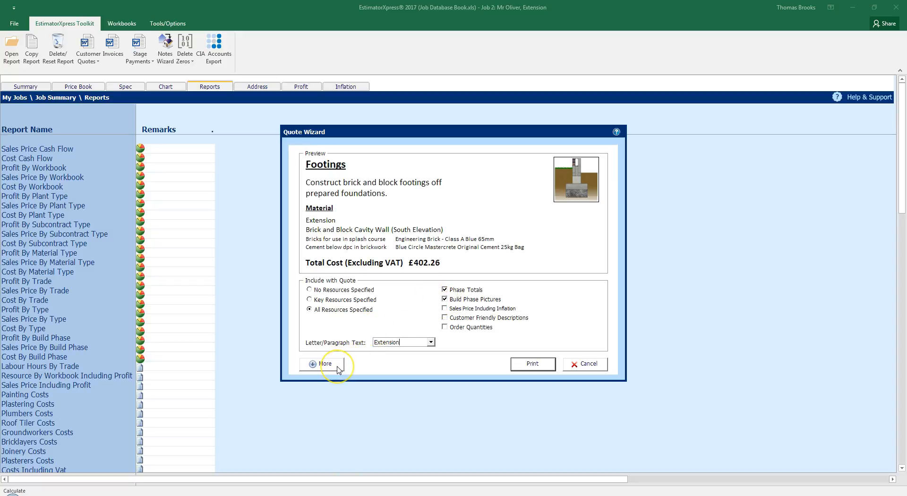
- Expand the wizard's More options to reveal the ticked phase checklist
left_click(324, 363)
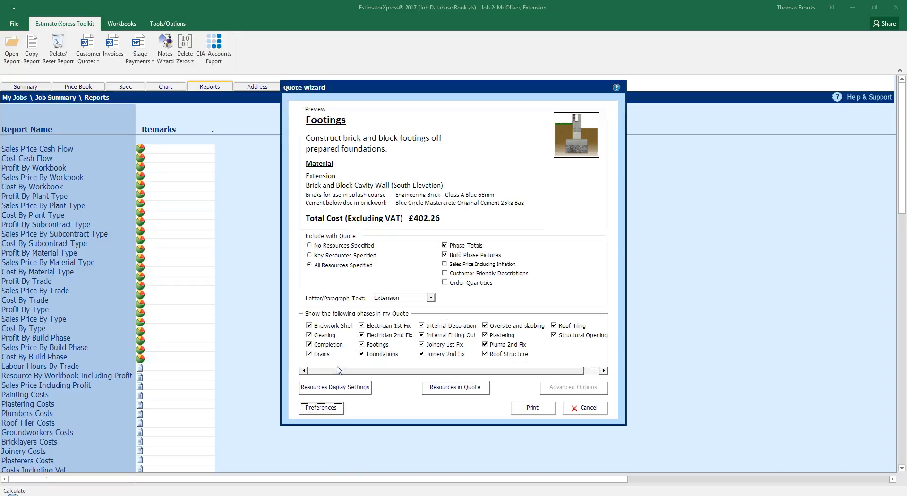
mouse_move(336, 366)
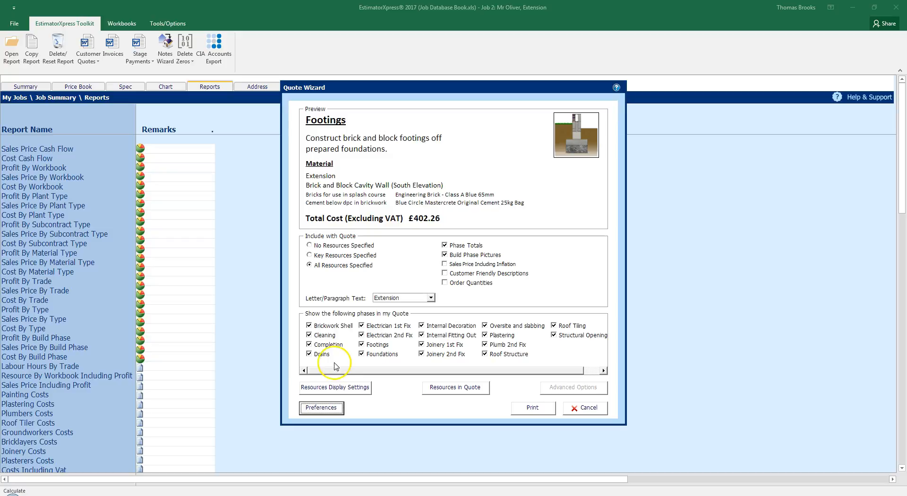
mouse_move(399, 336)
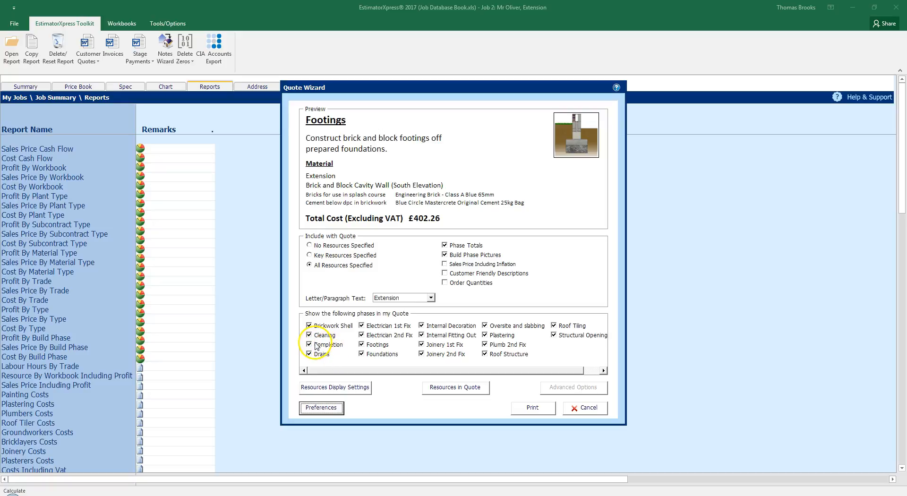
mouse_move(405, 367)
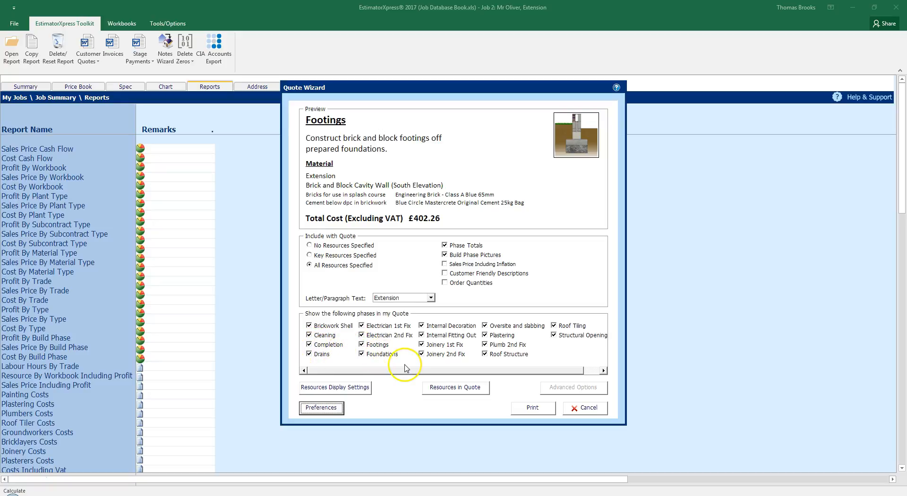
mouse_move(405, 367)
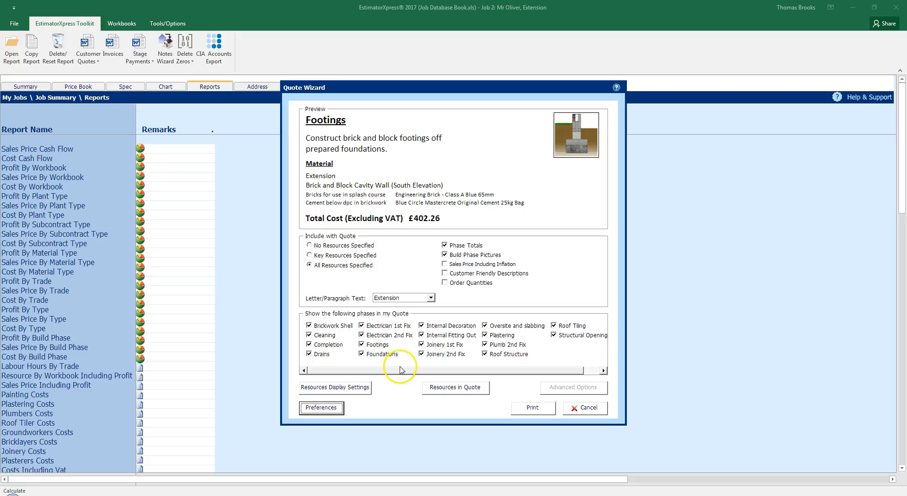
mouse_move(399, 370)
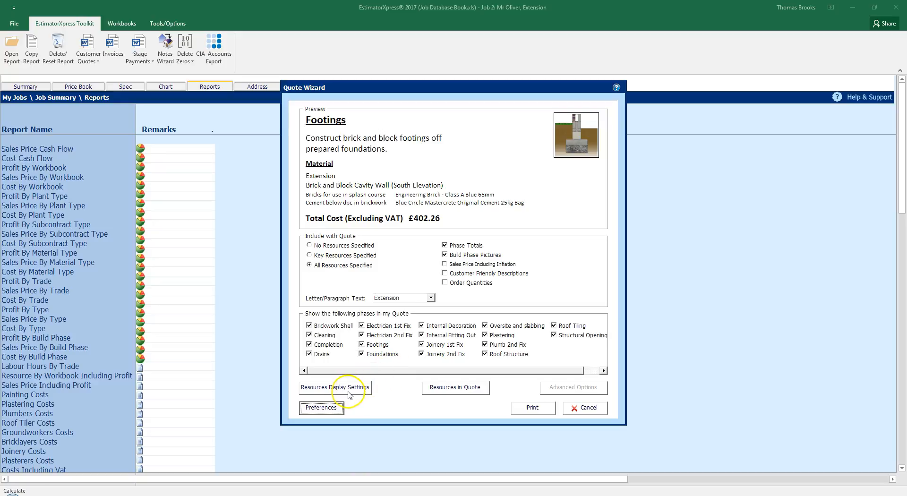
- Bring up the Resource Display Settings with five types ticked and thresholds 10 and 50
left_click(334, 387)
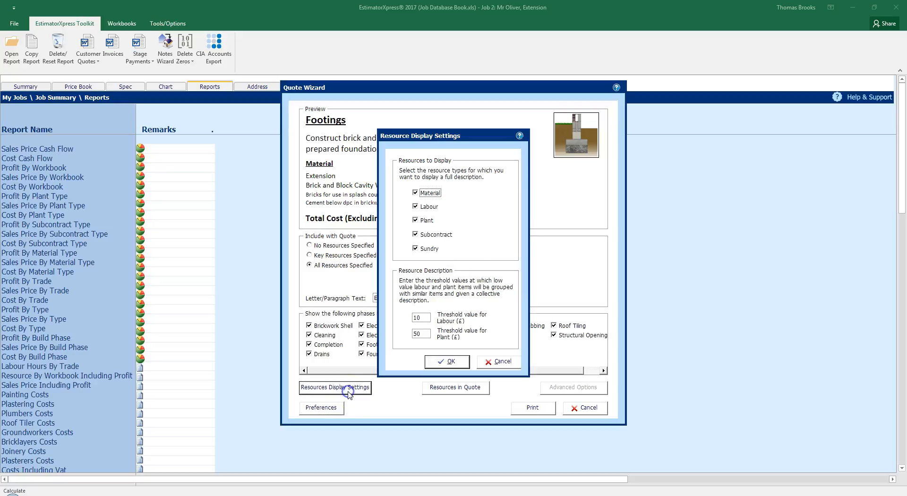
mouse_move(429, 227)
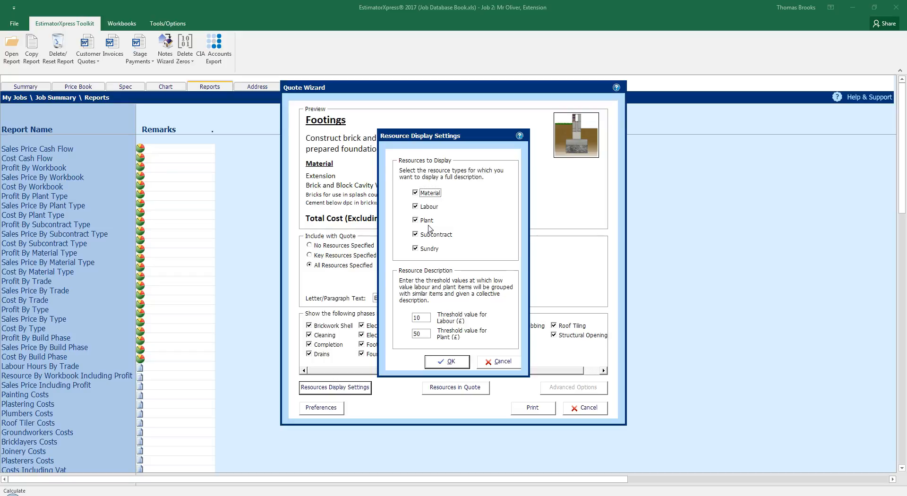
- Include Material, Labour, Plant and Subcontract resource types in the quote and confirm
left_click(446, 361)
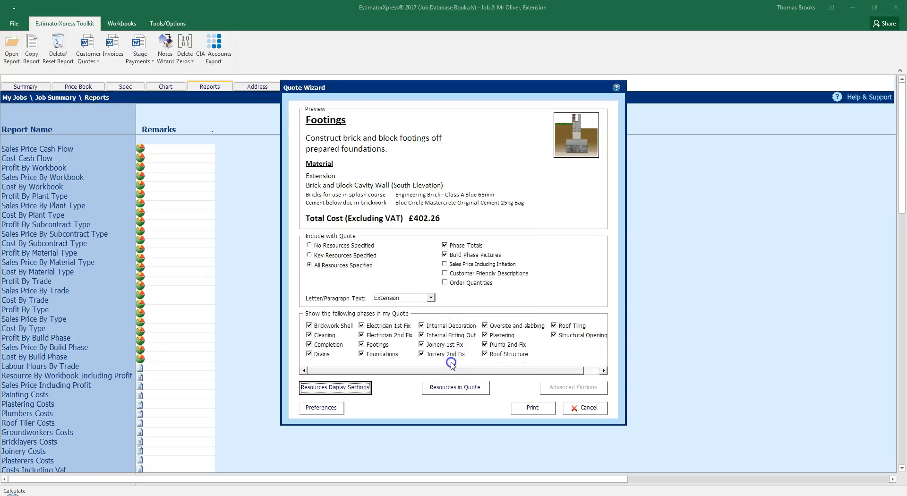
mouse_move(455, 393)
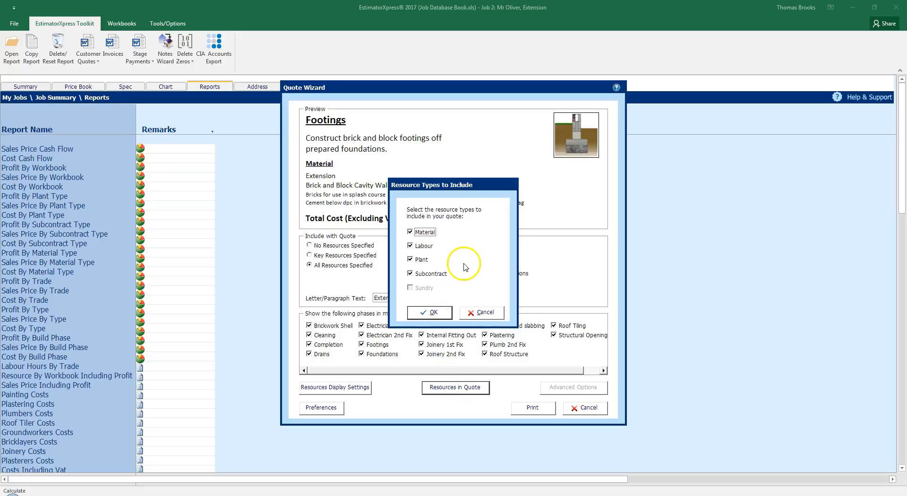
mouse_move(463, 264)
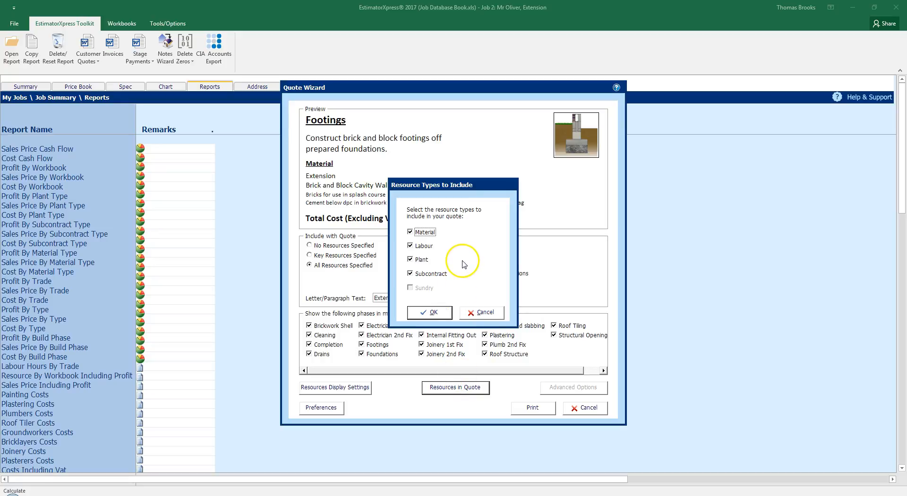
mouse_move(463, 265)
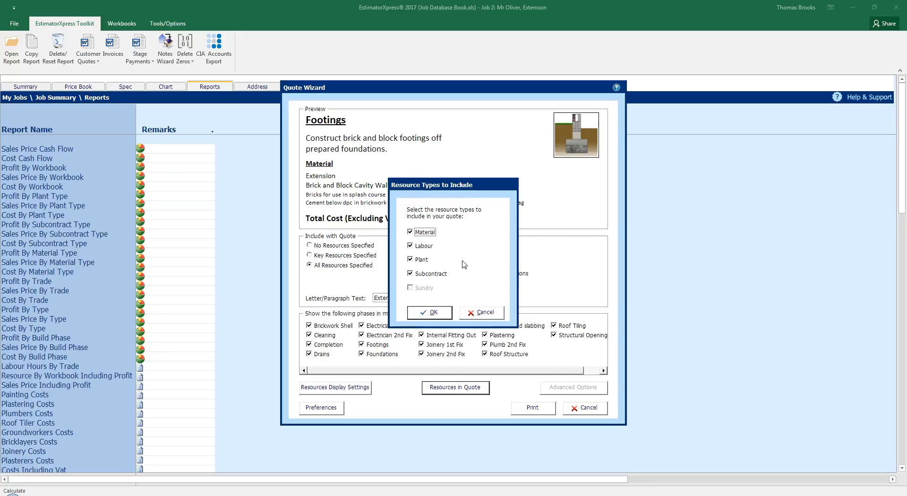
mouse_move(458, 259)
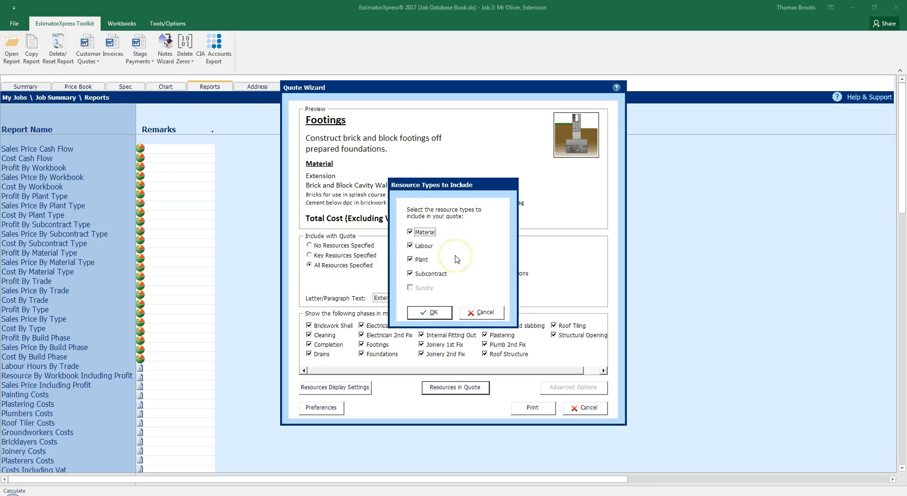
left_click(410, 232)
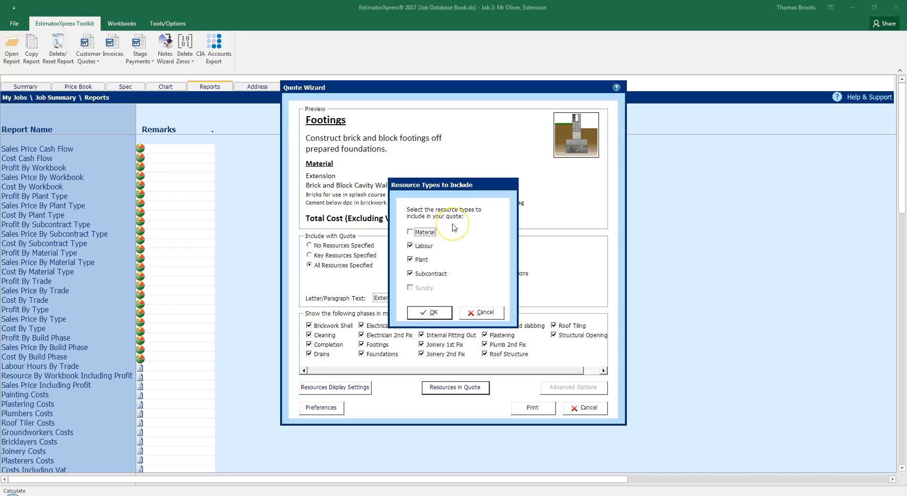
left_click(410, 273)
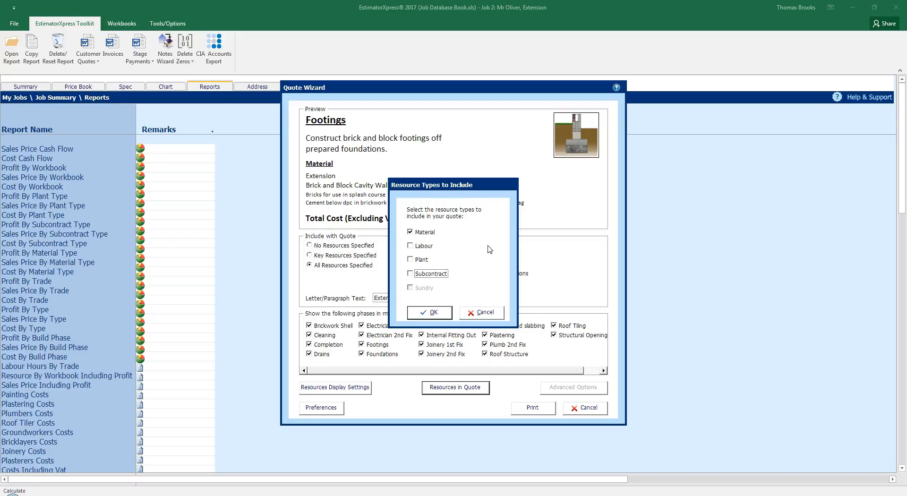
left_click(410, 246)
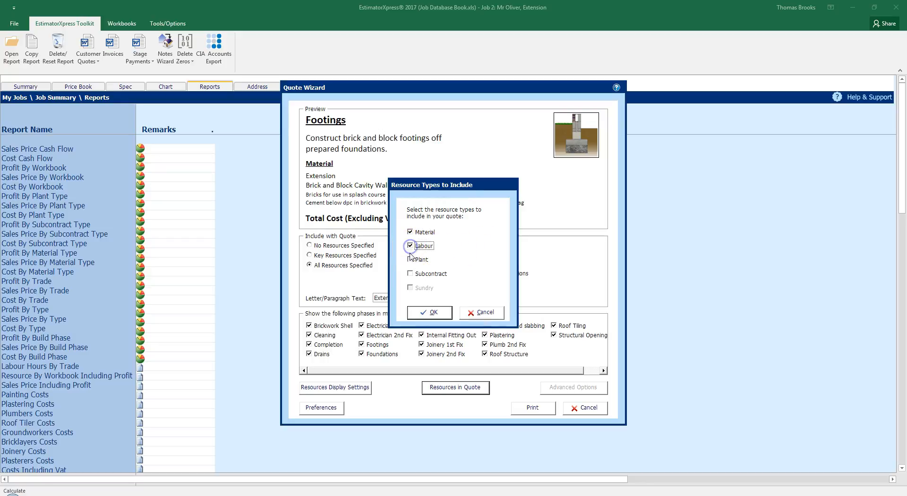
left_click(410, 273)
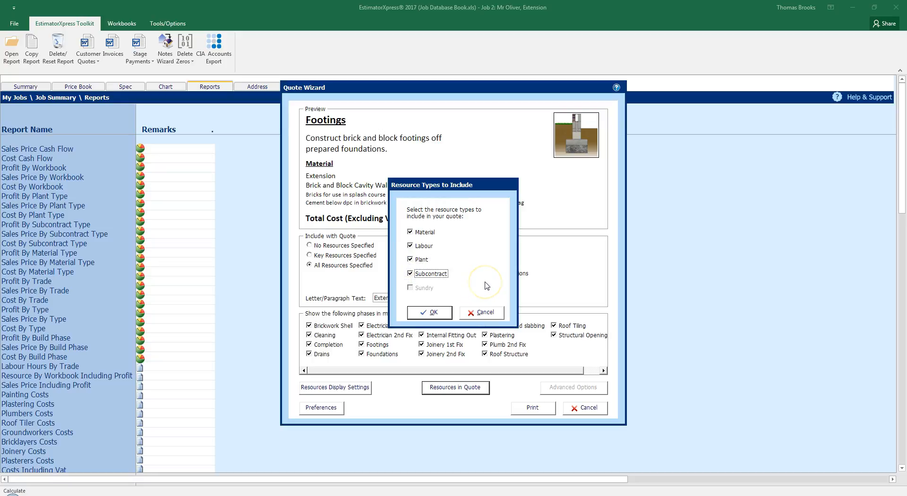
mouse_move(486, 285)
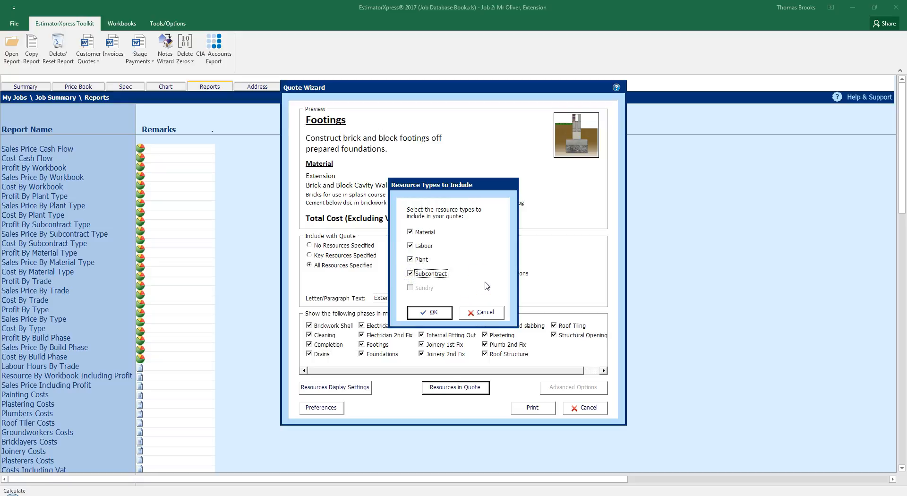
left_click(429, 312)
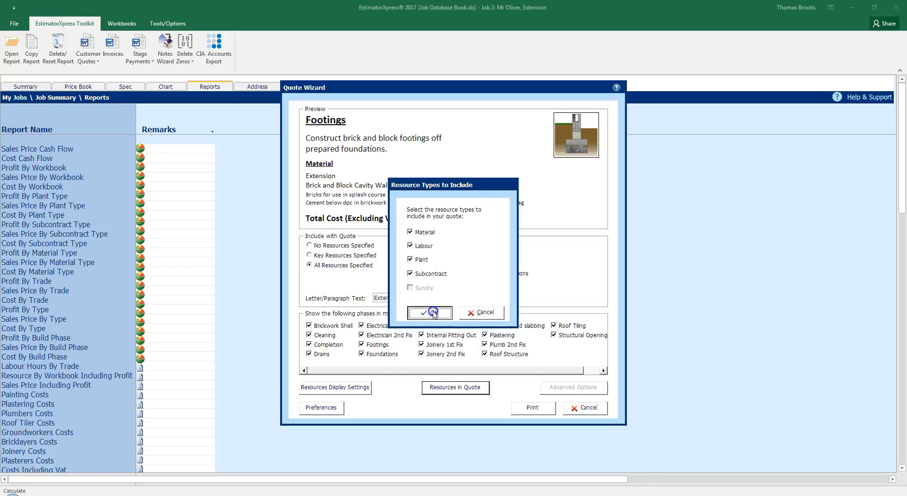
- Return to the wizard and include only key resources, leaving Footings with just the brick line
left_click(430, 311)
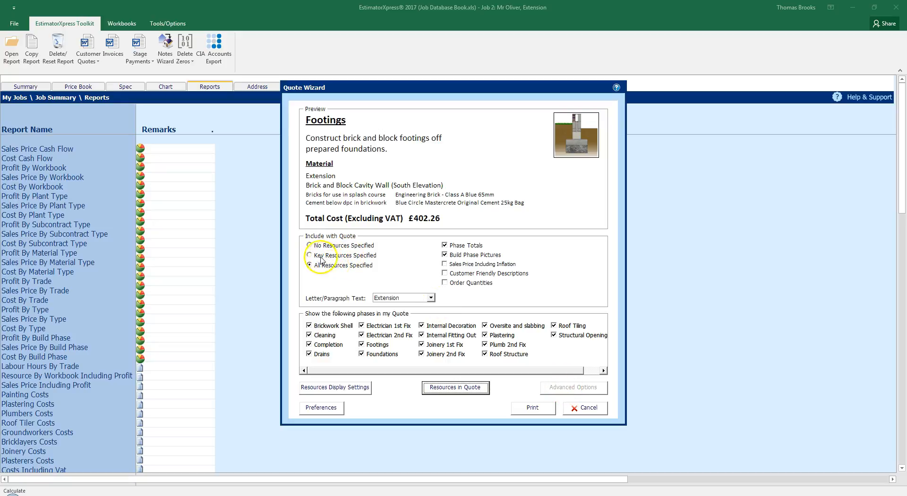
left_click(310, 256)
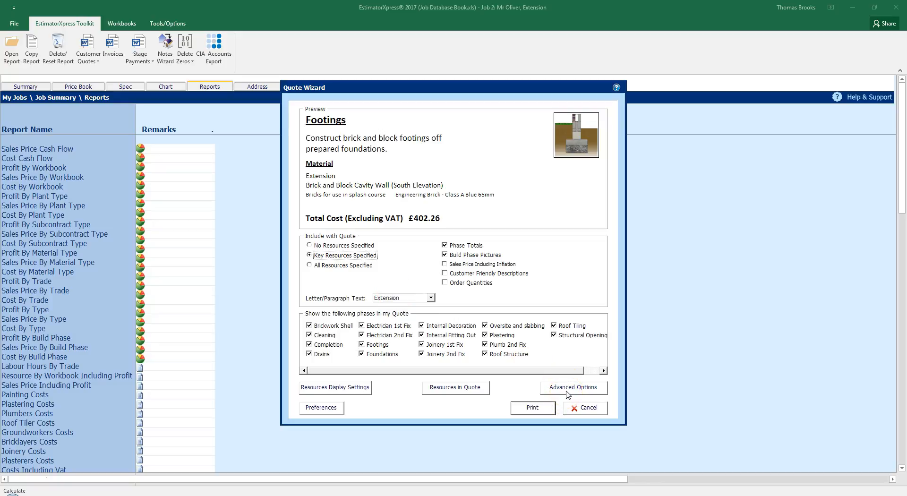
- In Advanced Options, include all Material for Brickwork Shell and review Labour, Plant and Subcontract
left_click(573, 387)
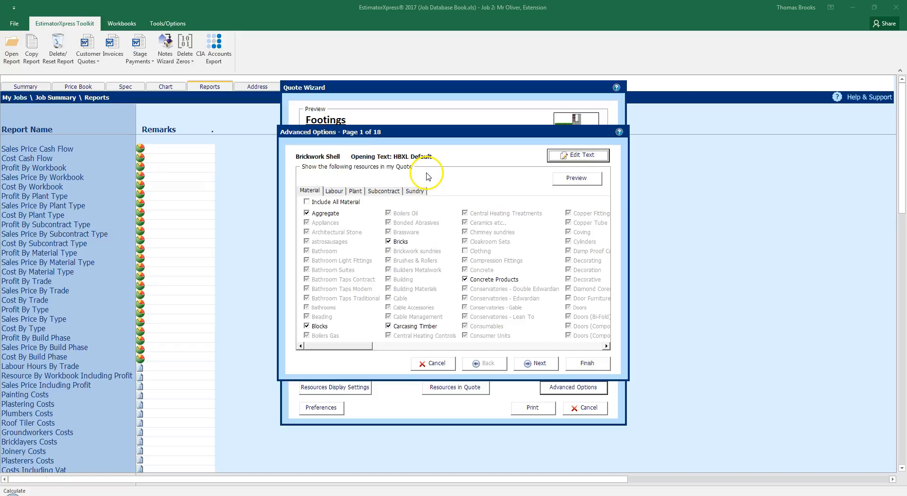
mouse_move(335, 201)
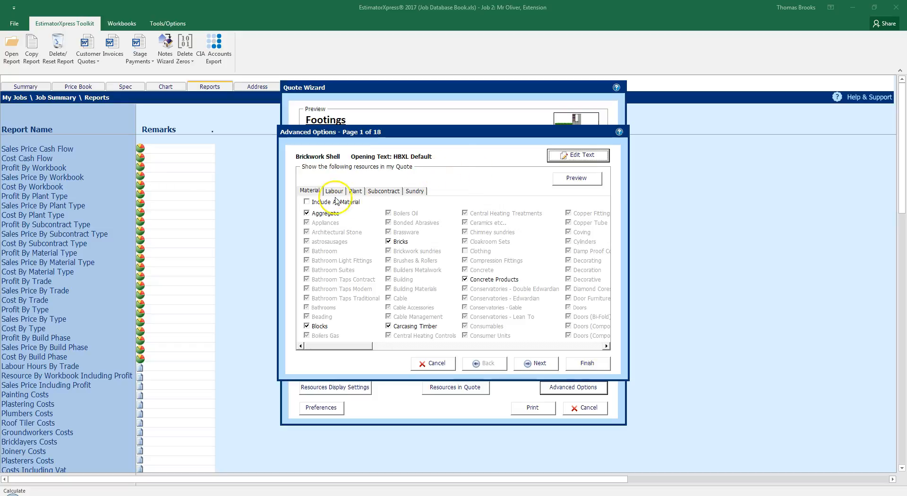
left_click(307, 202)
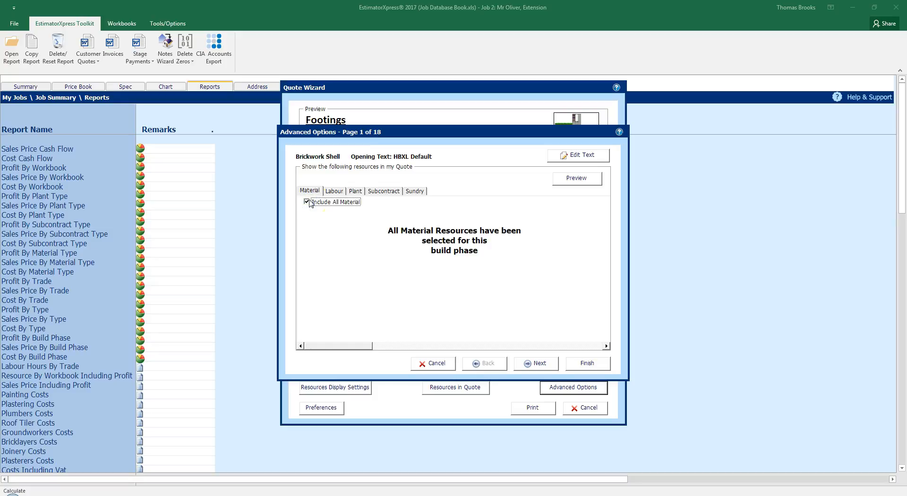
left_click(333, 190)
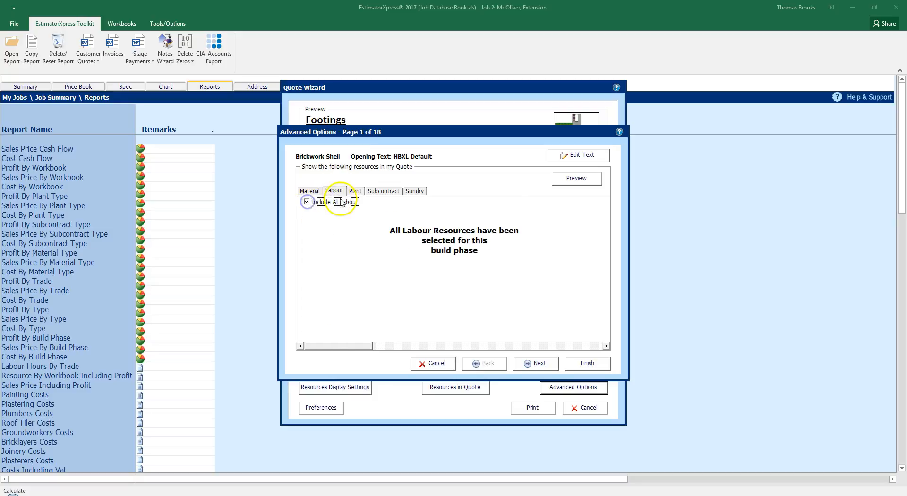
left_click(354, 190)
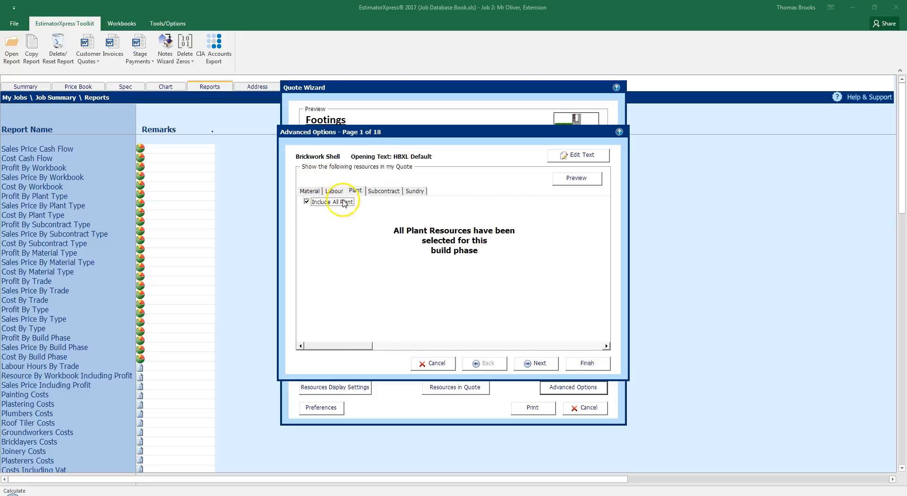
left_click(383, 191)
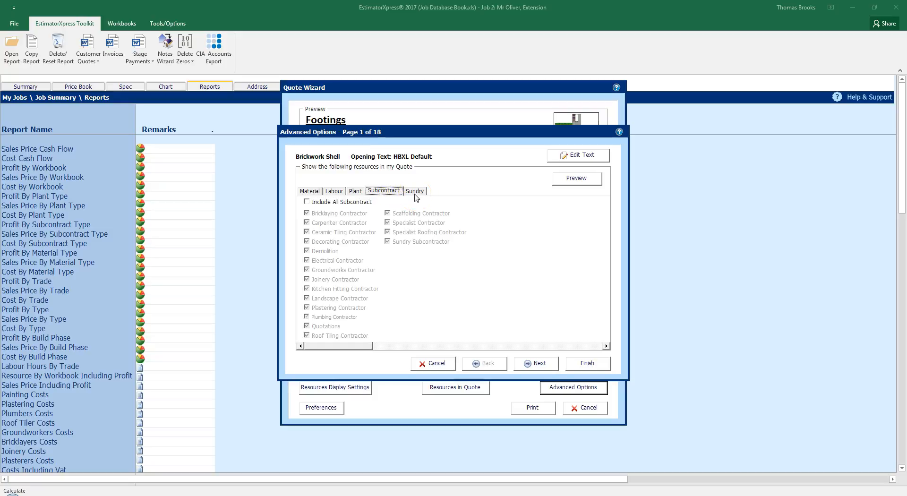
mouse_move(573, 177)
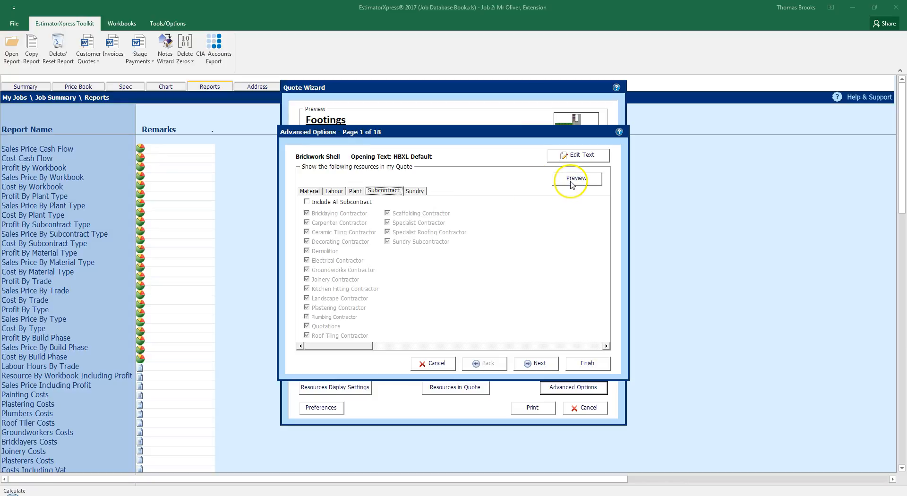
left_click(575, 177)
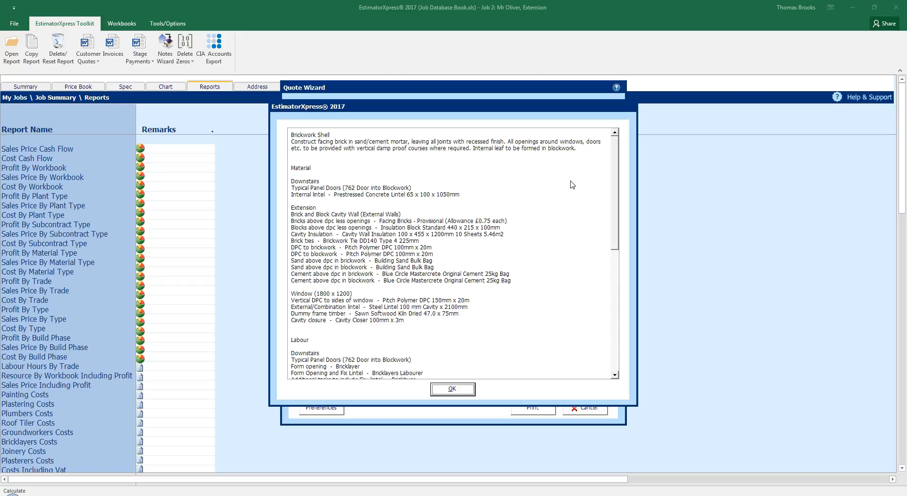
mouse_move(332, 153)
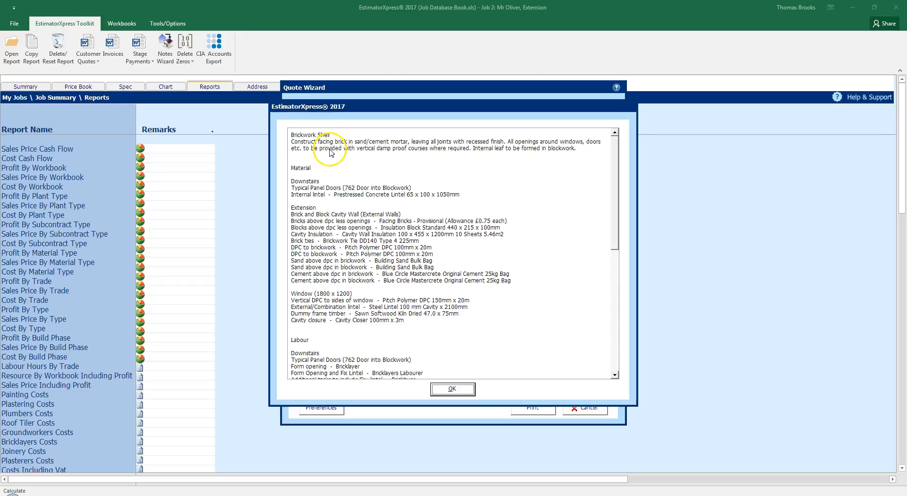
mouse_move(399, 151)
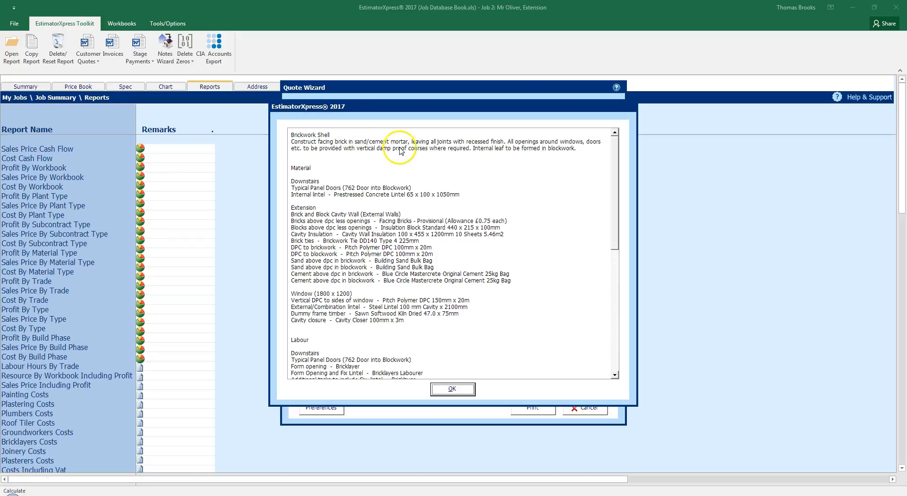
mouse_move(470, 151)
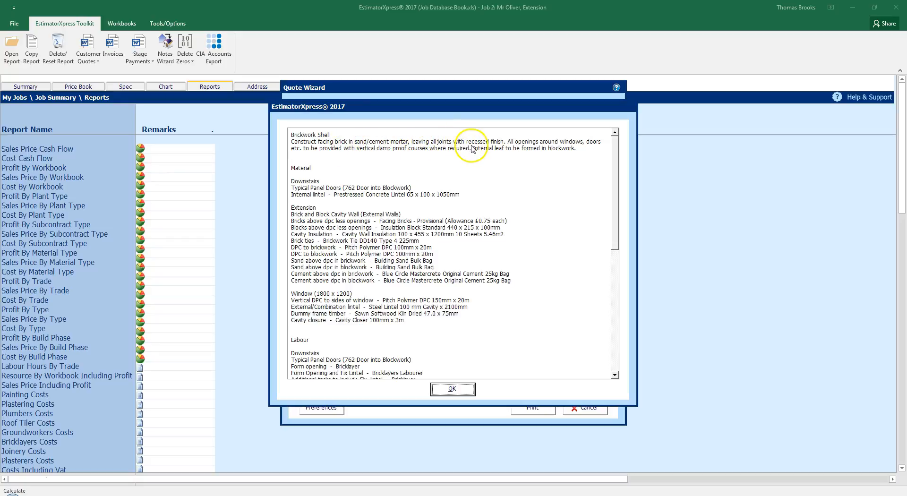
mouse_move(458, 360)
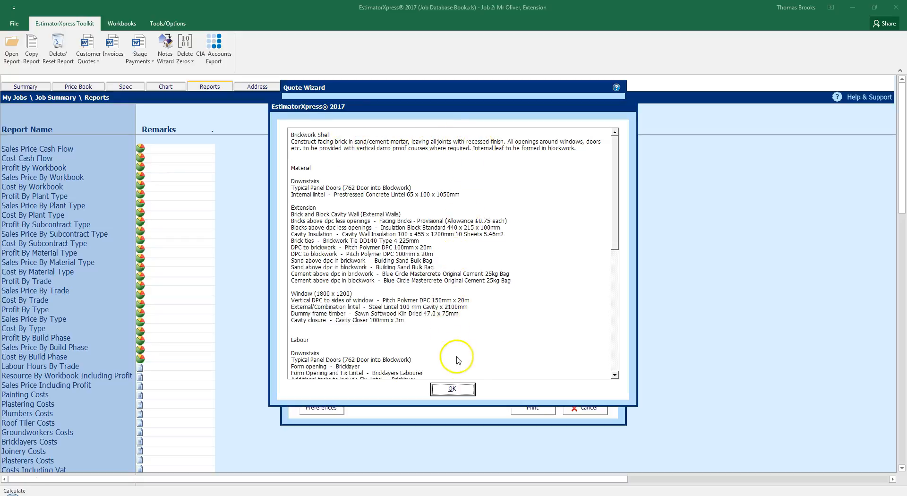
left_click(453, 389)
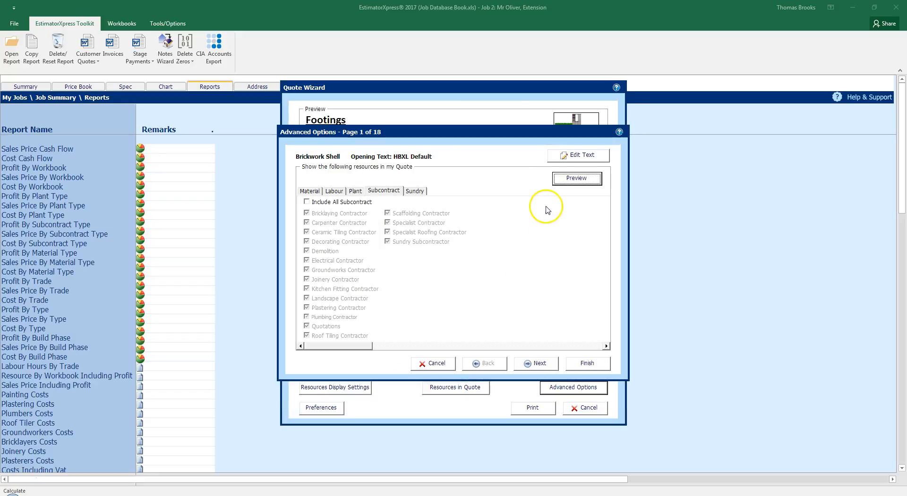
mouse_move(566, 162)
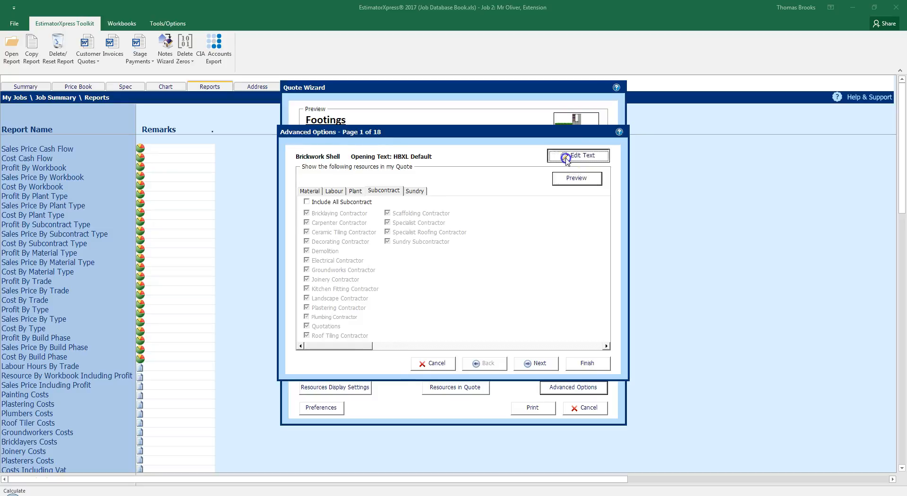
- Edit the Brickwork Shell opening text, saving the paragraph as 'HBXL Default Training'
left_click(578, 155)
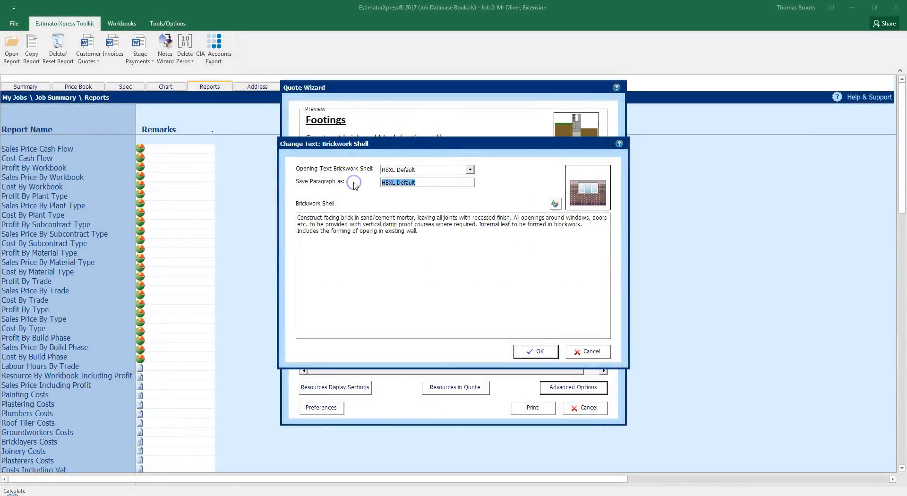
left_click(452, 186)
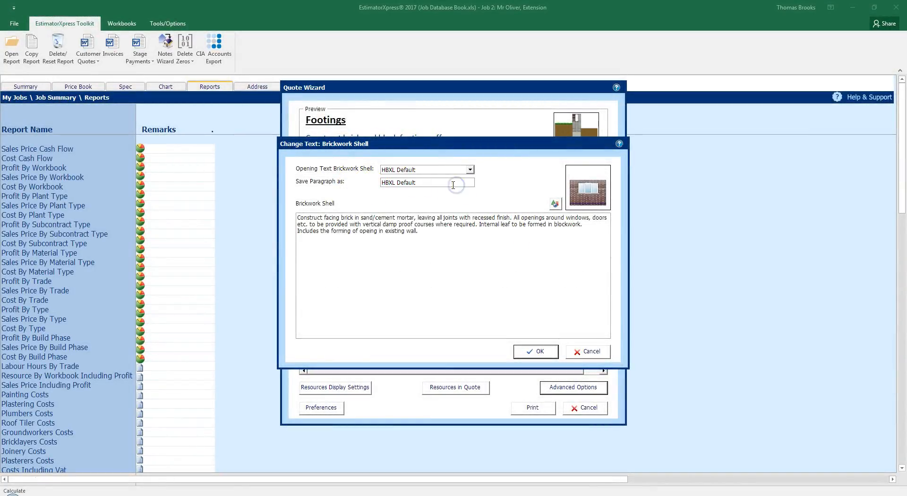
type("Training")
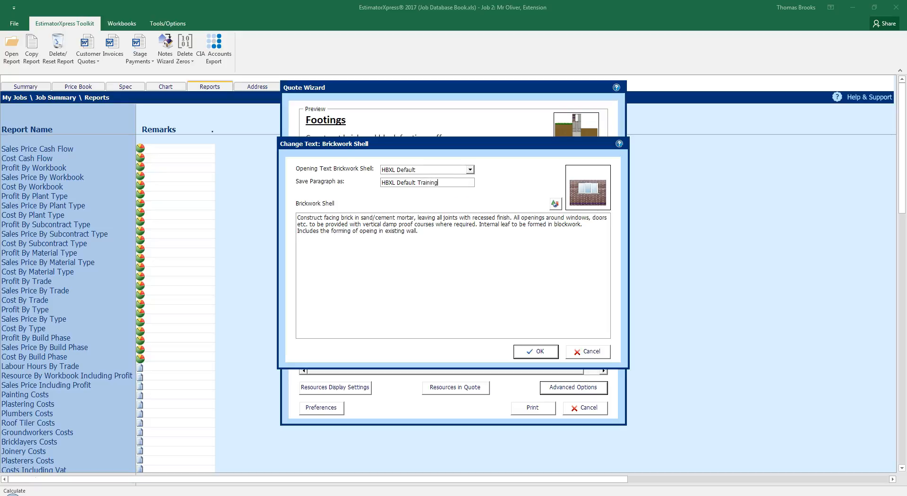
mouse_move(566, 188)
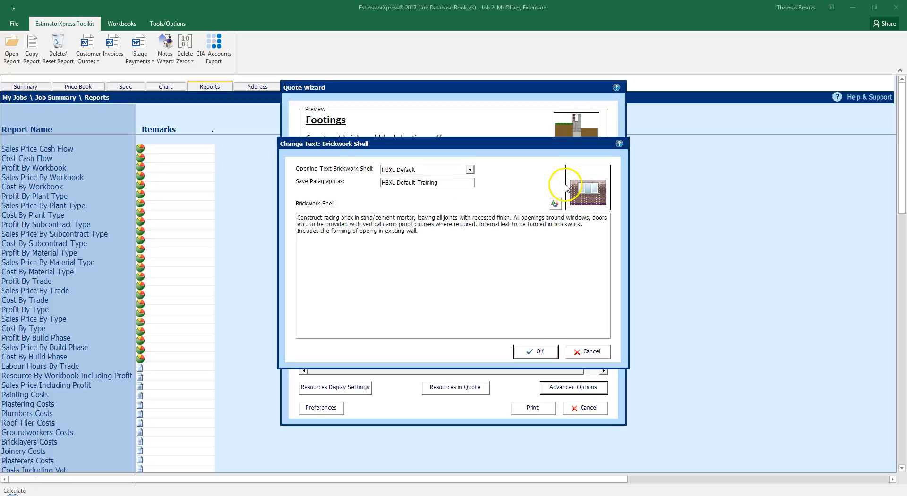
mouse_move(558, 205)
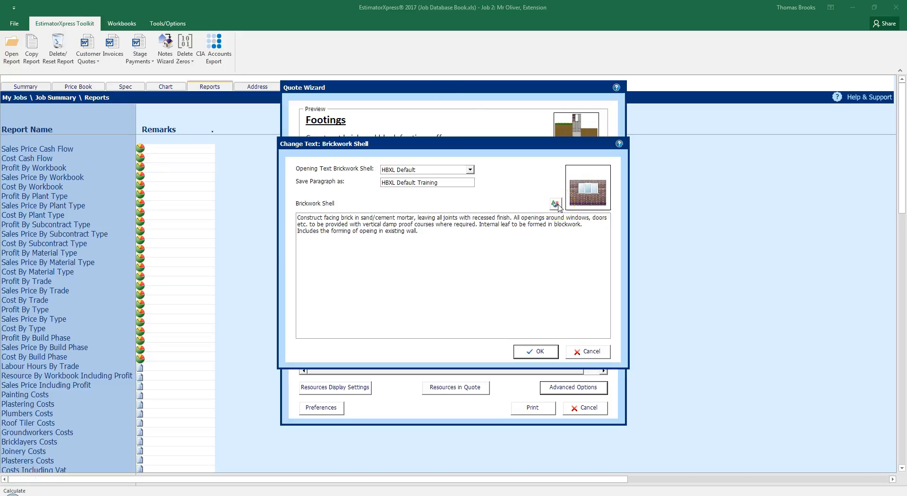
- Browse the Walls images for a new Brickwork Shell picture, then cancel to keep it unchanged
left_click(555, 203)
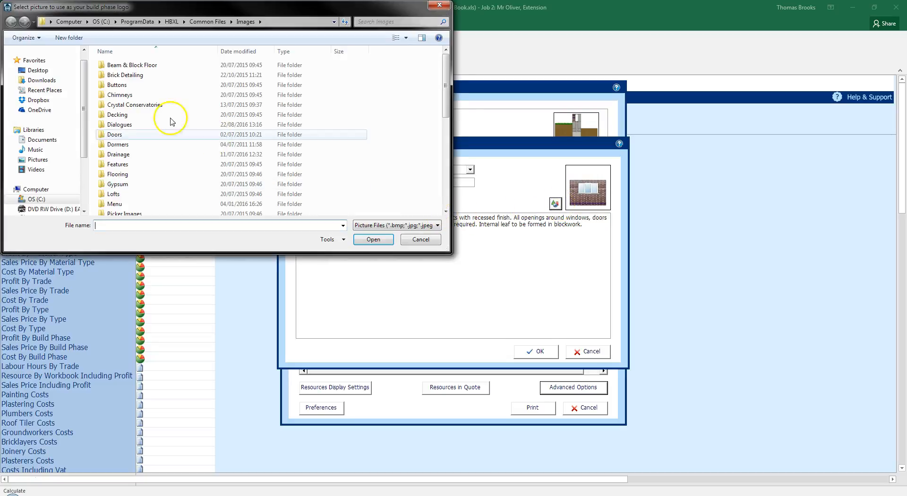
scroll("down", 3)
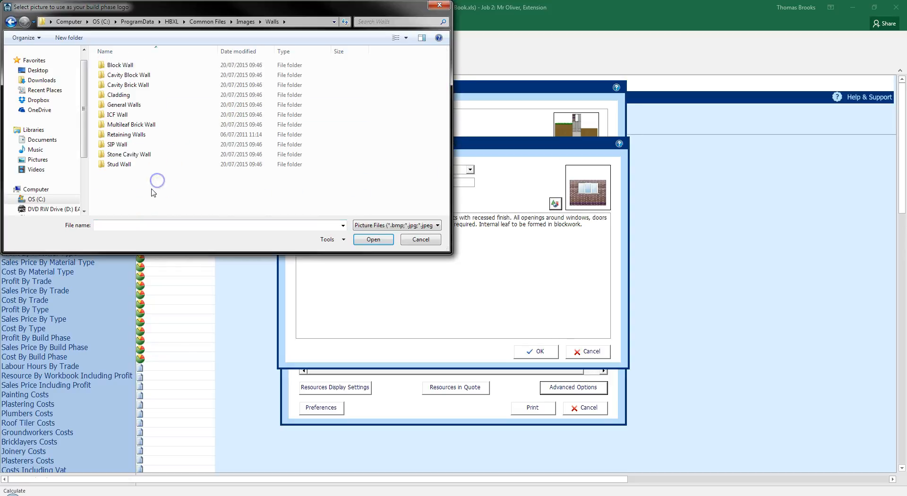
mouse_move(151, 177)
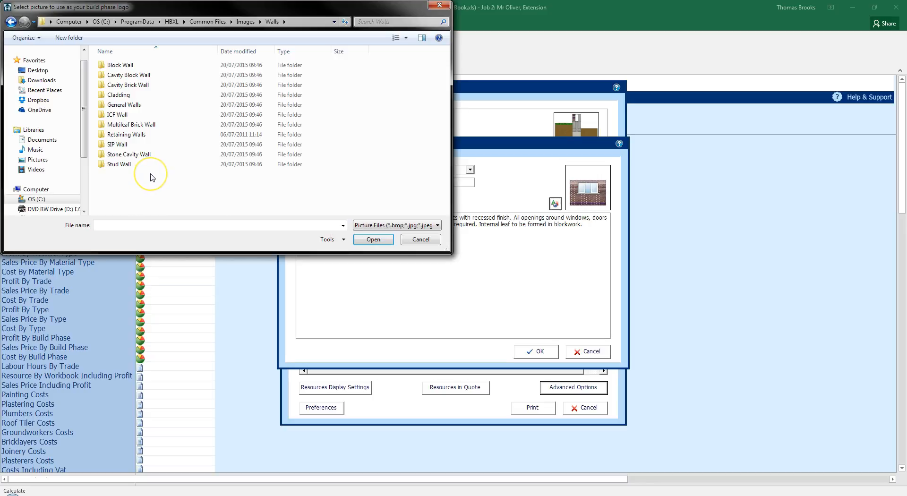
mouse_move(163, 177)
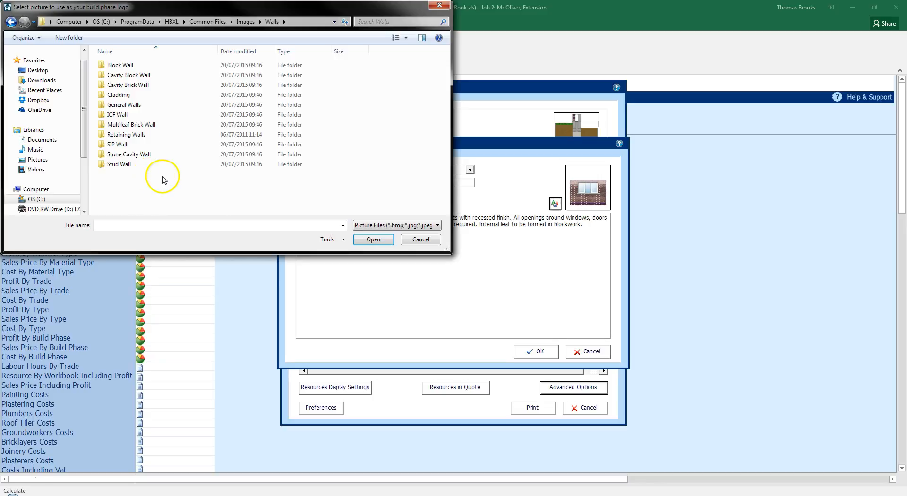
mouse_move(164, 179)
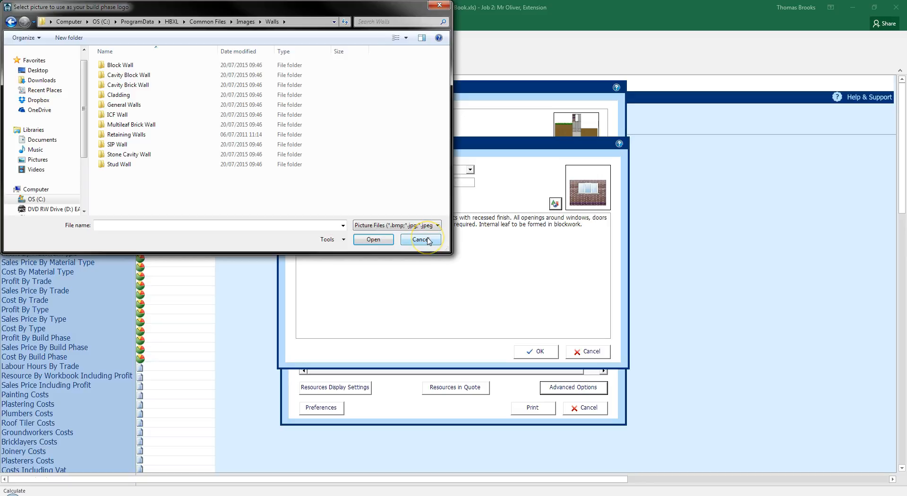
left_click(421, 239)
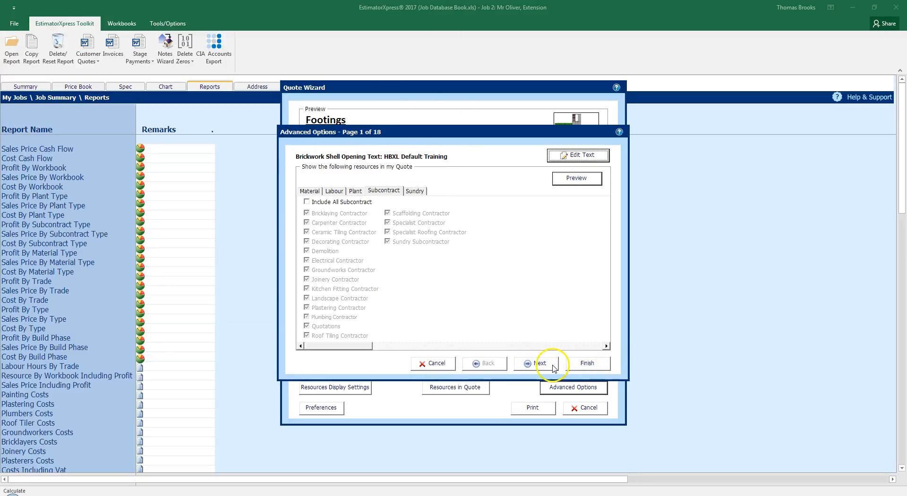
- Finish the advanced options and include all specified resources, adding cement to Footings
left_click(537, 363)
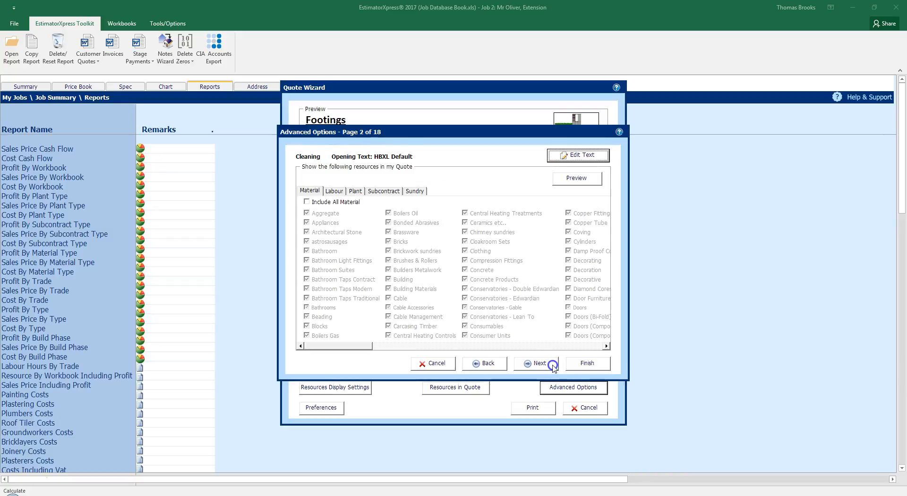
left_click(535, 363)
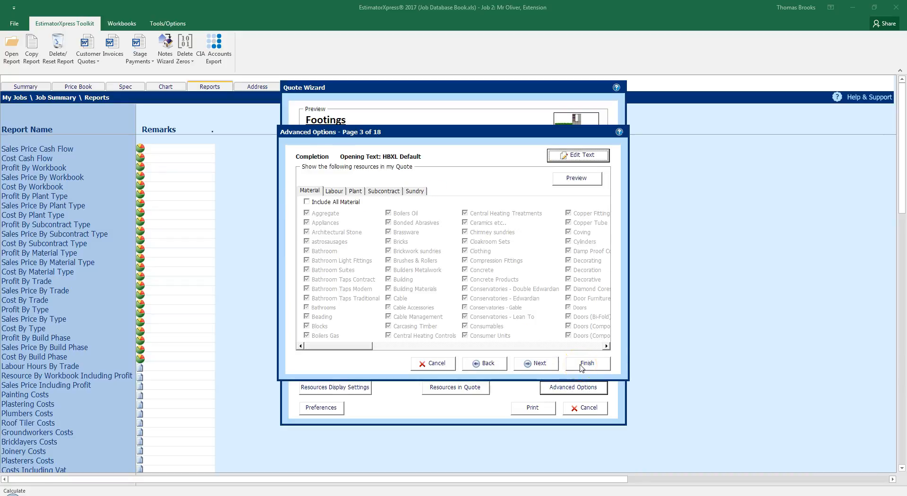
left_click(587, 362)
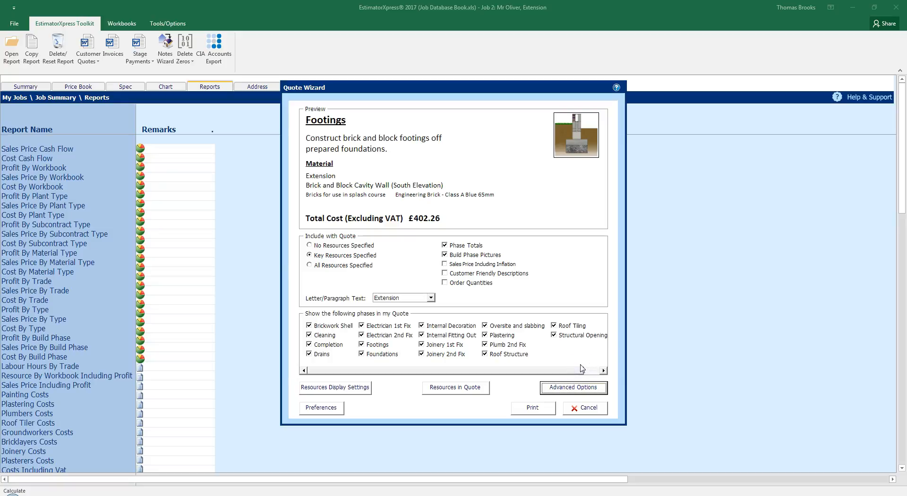
left_click(310, 264)
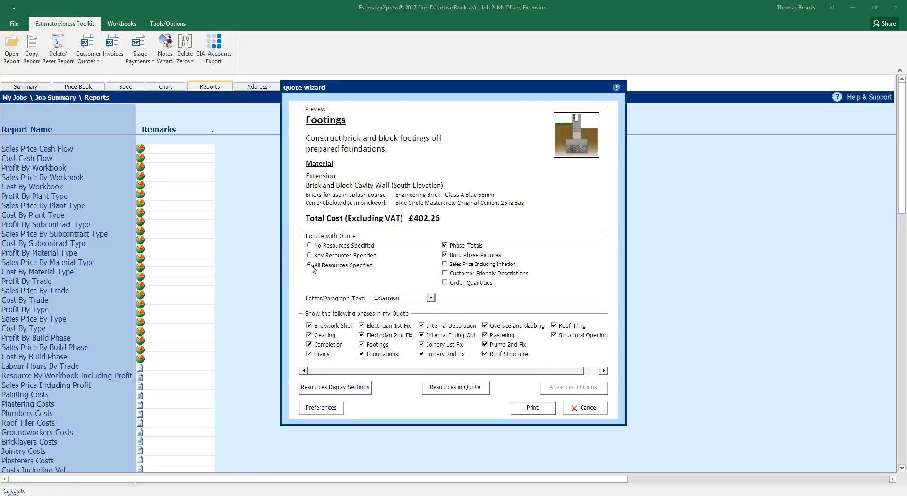
mouse_move(321, 408)
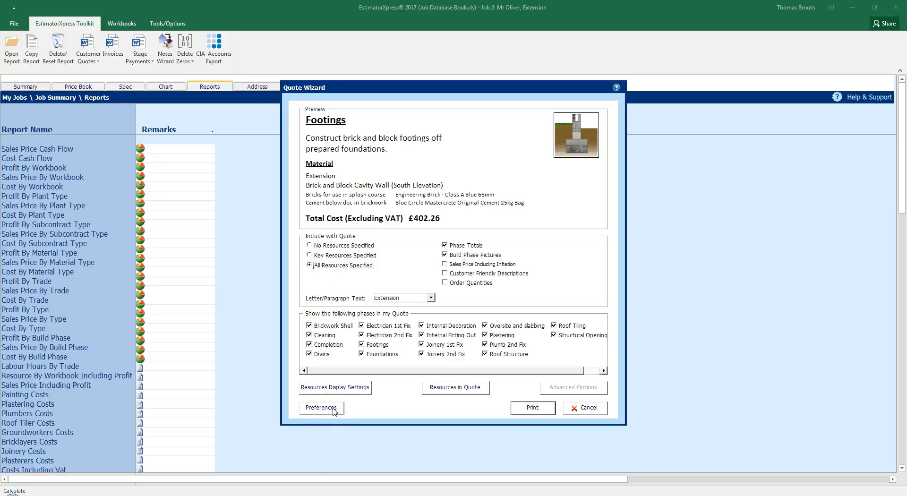
- Bring up the quote's letter and paragraph Preferences from the Quote Wizard
left_click(321, 407)
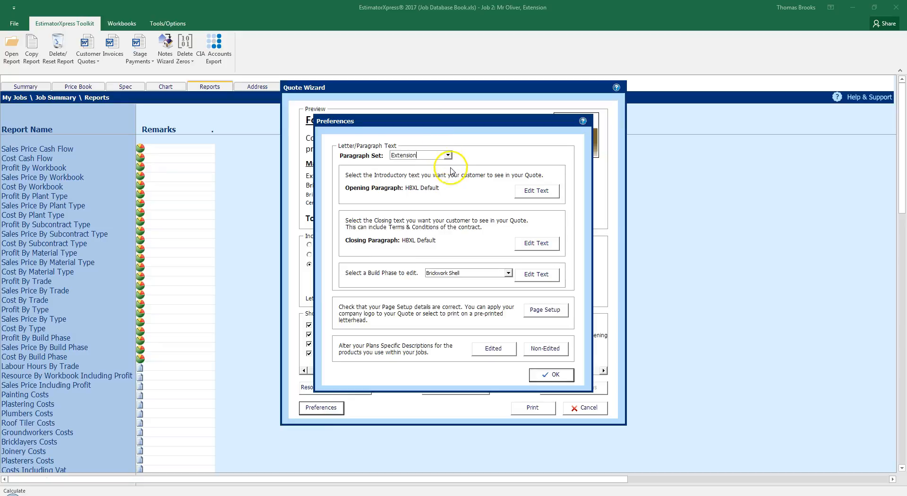
mouse_move(466, 190)
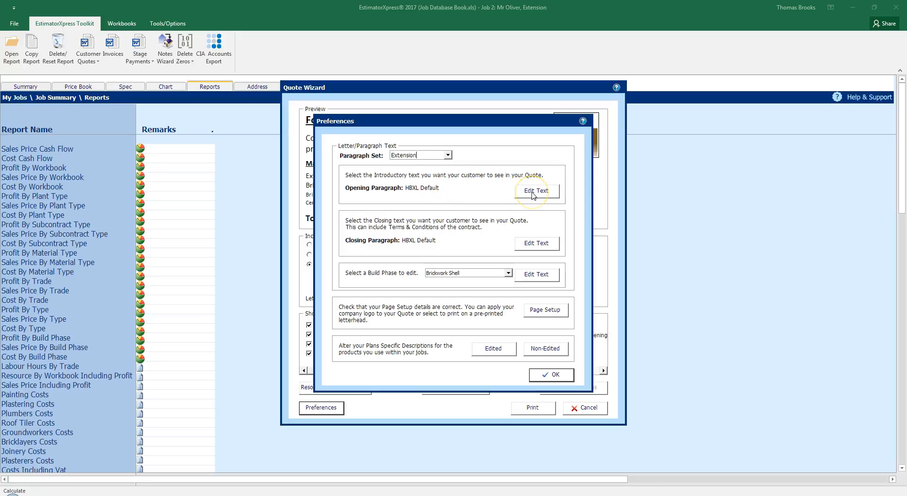
- Add 'Discovery costs not included.' to the opening paragraph and set it to save as HBXL Default 1
left_click(534, 191)
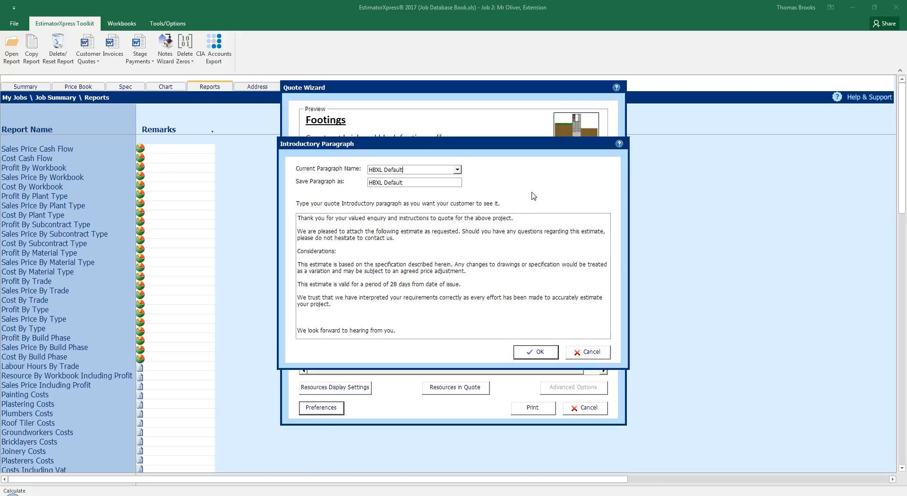
scroll("down", 3)
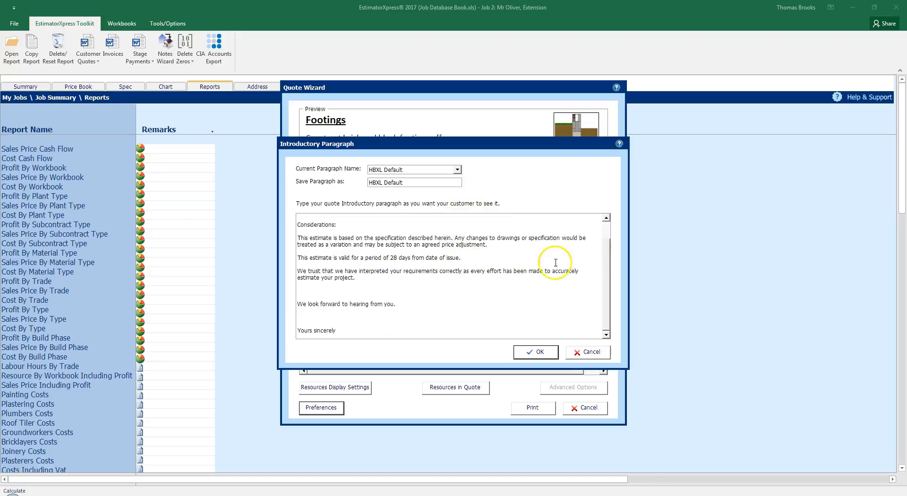
scroll("up", 3)
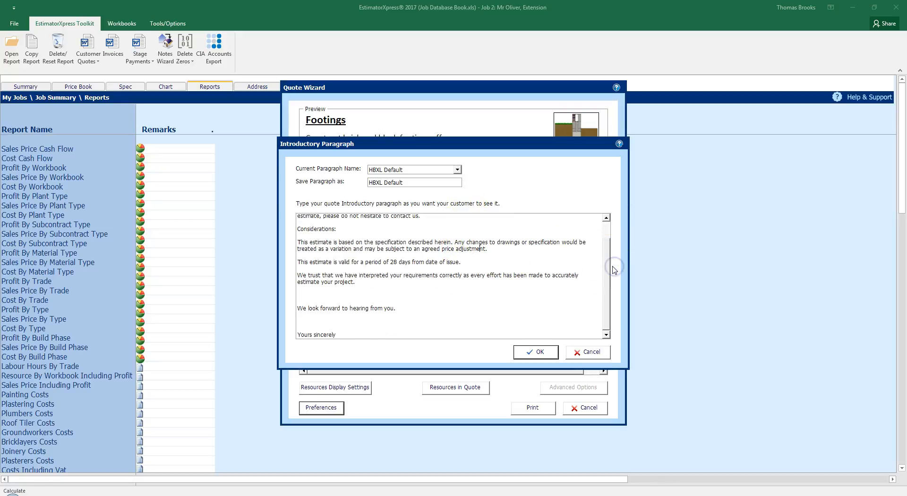
mouse_move(589, 253)
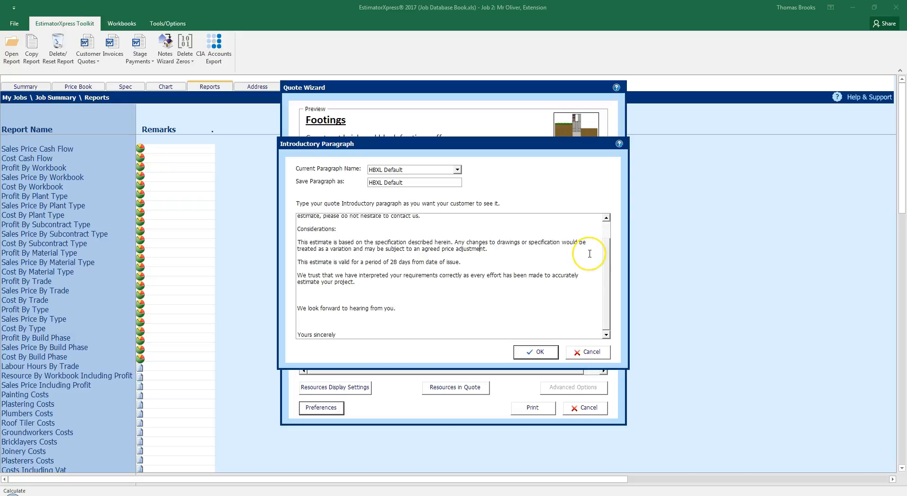
mouse_move(589, 254)
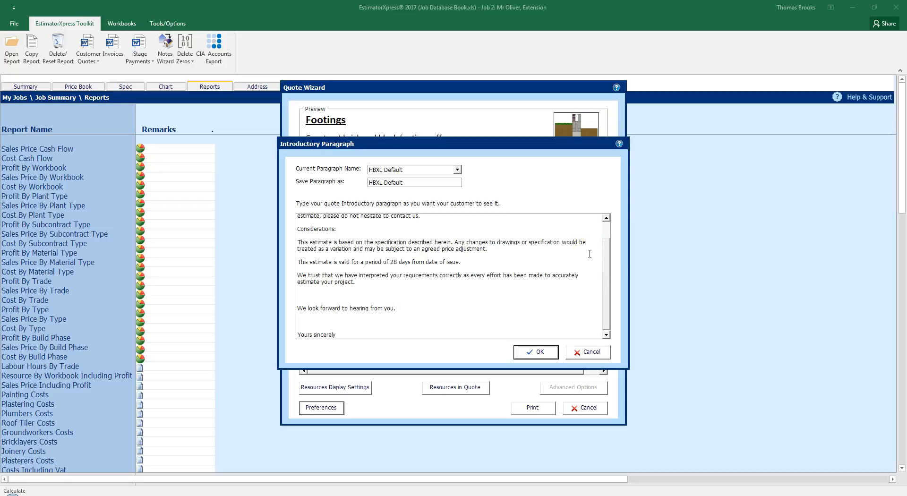
mouse_move(384, 131)
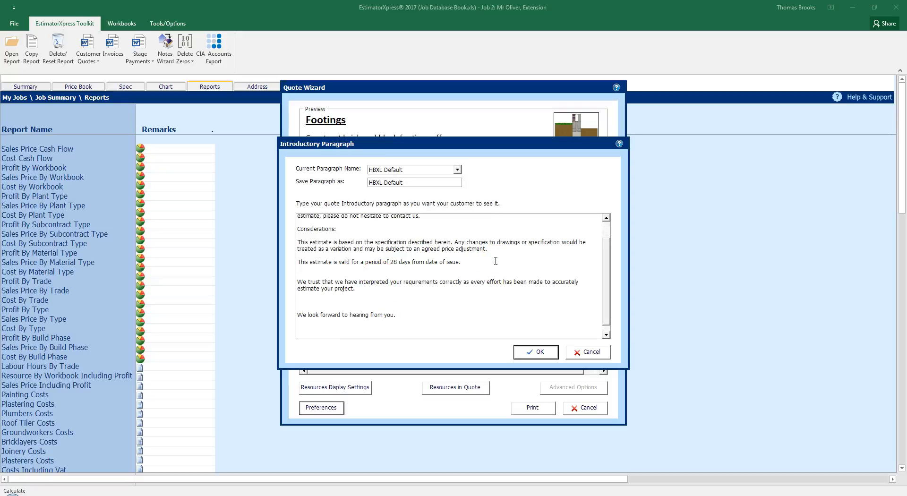
mouse_move(495, 261)
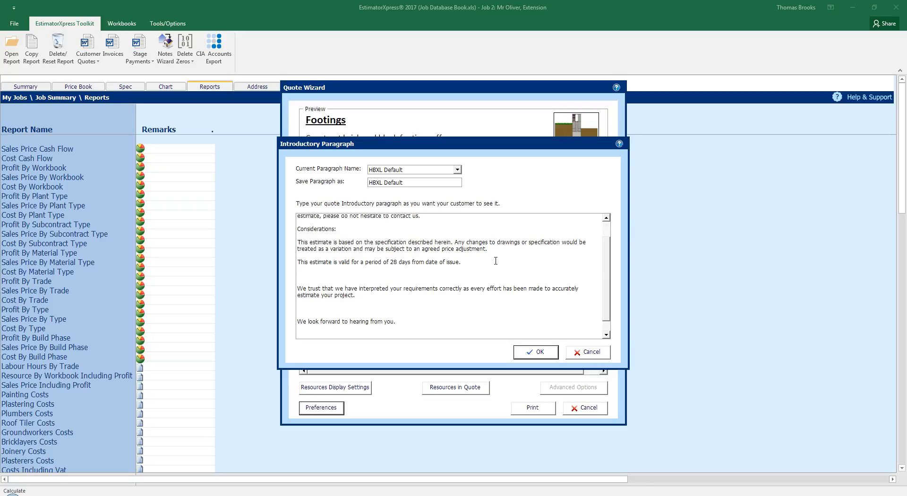
type("Discovery cos")
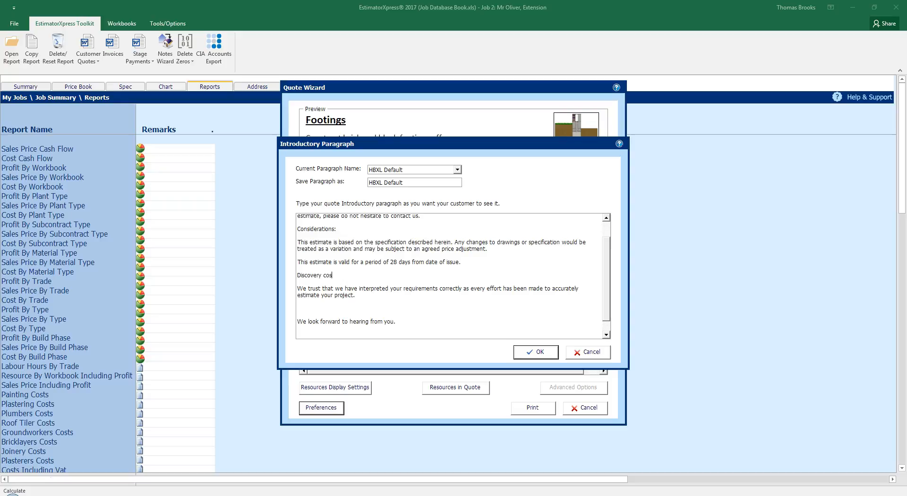
type("ts")
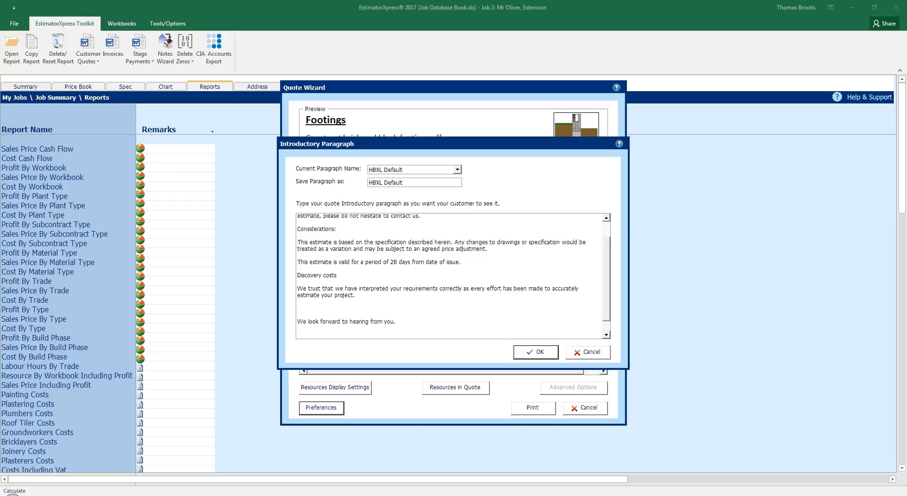
type("not includ")
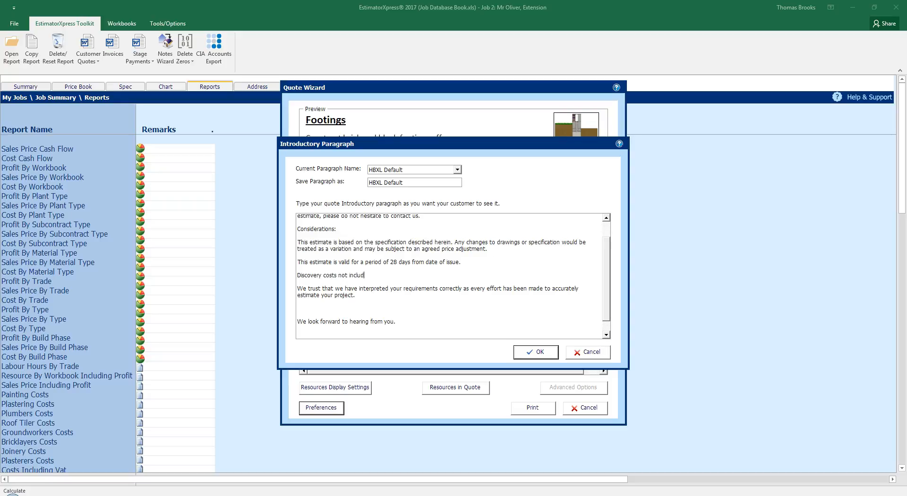
type("ed.")
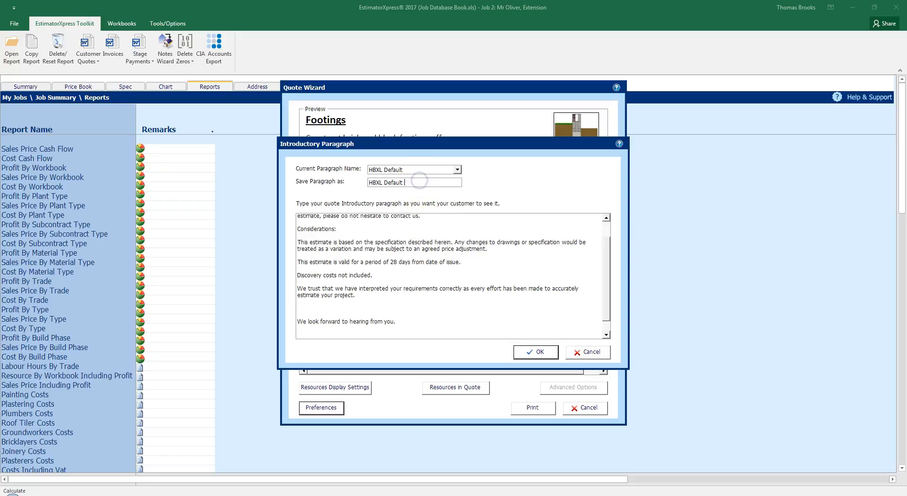
type("1")
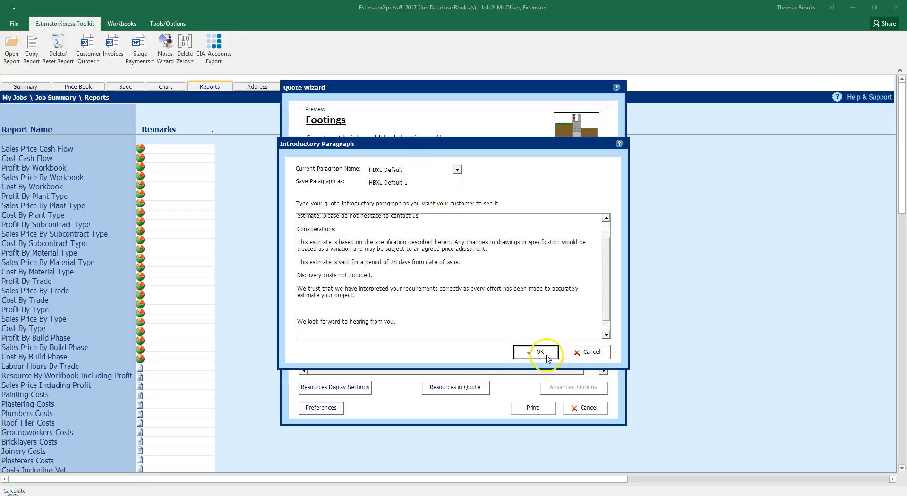
- Save the opening paragraph, then review and keep the HBXL Default Terms & Conditions closing paragraph
left_click(539, 352)
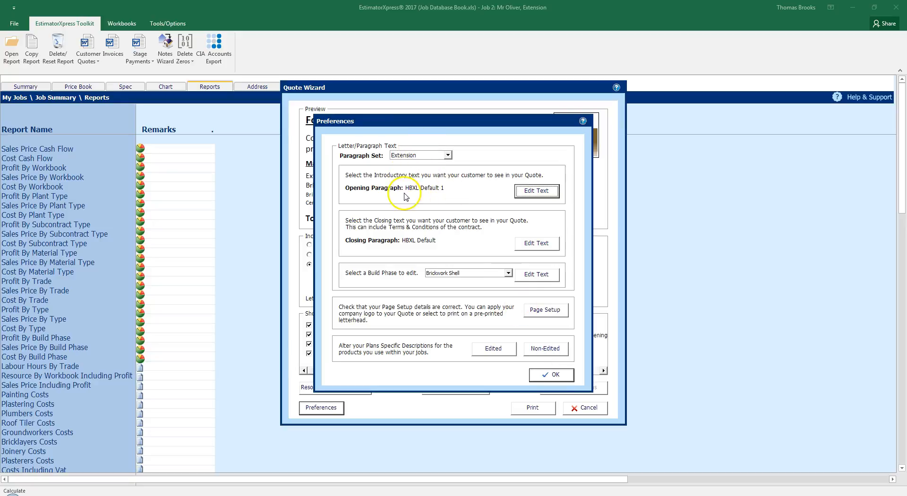
mouse_move(527, 249)
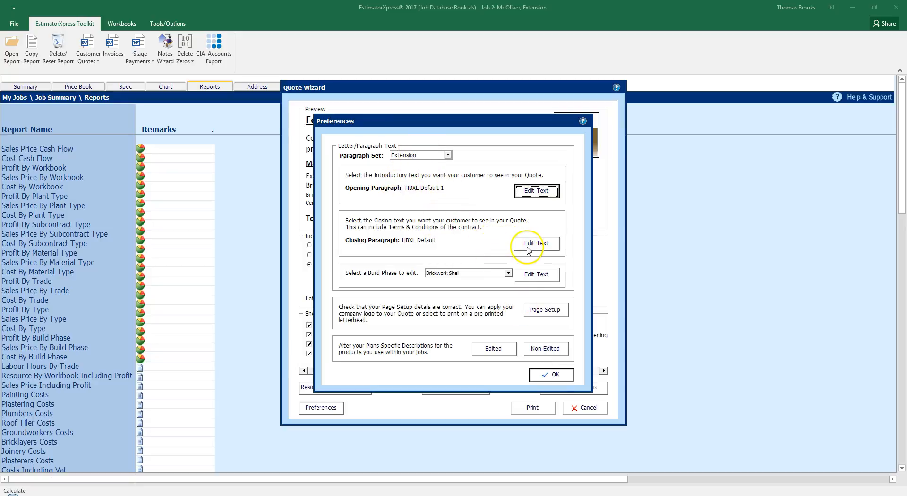
left_click(535, 243)
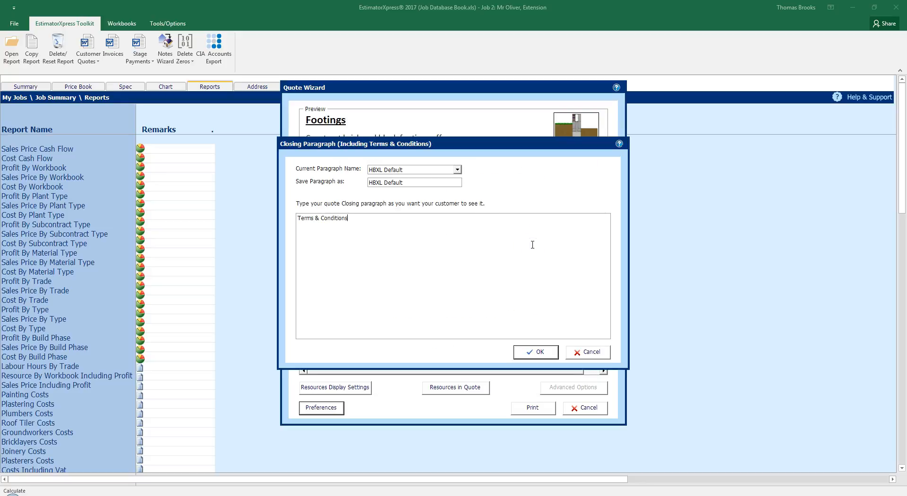
mouse_move(543, 269)
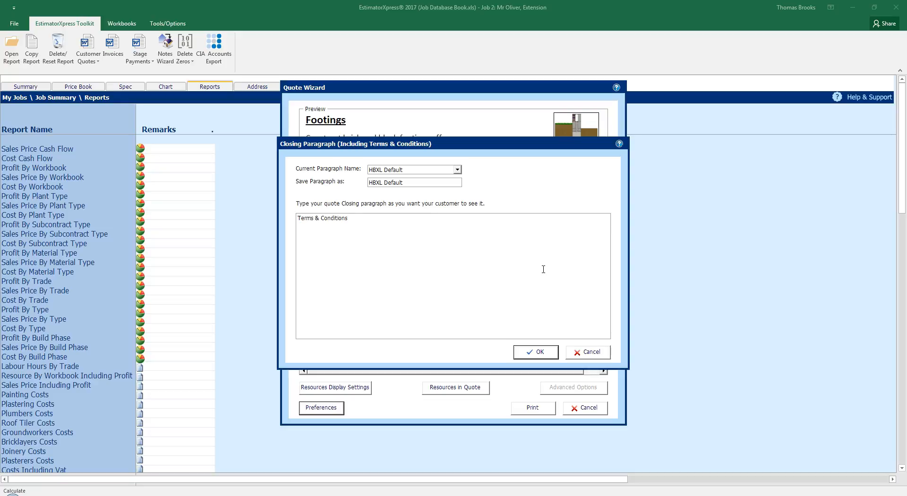
left_click(349, 218)
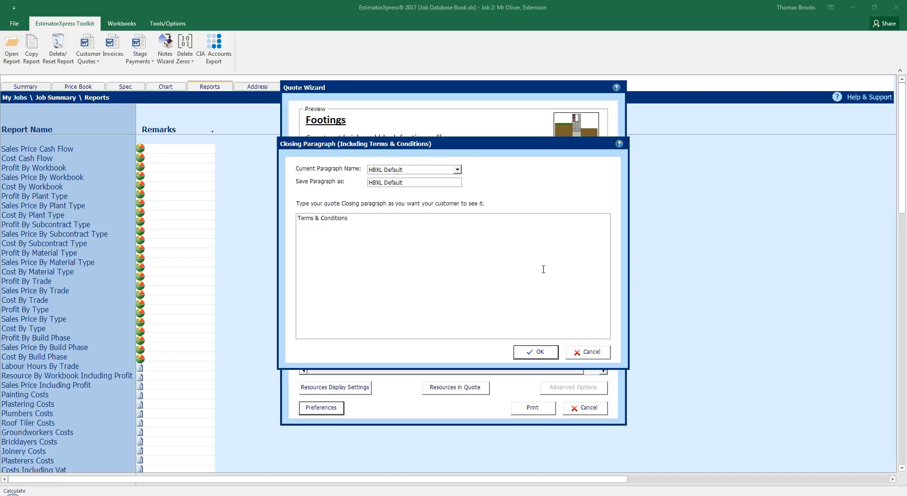
left_click(348, 218)
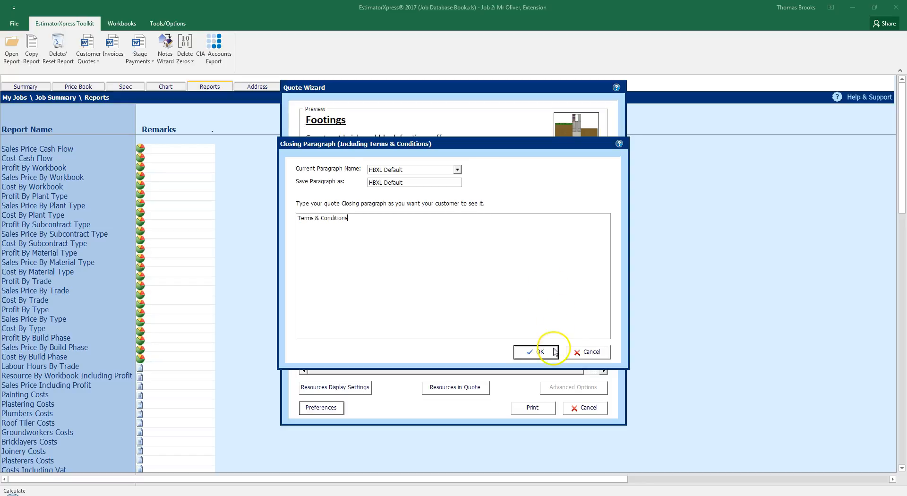
left_click(534, 352)
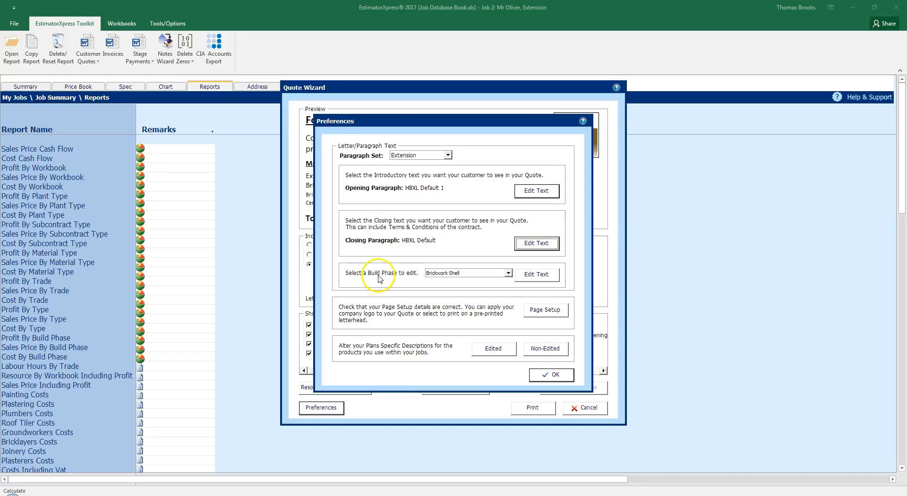
mouse_move(455, 282)
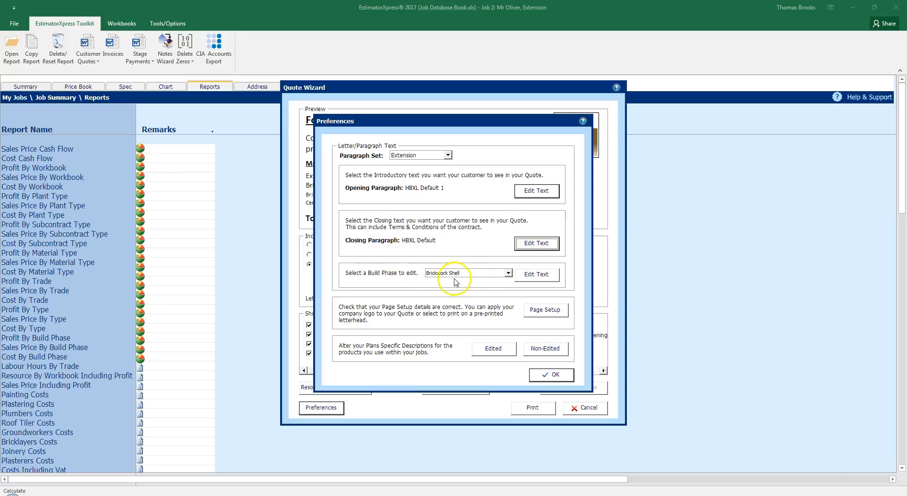
- Choose a Cavity Brick Wall picture from Images > Walls for the Brickwork Shell description
left_click(536, 274)
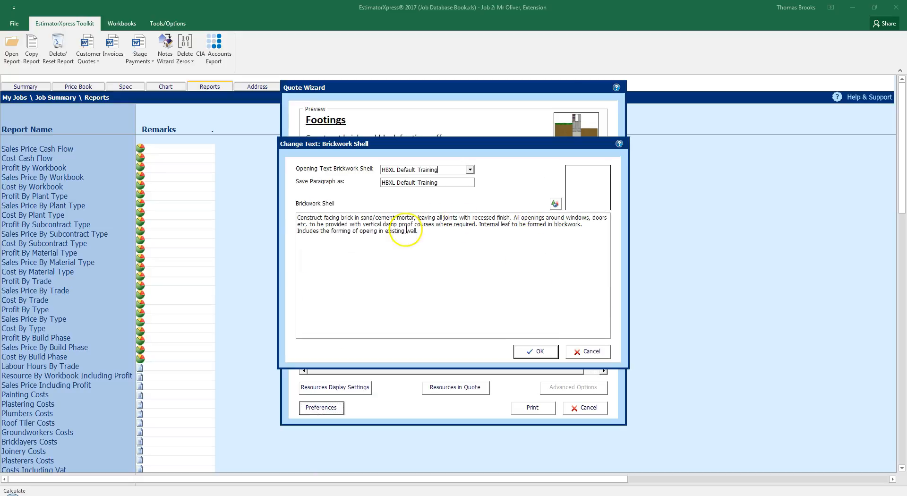
mouse_move(508, 235)
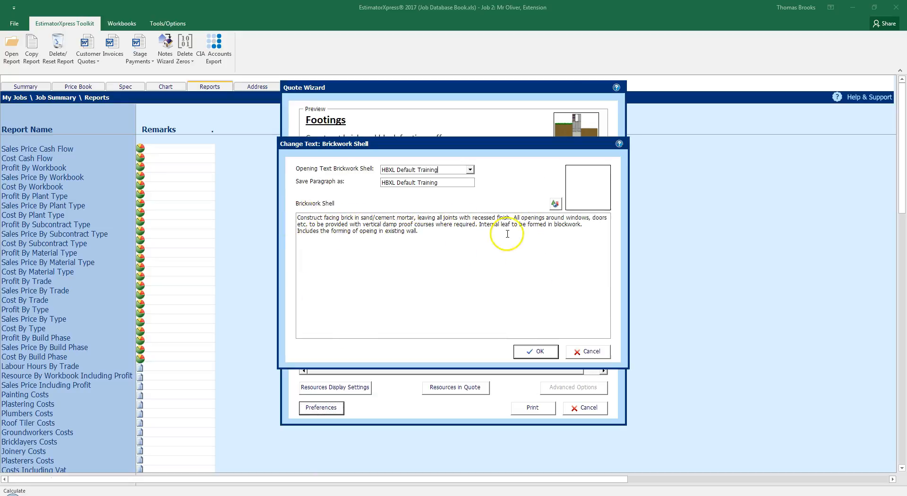
left_click(553, 203)
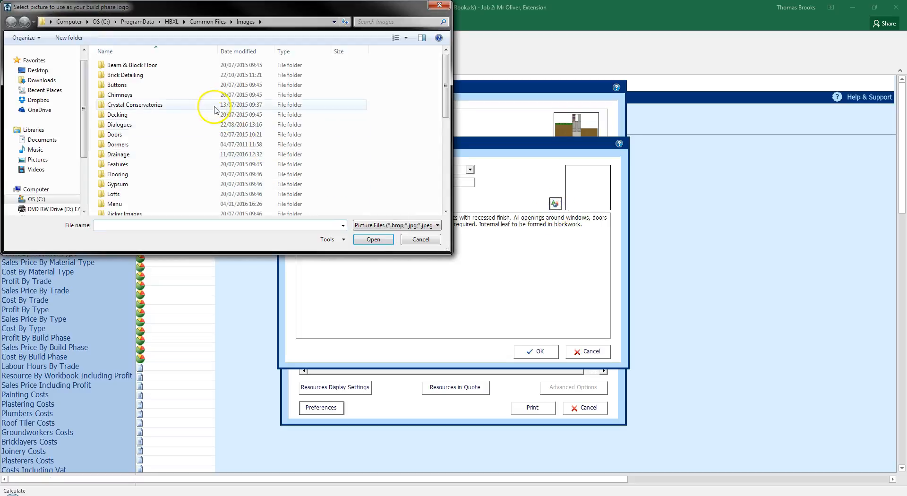
scroll("down", 3)
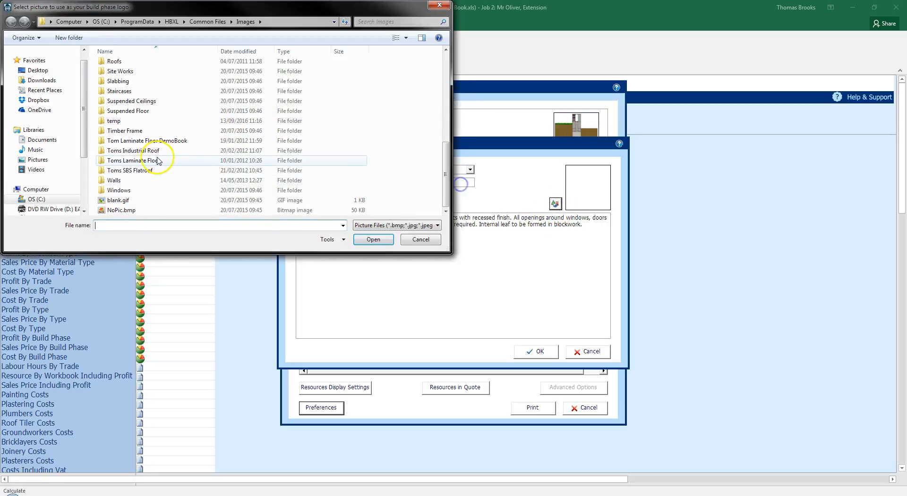
left_click(114, 179)
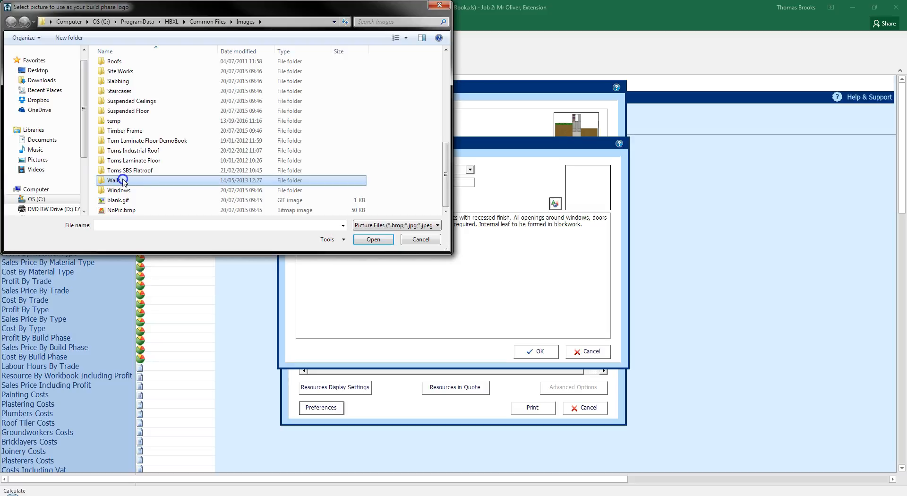
double_click(119, 180)
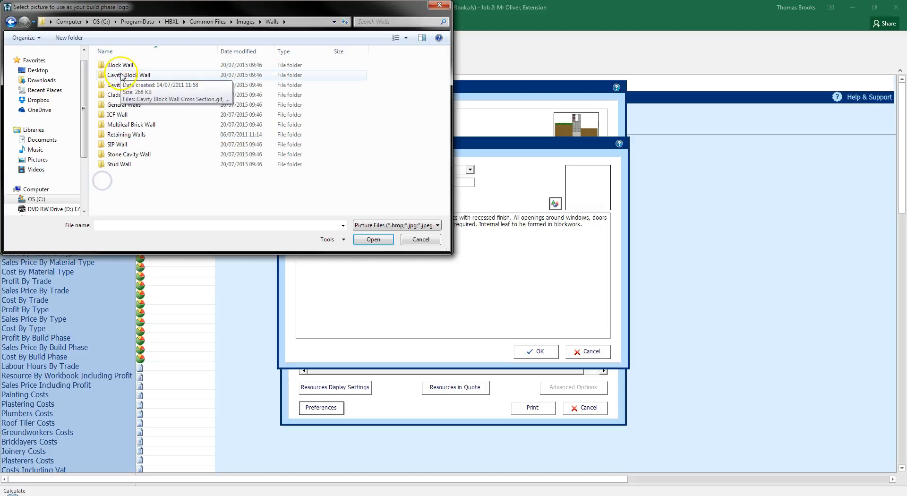
double_click(128, 75)
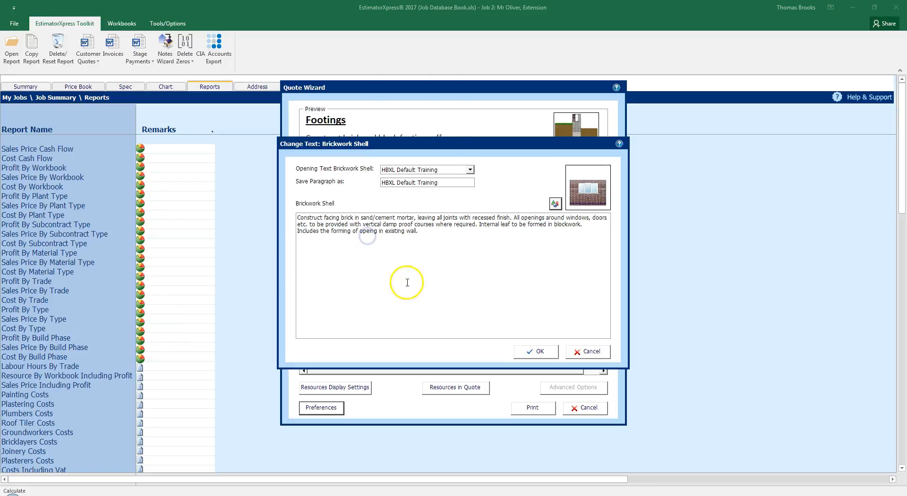
mouse_move(437, 300)
type("n")
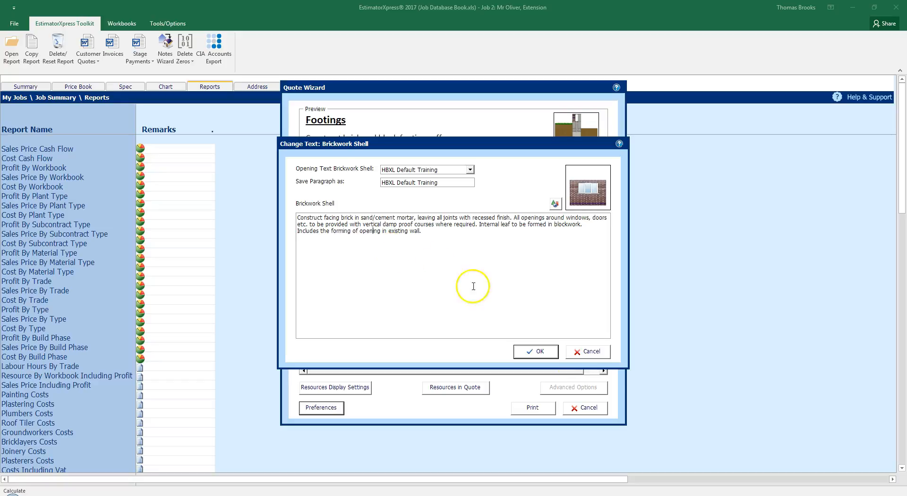
- Save the Brickwork Shell paragraph with its picture over HBXL Default Training
left_click(535, 351)
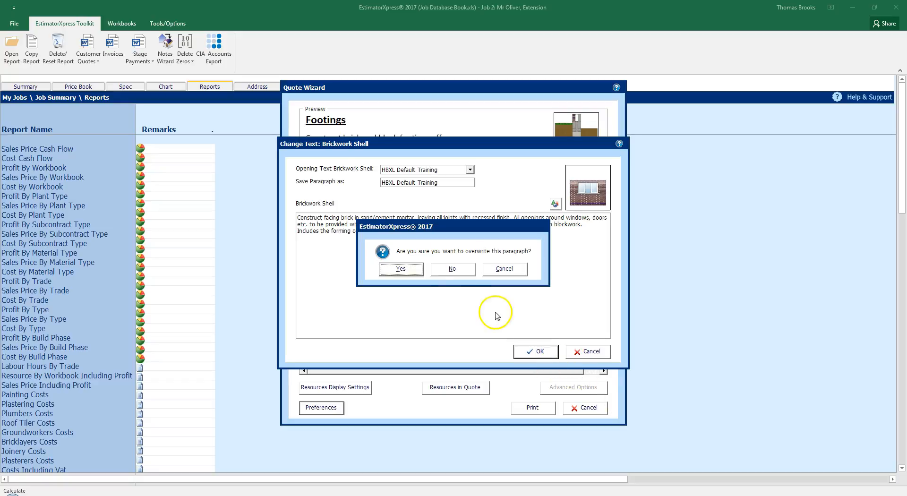
mouse_move(416, 270)
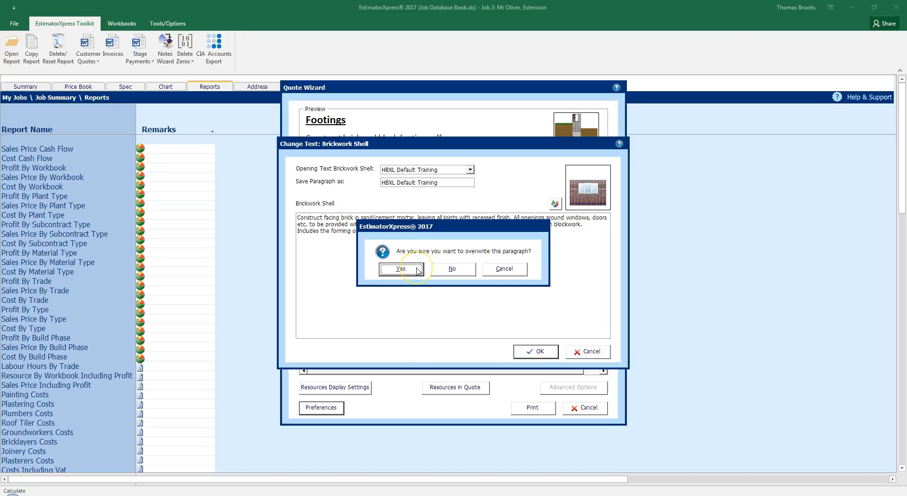
left_click(400, 270)
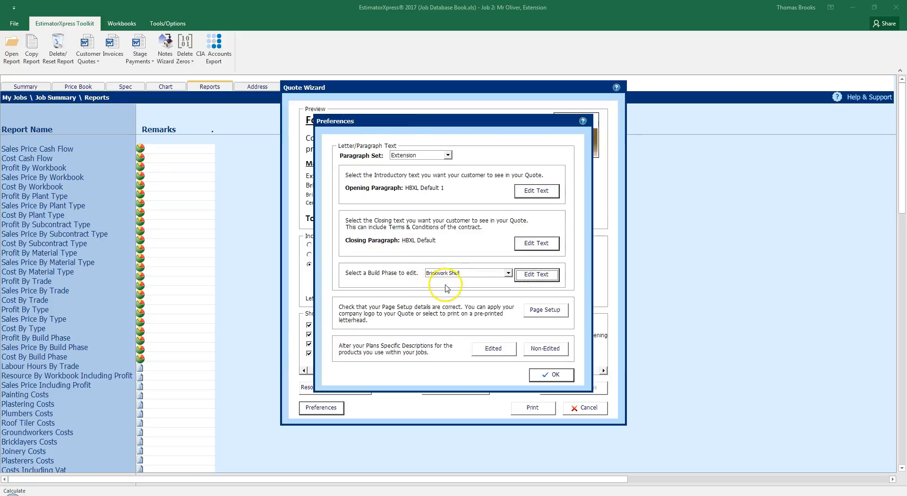
- Bring up the Quote Page Setup with font, covering, opening and subsequent page options
left_click(508, 273)
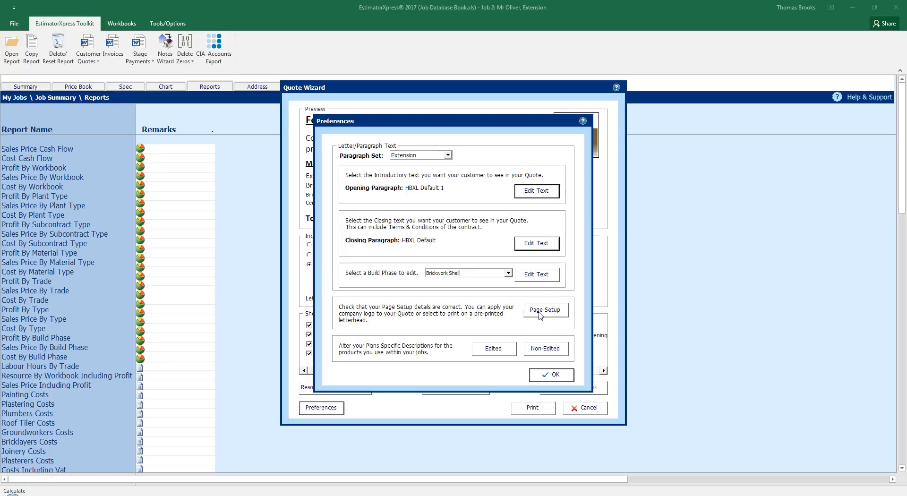
left_click(544, 310)
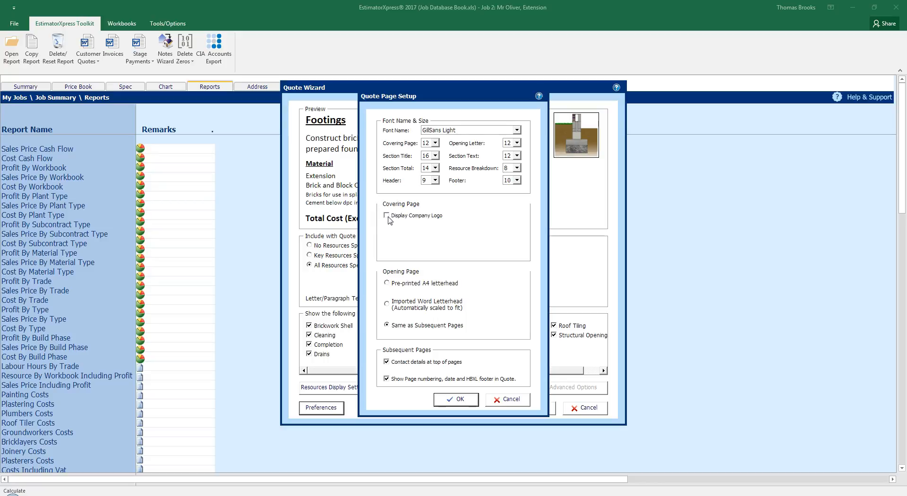
- Display the company logo on the covering page using hbxl-building-software-logo.bmp from the Desktop
left_click(386, 215)
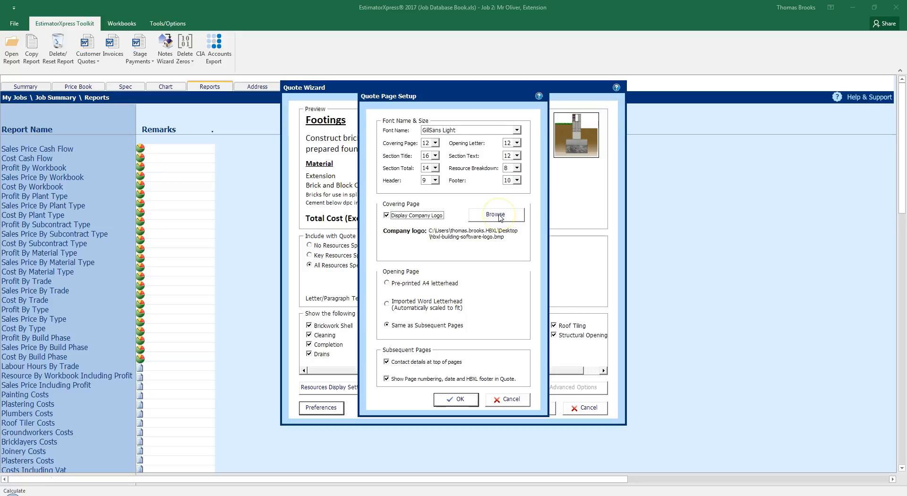
left_click(495, 215)
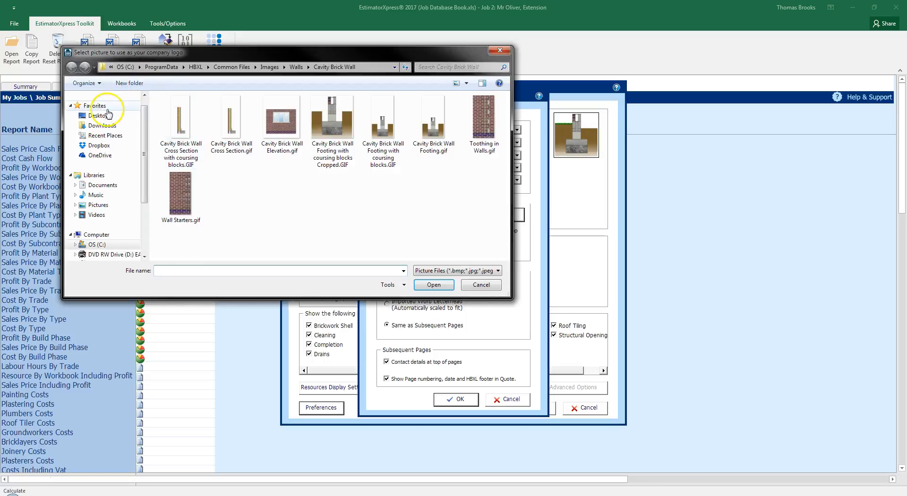
left_click(98, 115)
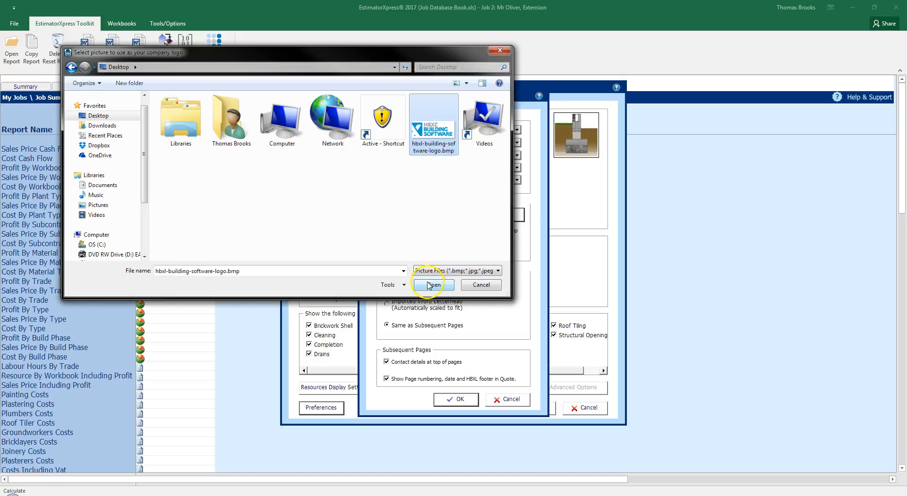
left_click(431, 284)
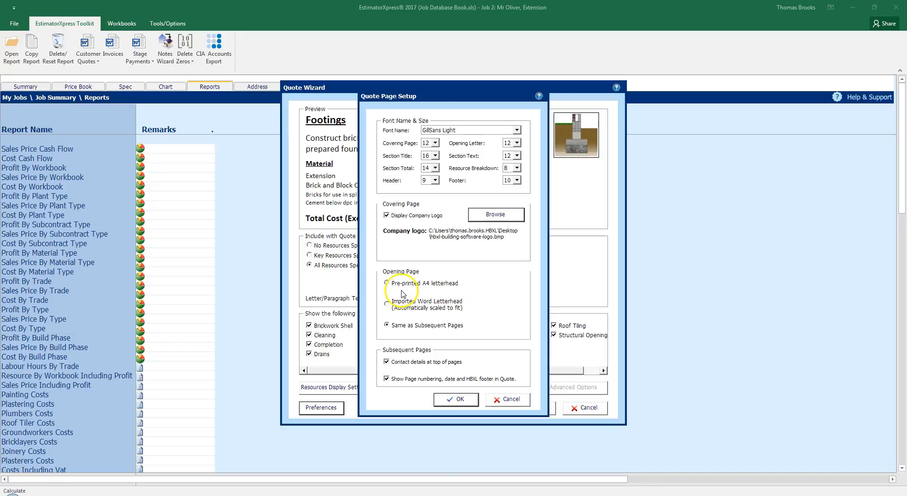
mouse_move(453, 307)
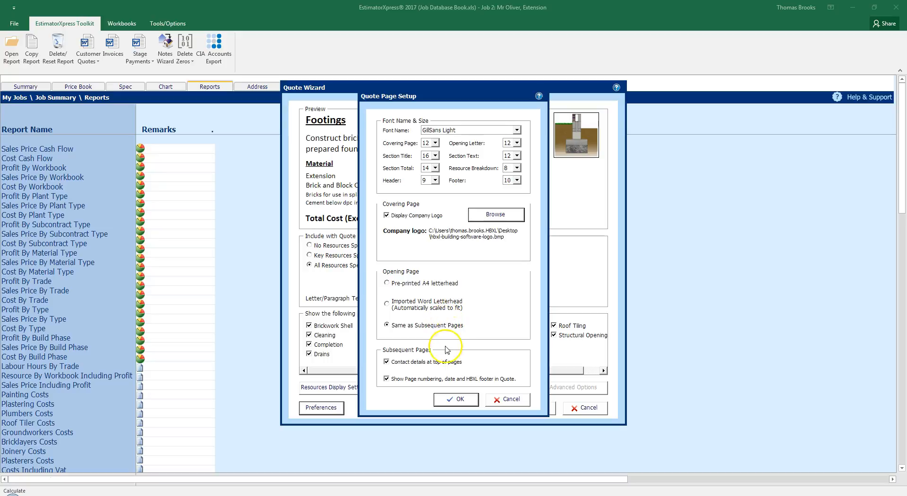
mouse_move(412, 388)
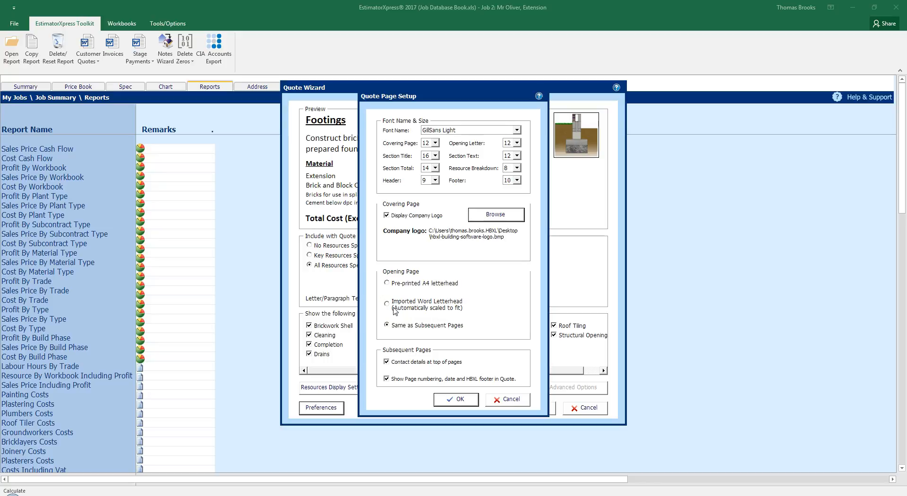
mouse_move(483, 304)
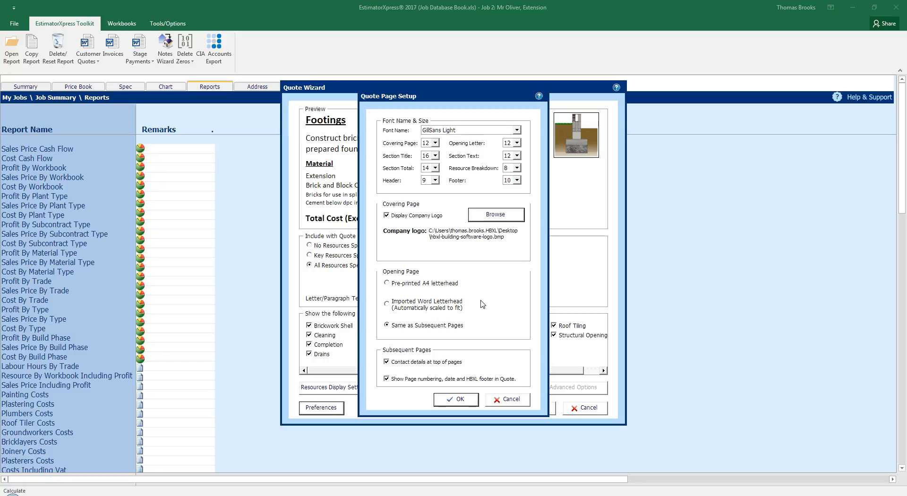
mouse_move(478, 305)
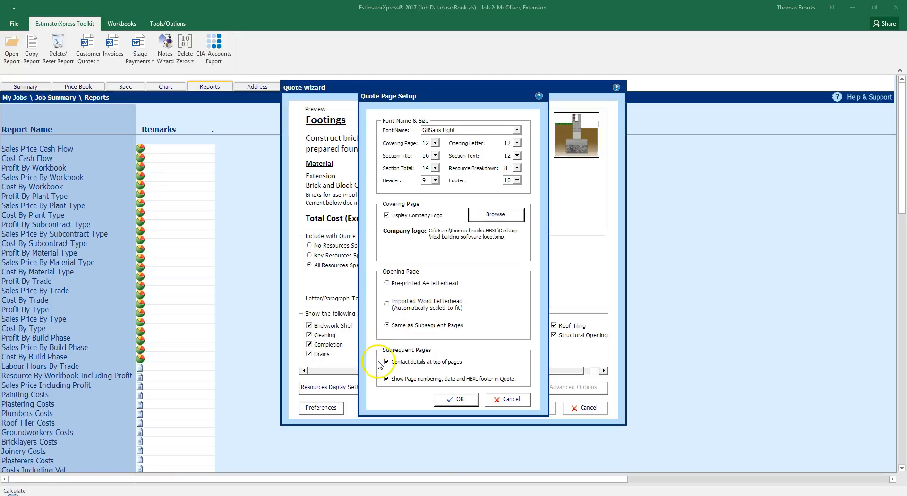
mouse_move(445, 368)
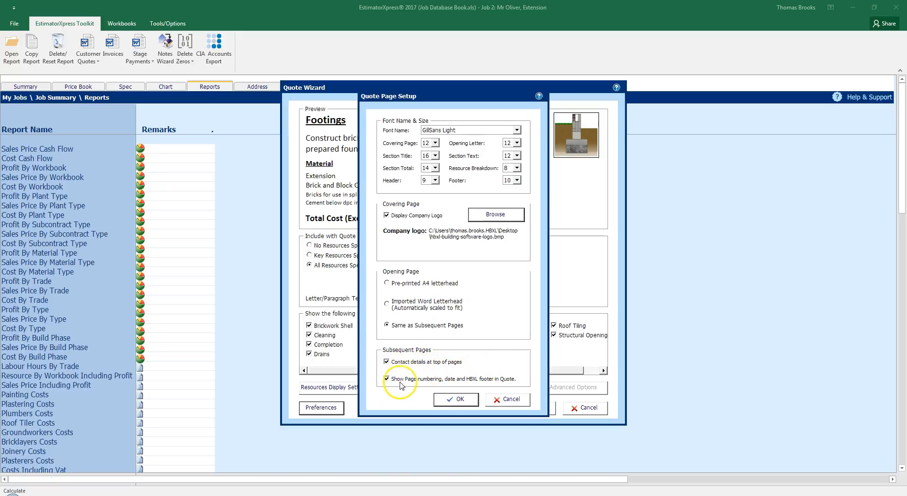
mouse_move(501, 382)
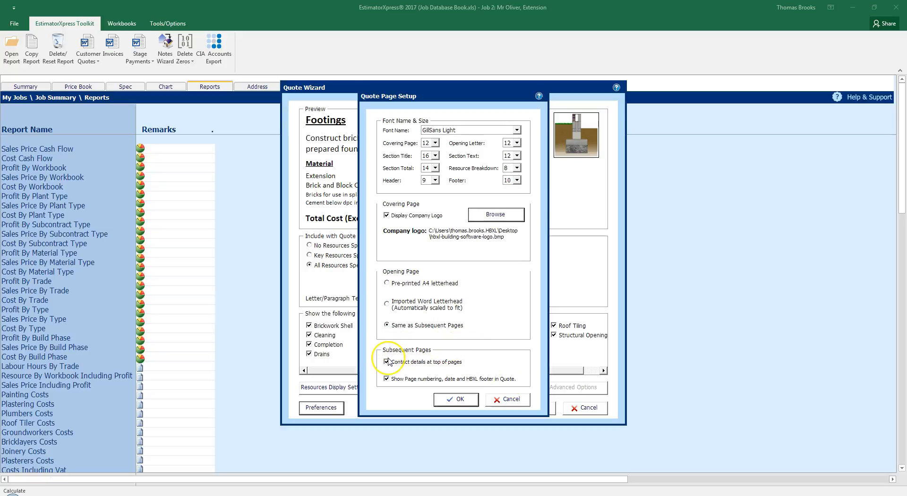
mouse_move(385, 345)
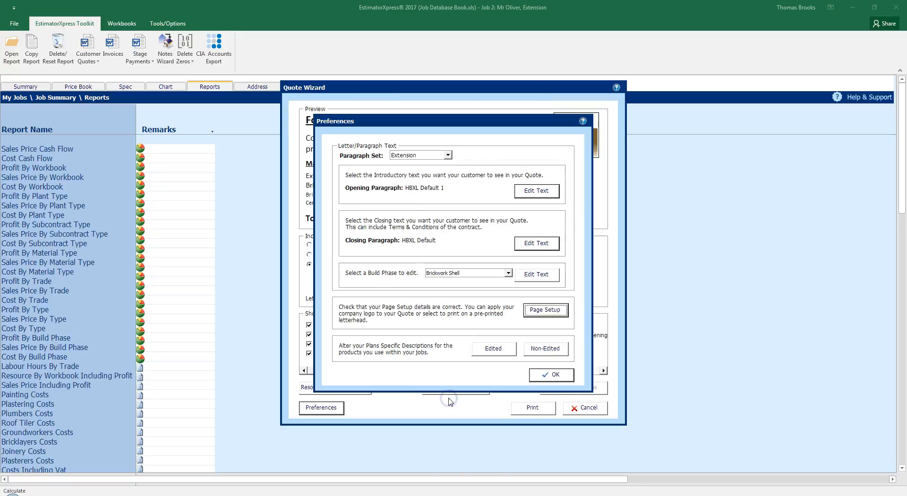
mouse_move(480, 352)
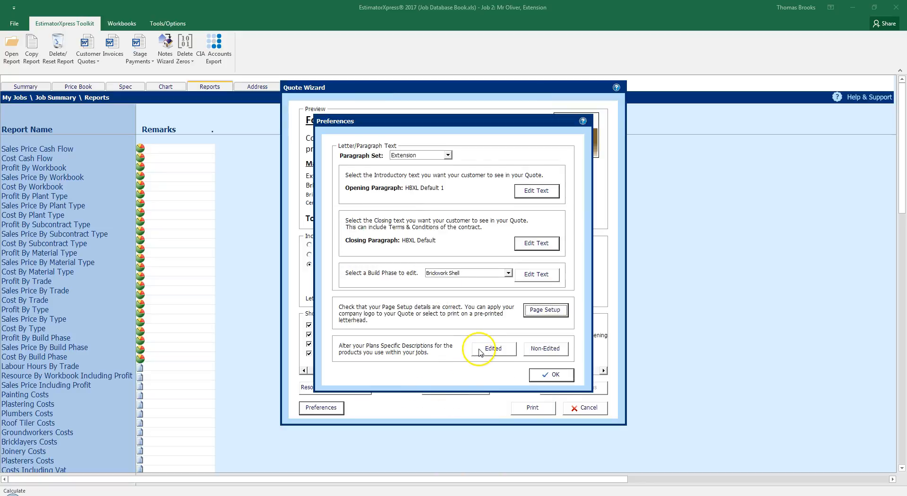
mouse_move(486, 352)
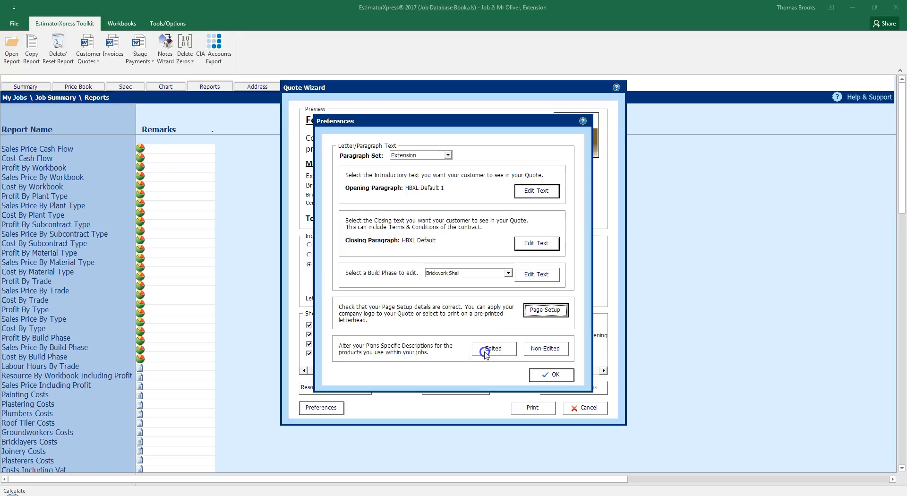
left_click(492, 348)
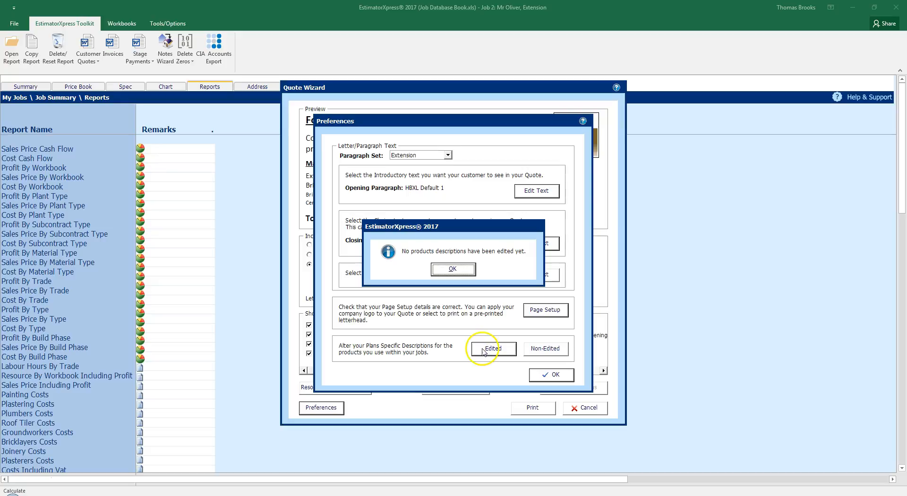
left_click(452, 269)
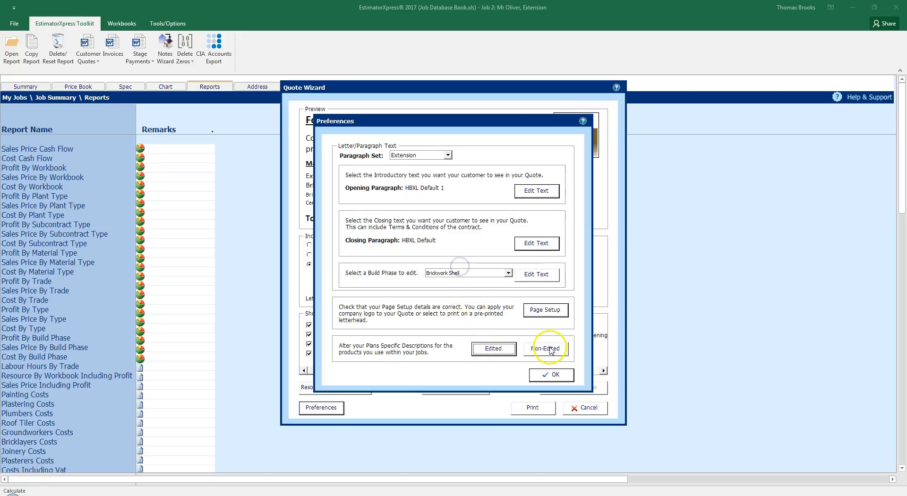
left_click(544, 349)
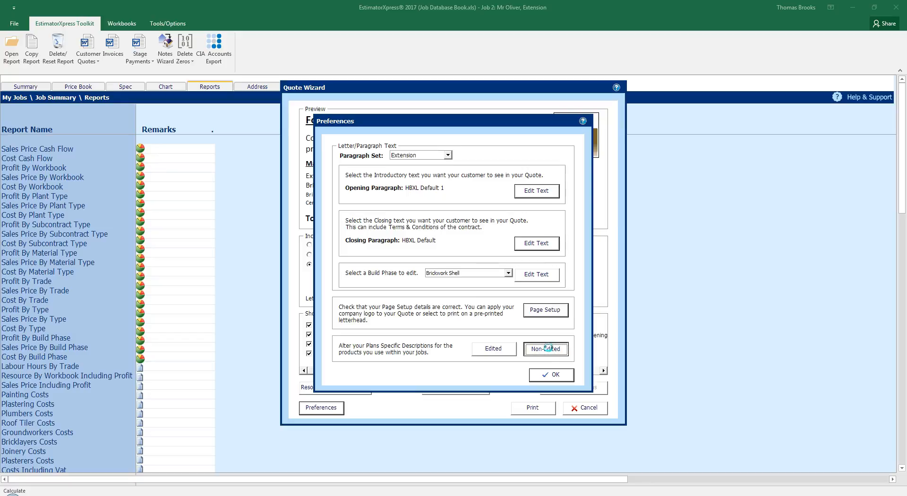
left_click(546, 349)
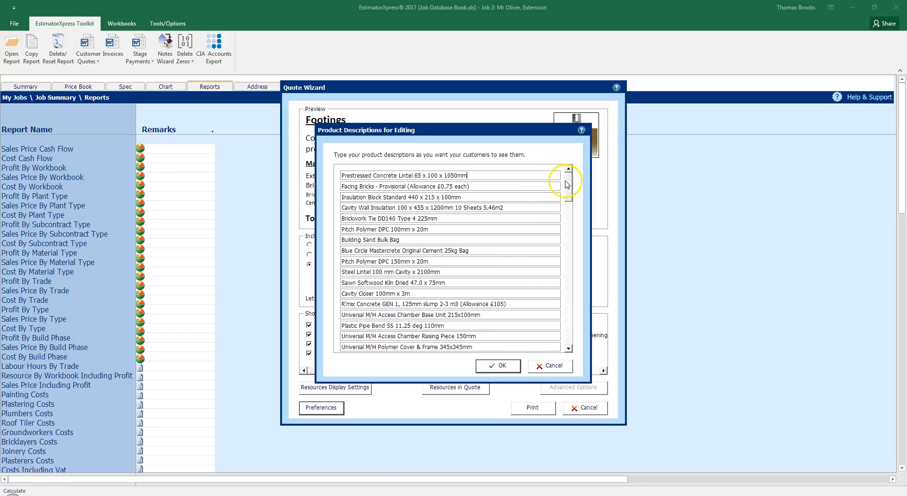
scroll("down", 3)
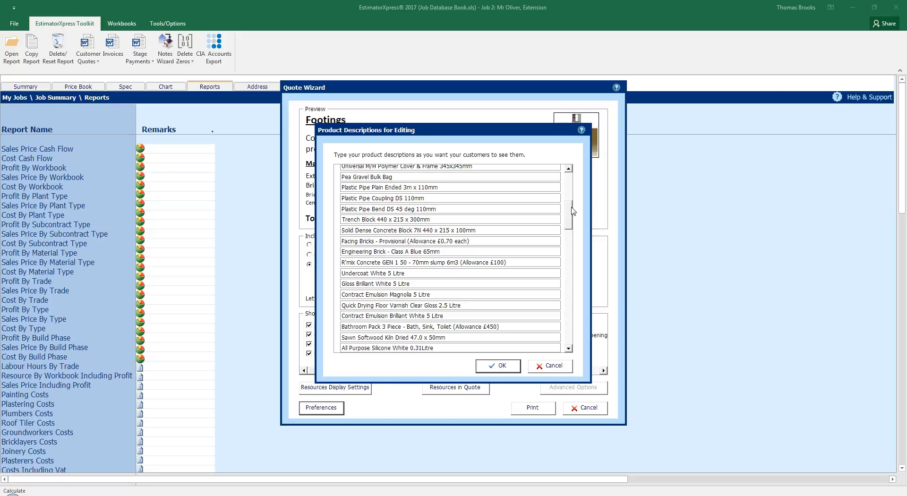
mouse_move(553, 366)
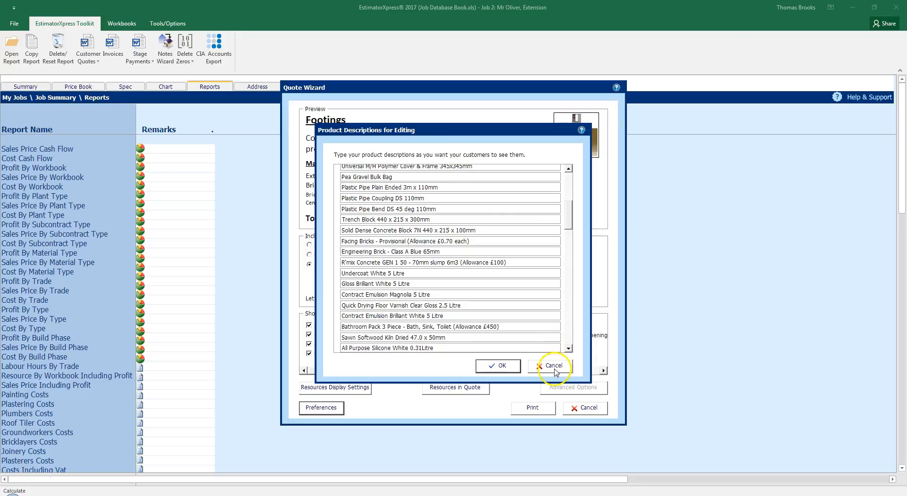
left_click(553, 365)
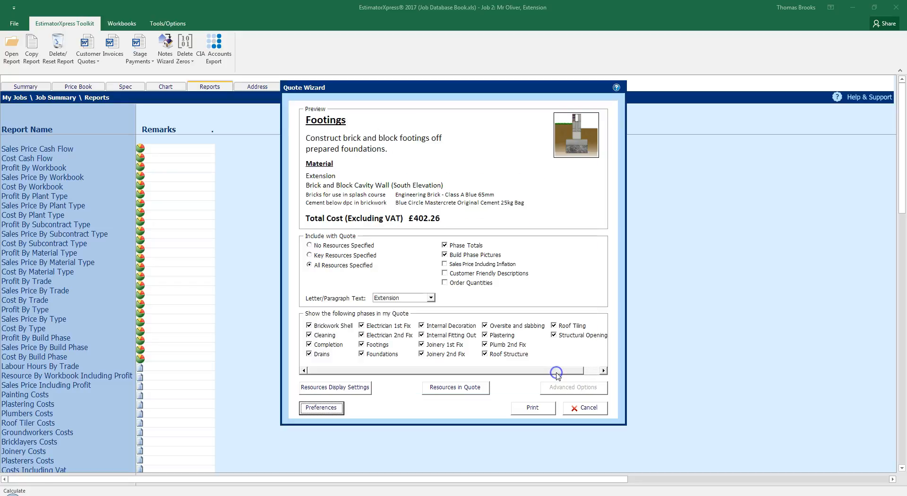
mouse_move(540, 413)
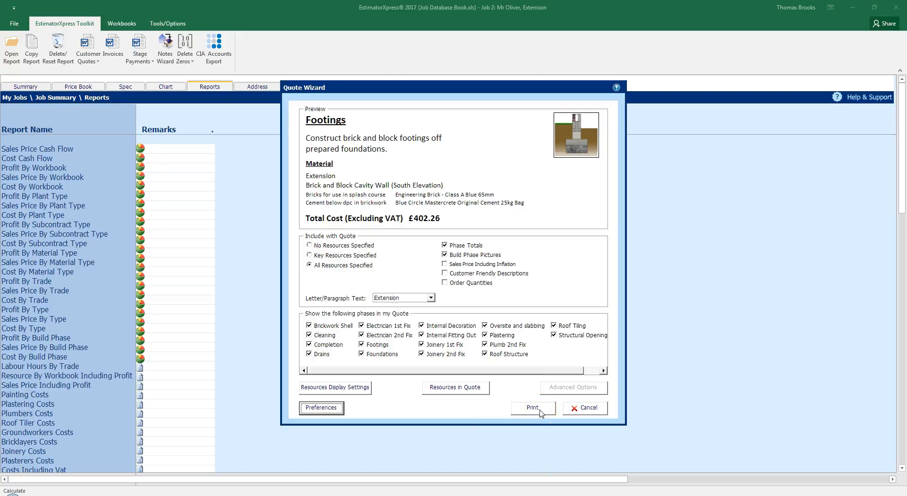
- Print the quote with VAT charged at a 20% set rate over the price including profit
left_click(531, 407)
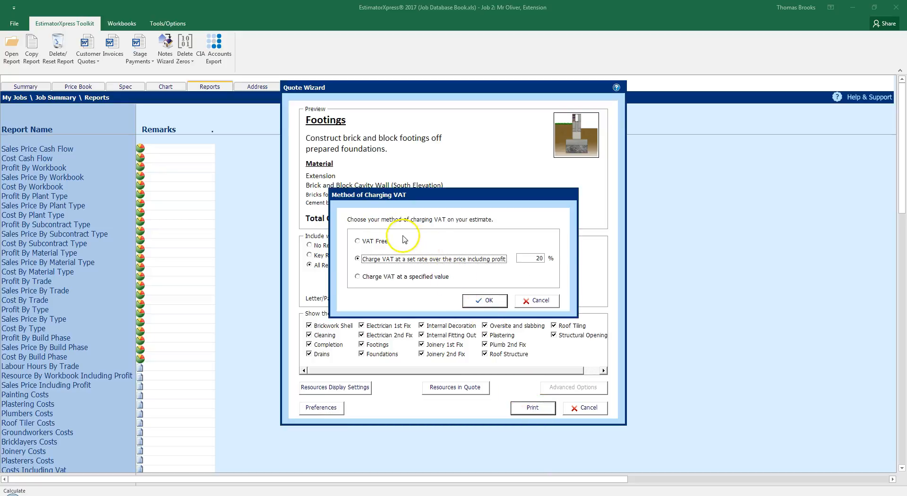
left_click(358, 241)
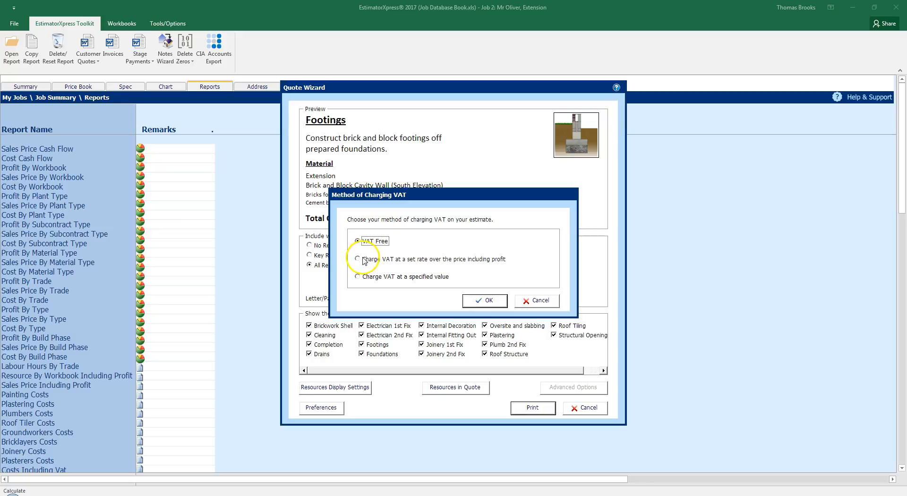
left_click(358, 259)
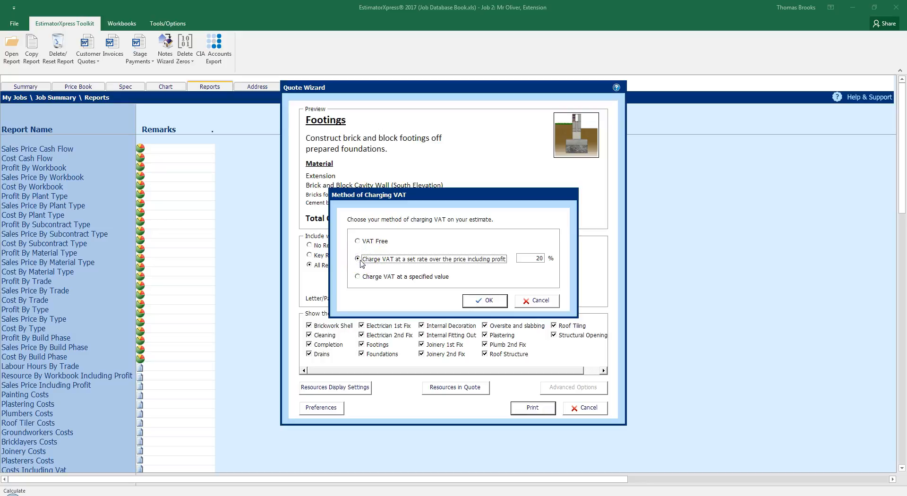
mouse_move(354, 281)
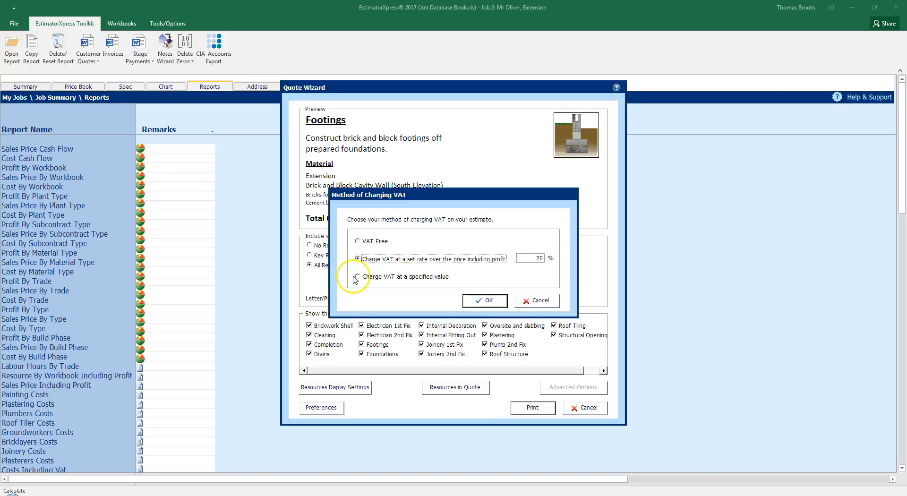
left_click(357, 276)
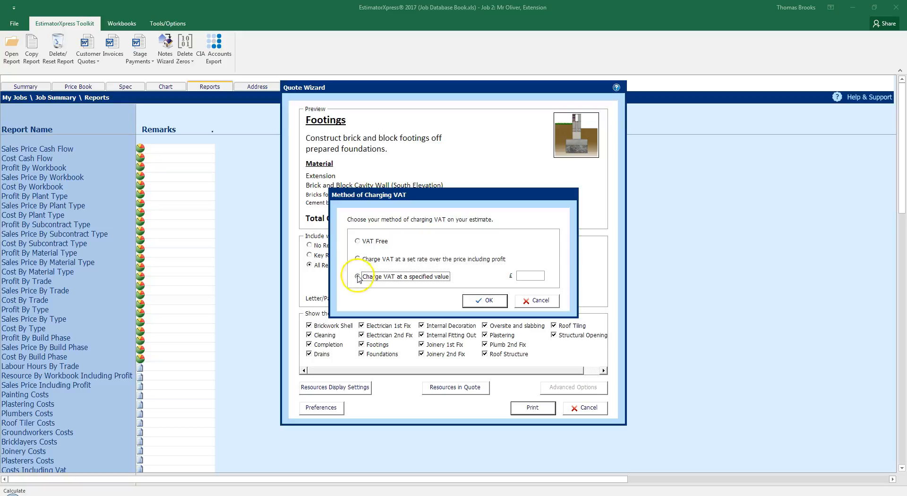
left_click(359, 259)
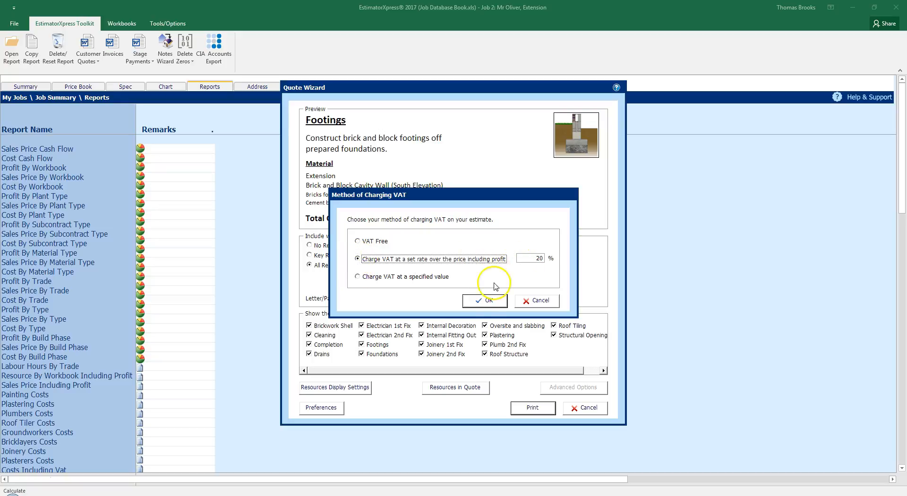
left_click(485, 300)
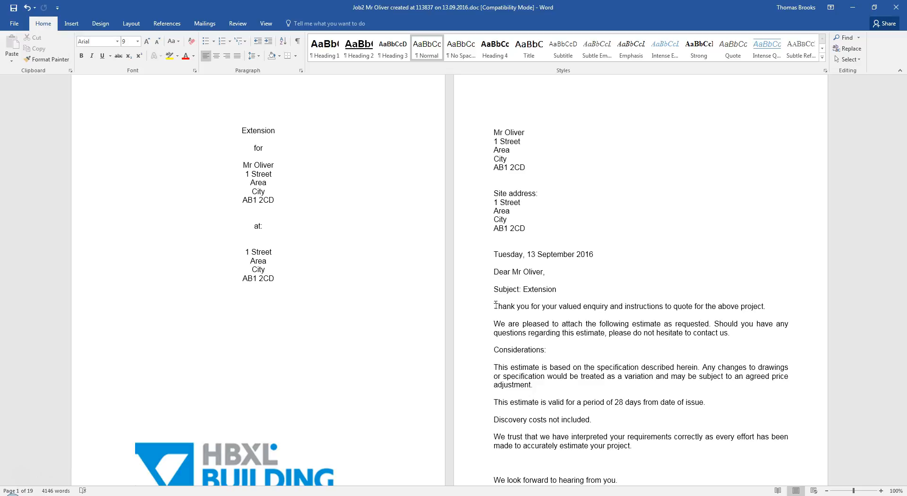
- Scroll from the logo cover page down into the Extension covering letter to Mr Oliver
scroll("down", 3)
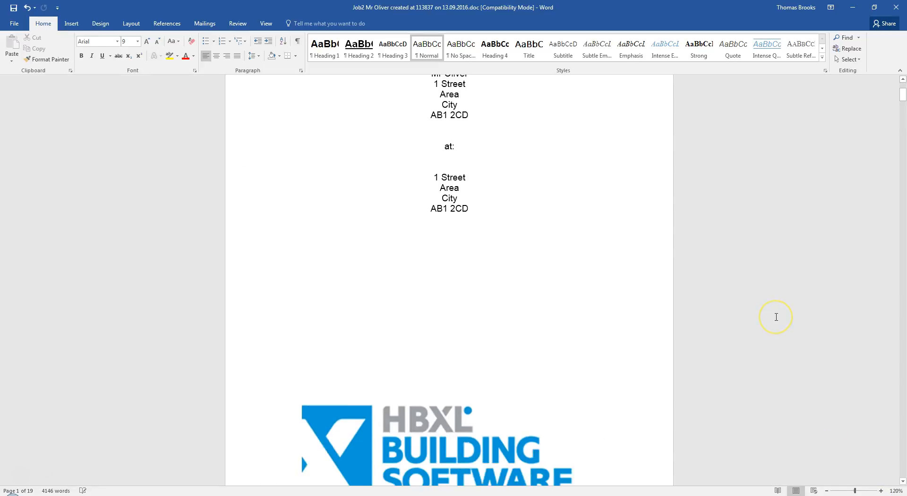
scroll("down", 3)
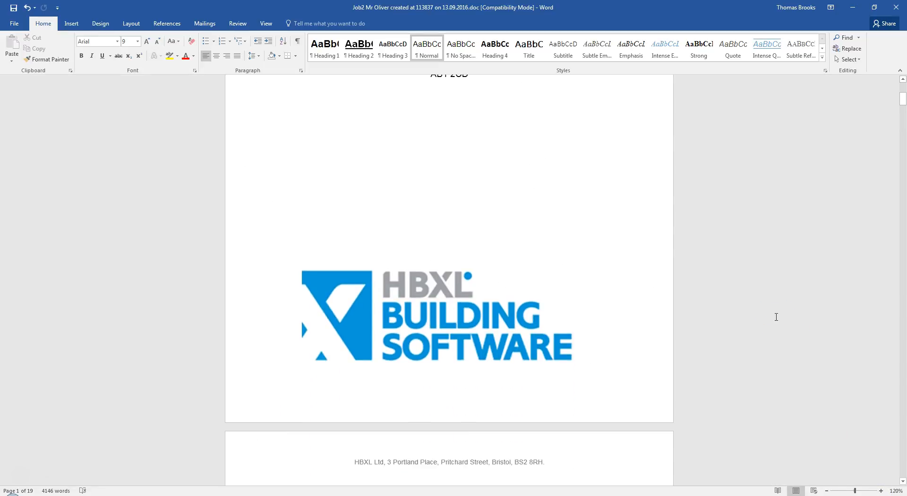
mouse_move(777, 321)
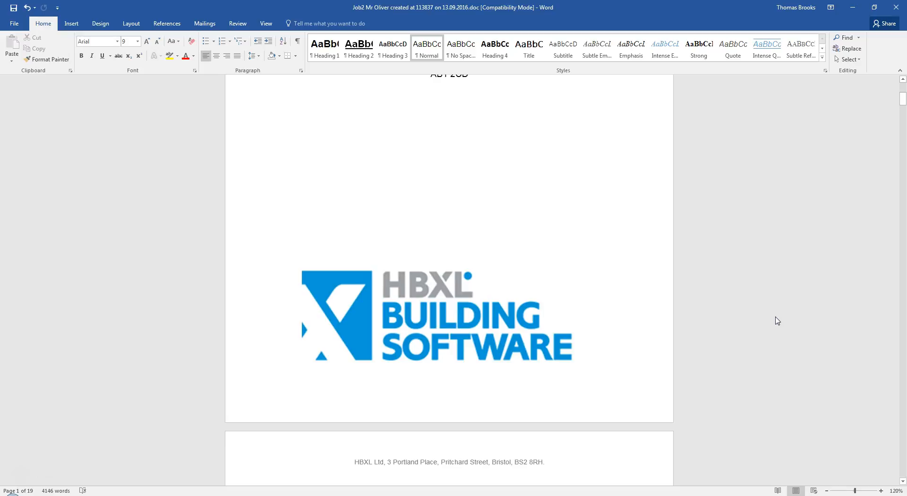
scroll("down", 3)
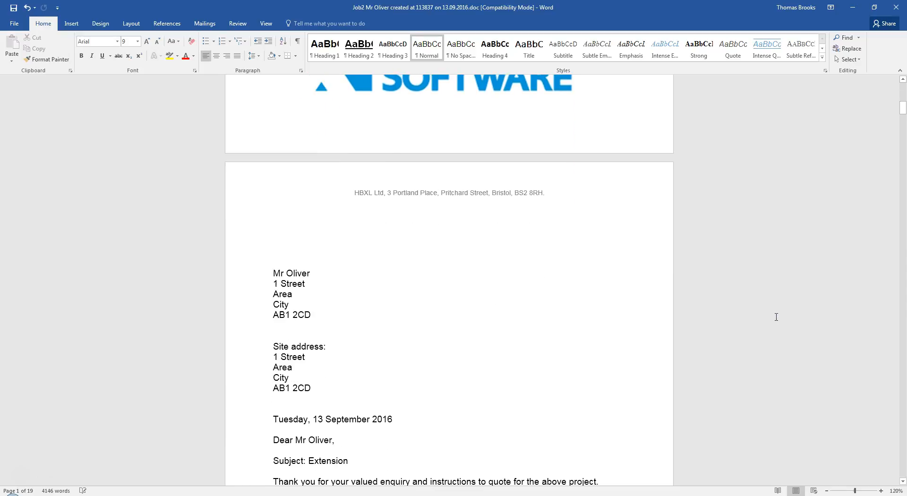
scroll("down", 3)
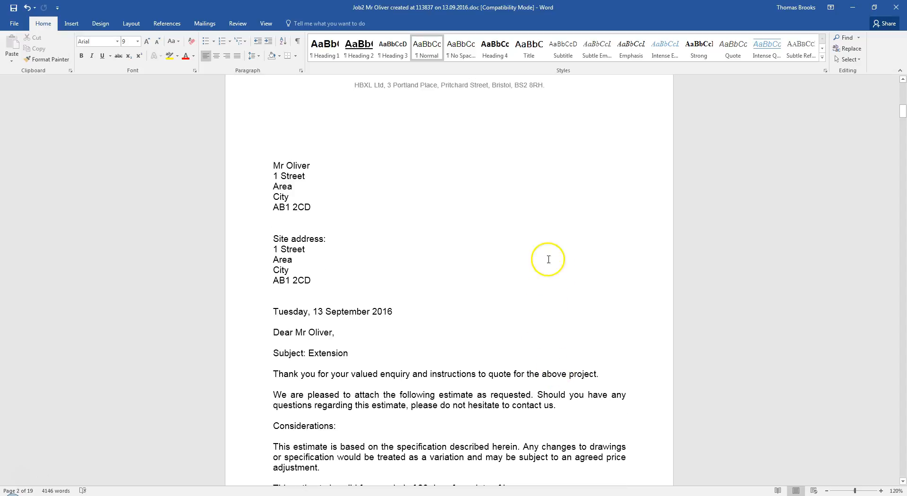
scroll("up", 3)
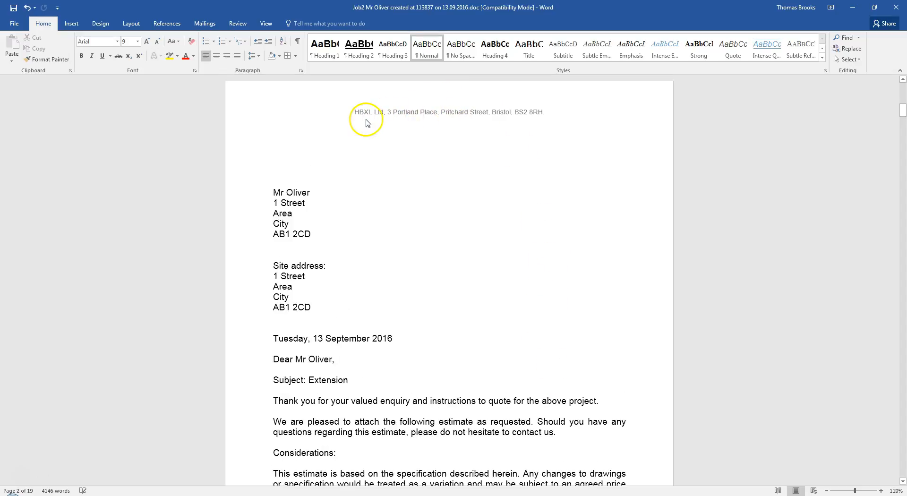
mouse_move(545, 115)
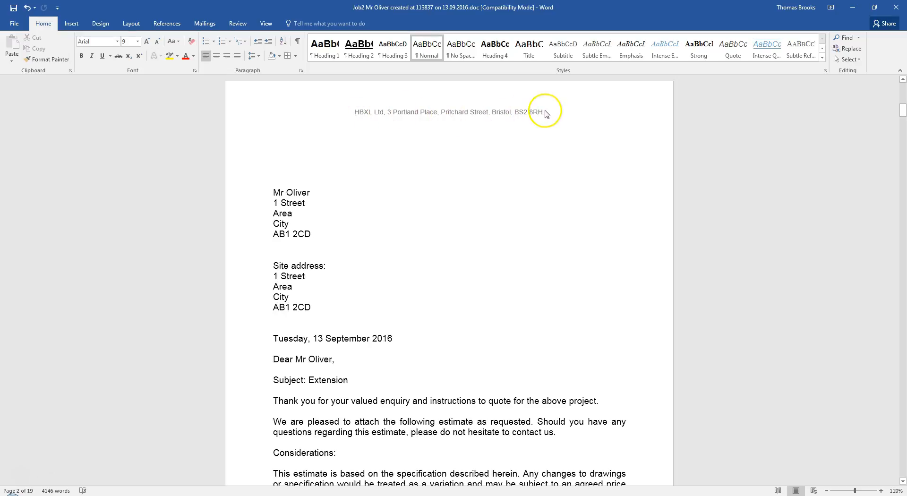
scroll("down", 3)
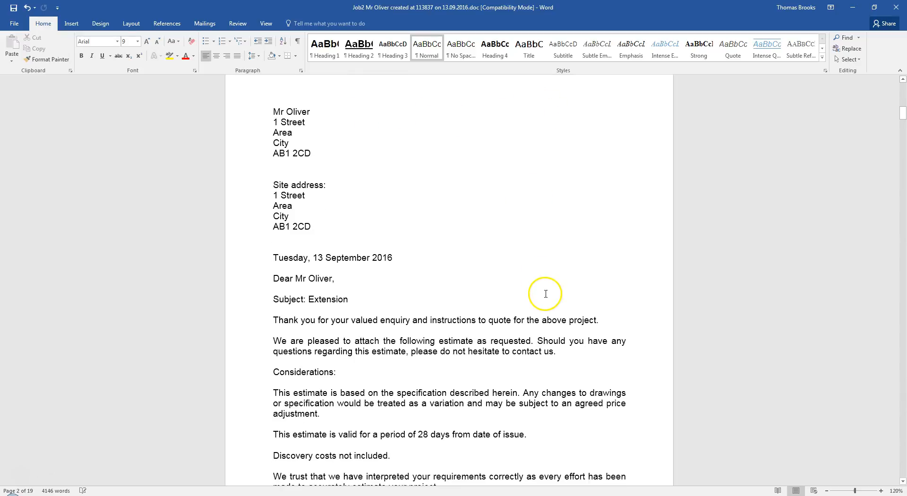
scroll("down", 3)
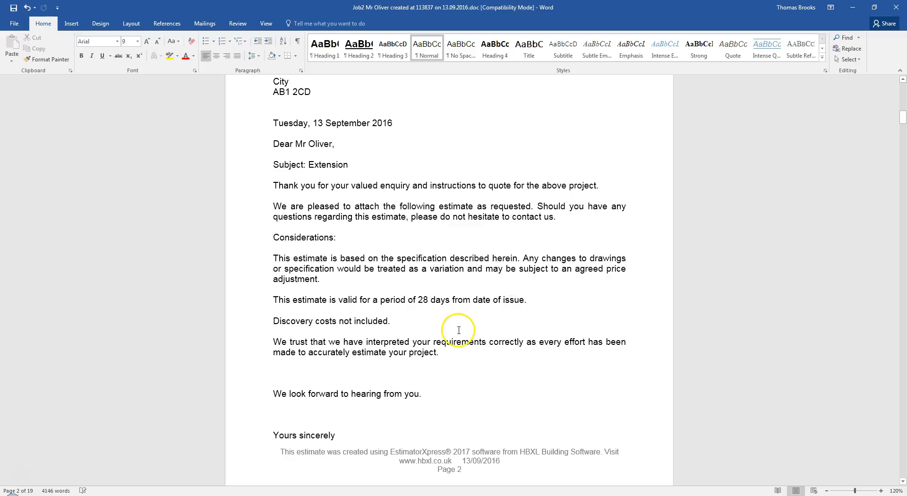
- Delete the 'Discovery costs not included' line from the covering letter
triple_click(331, 321)
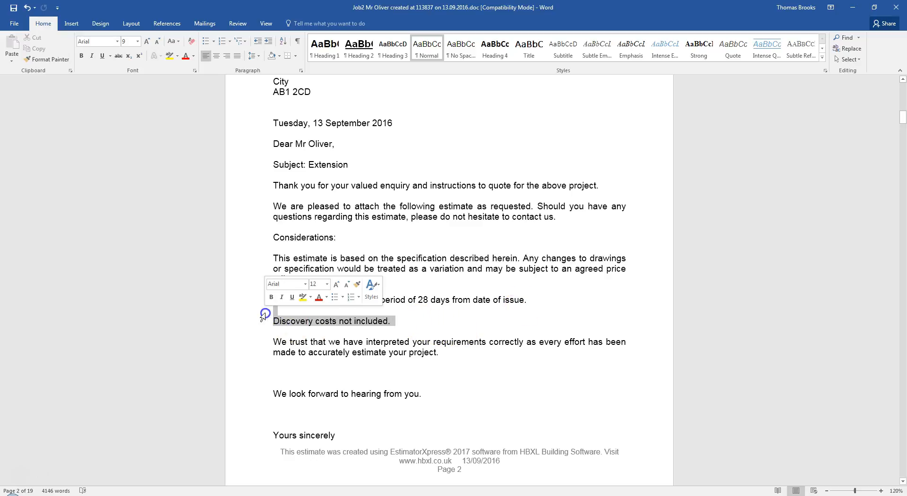
key("Delete")
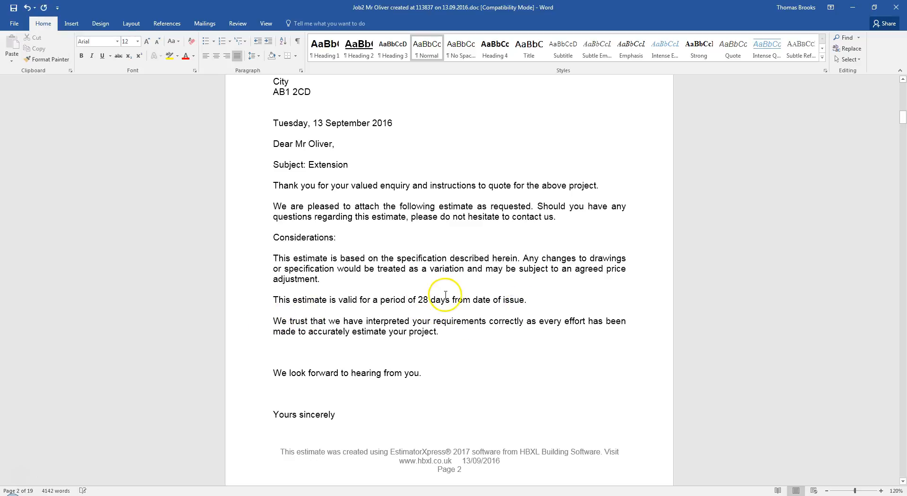
- Scroll down through the Foundations, Footings and Oversite sections to Brickwork Shell
scroll("down", 3)
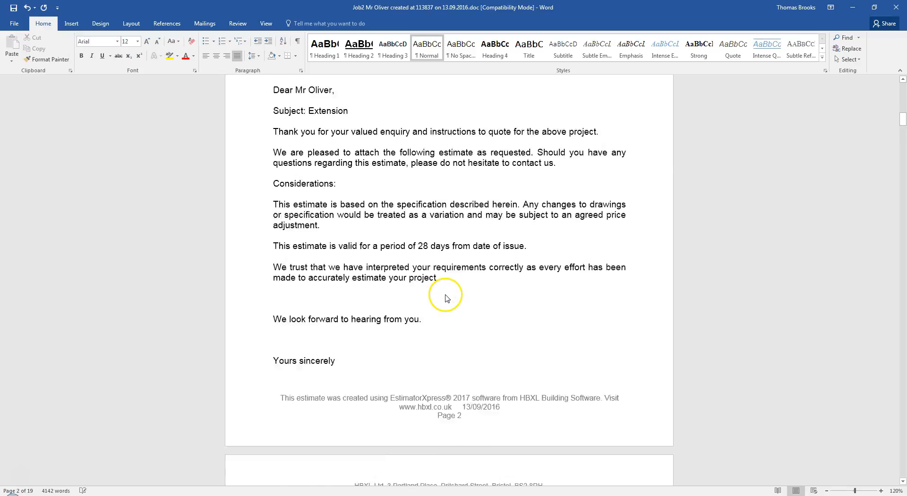
scroll("down", 3)
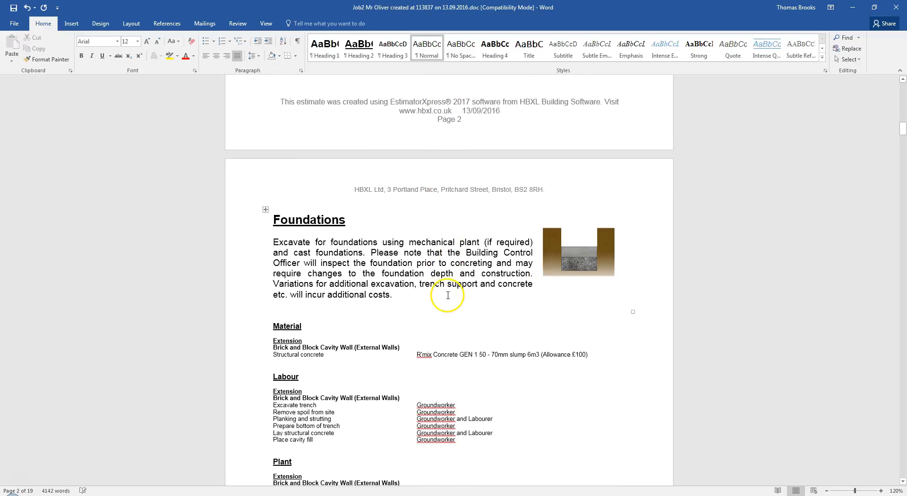
mouse_move(394, 278)
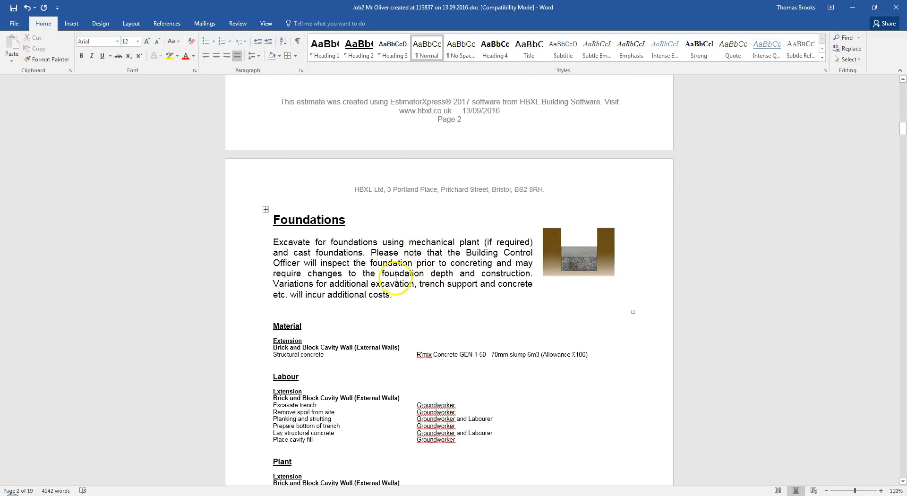
mouse_move(413, 293)
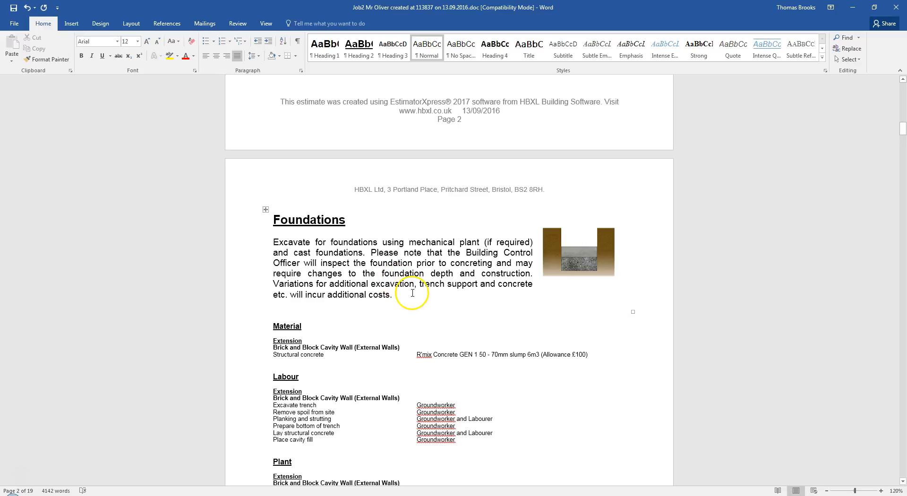
scroll("down", 3)
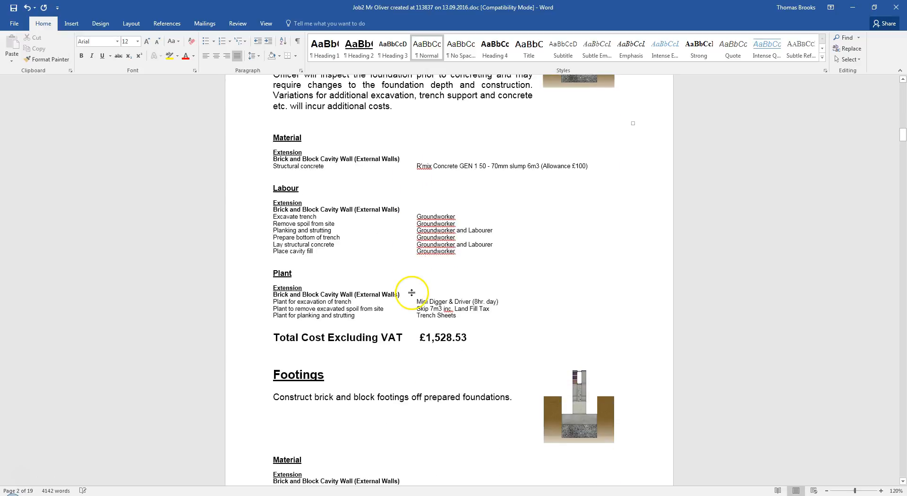
scroll("down", 3)
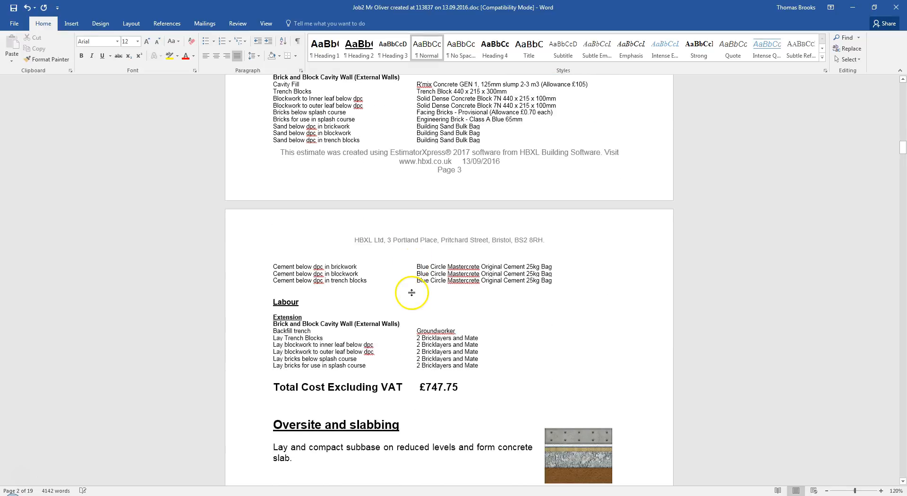
scroll("down", 3)
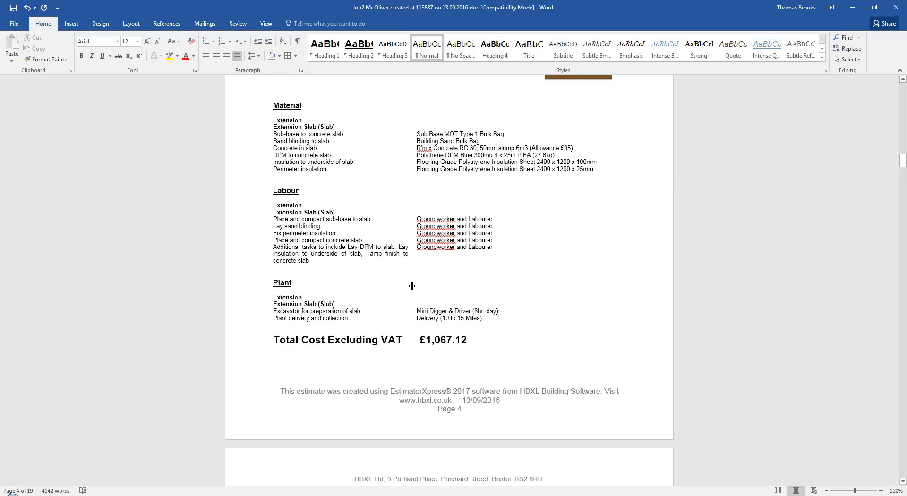
scroll("down", 3)
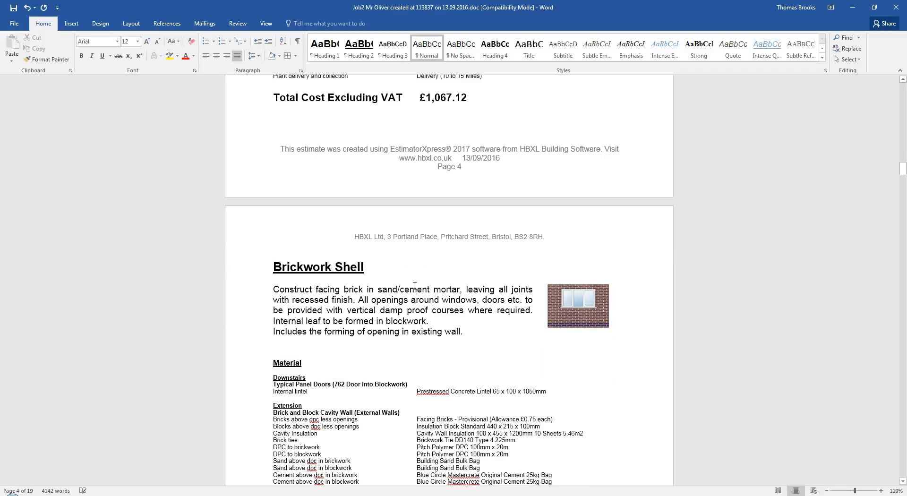
scroll("down", 3)
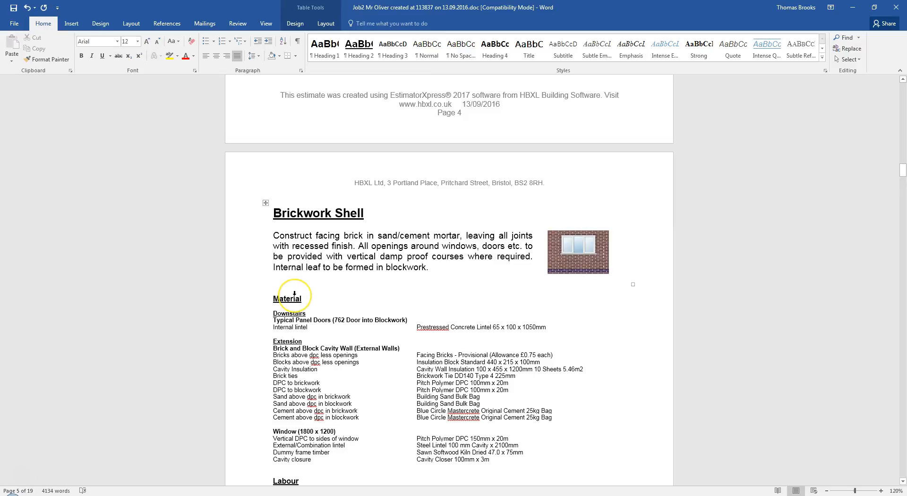
left_click(289, 283)
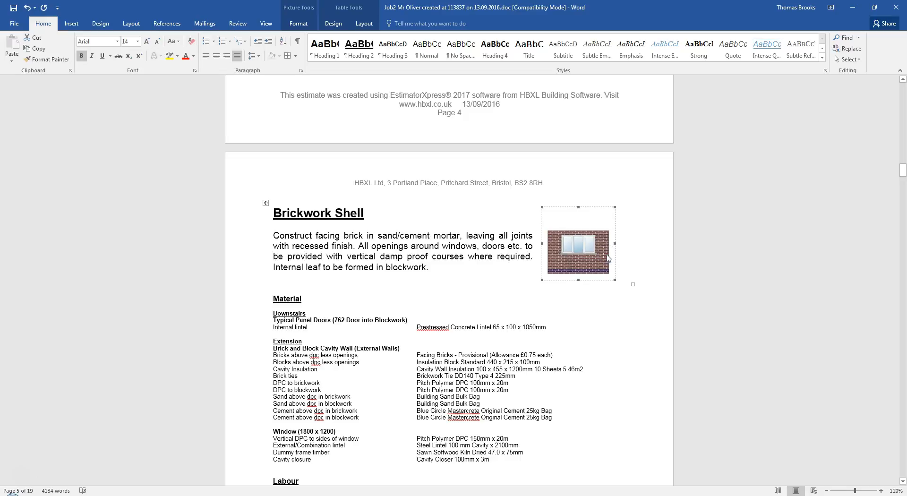
mouse_move(532, 283)
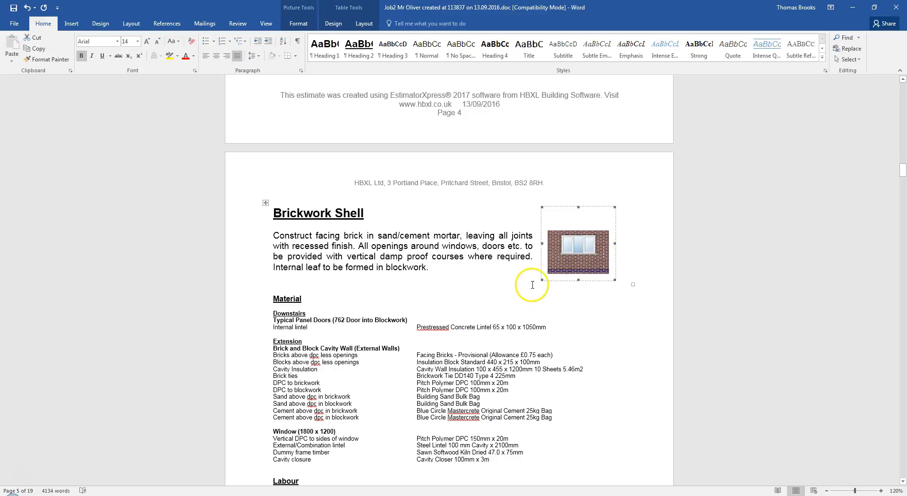
scroll("down", 3)
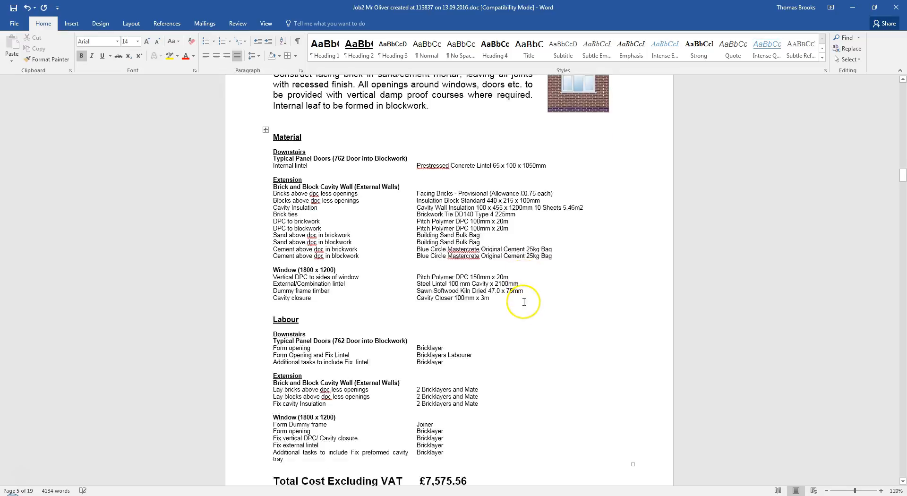
scroll("down", 3)
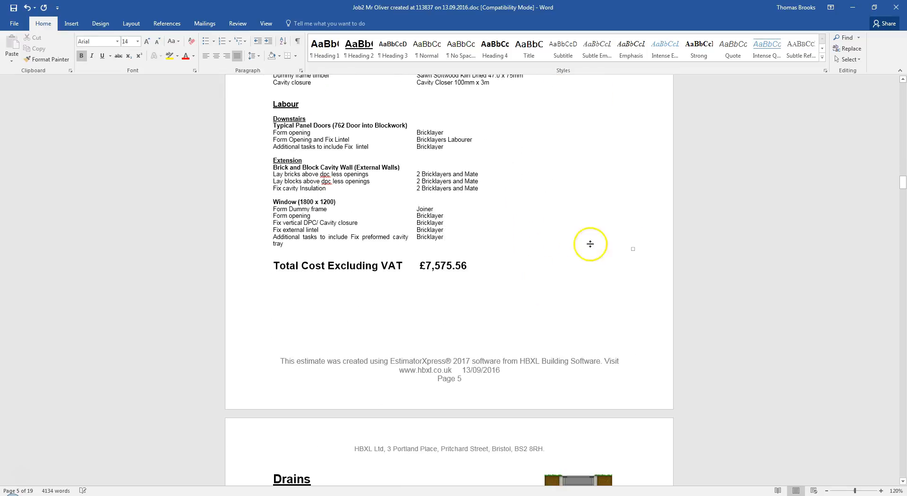
scroll("down", 3)
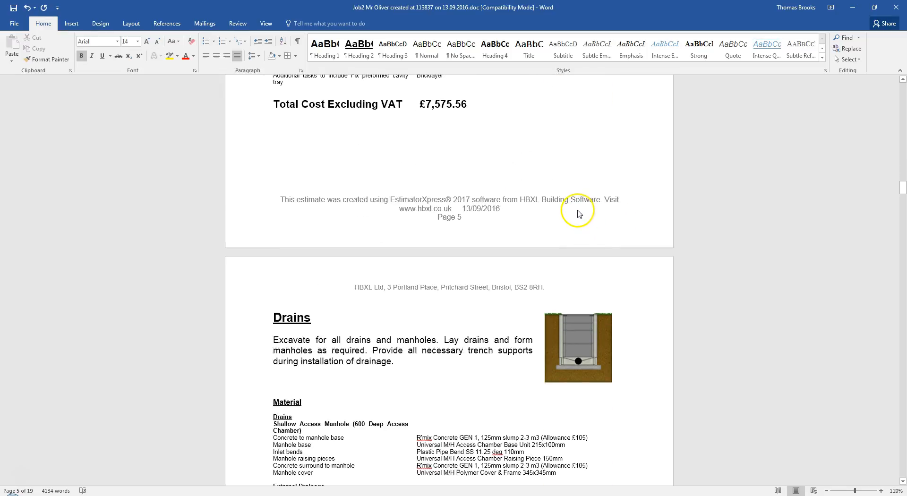
scroll("down", 3)
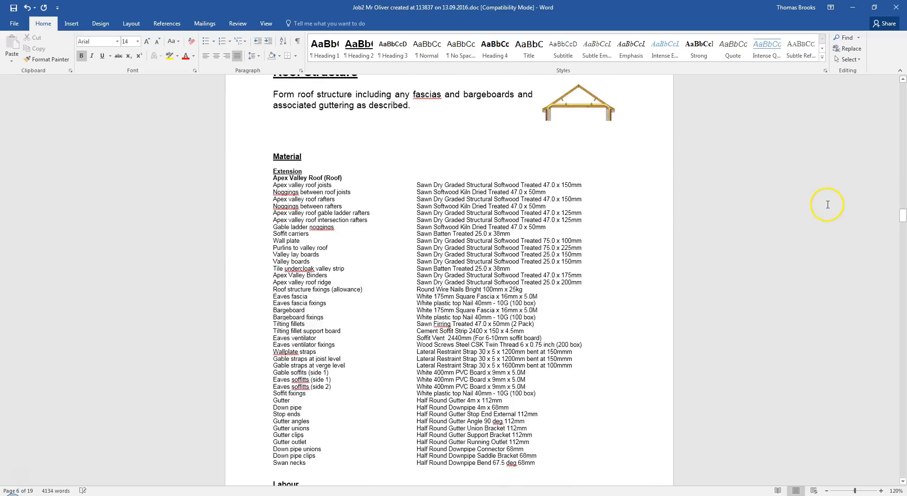
scroll("down", 3)
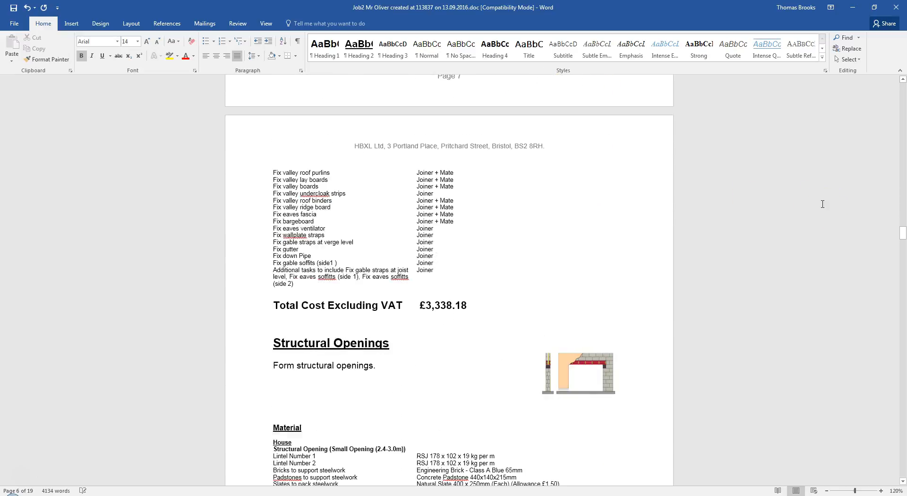
scroll("down", 3)
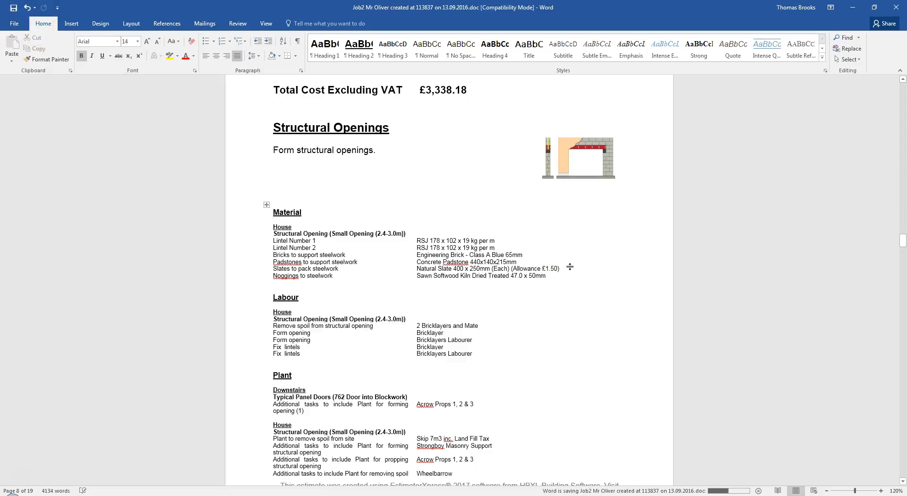
- Scroll through the remaining pages to the Acceptance of Estimate totalling £34,978.06 including VAT
scroll("up", 3)
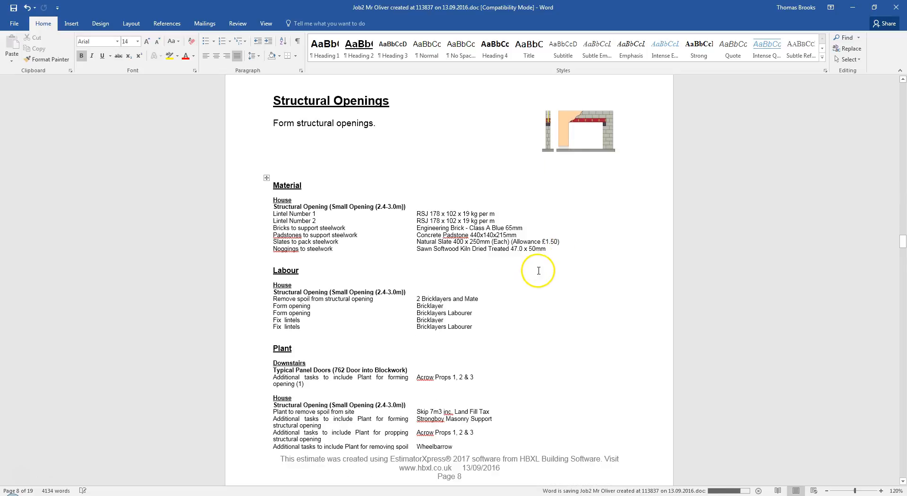
scroll("down", 3)
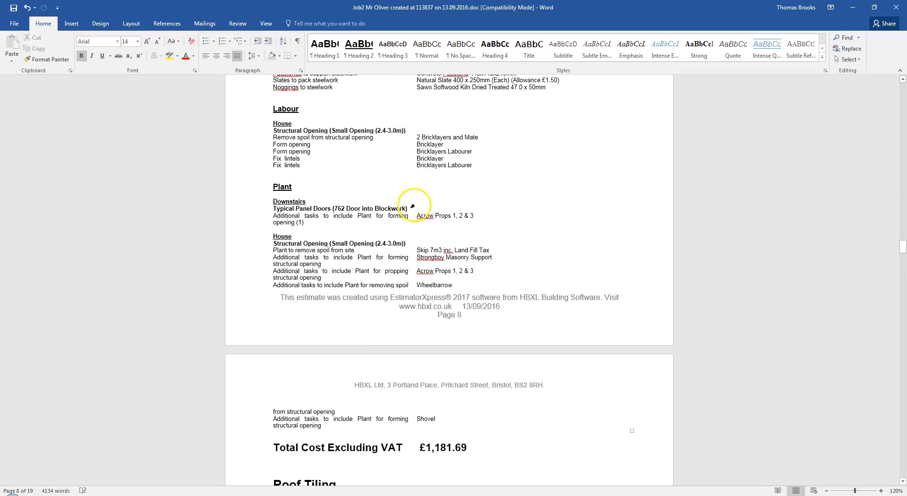
mouse_move(480, 220)
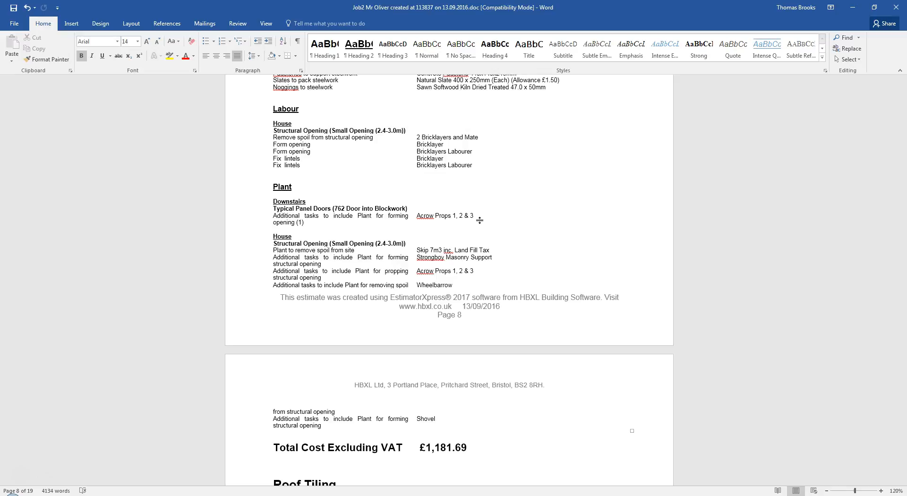
scroll("down", 3)
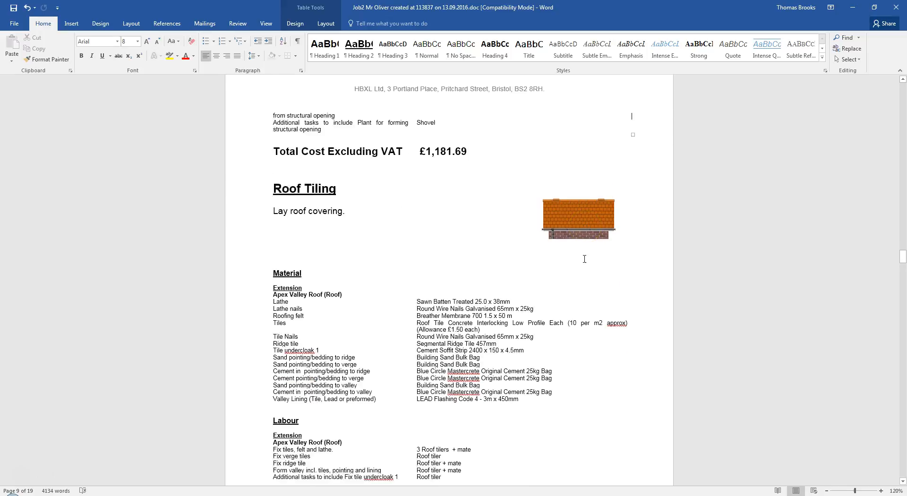
scroll("down", 3)
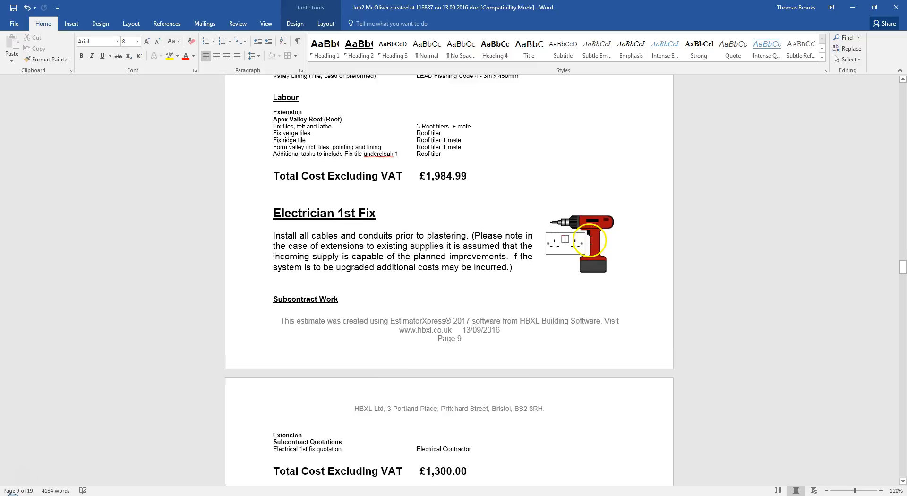
scroll("down", 3)
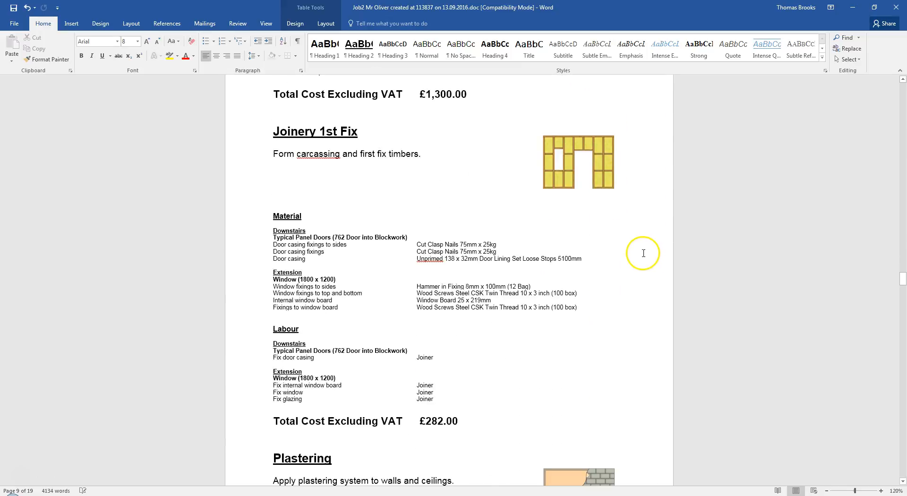
scroll("down", 3)
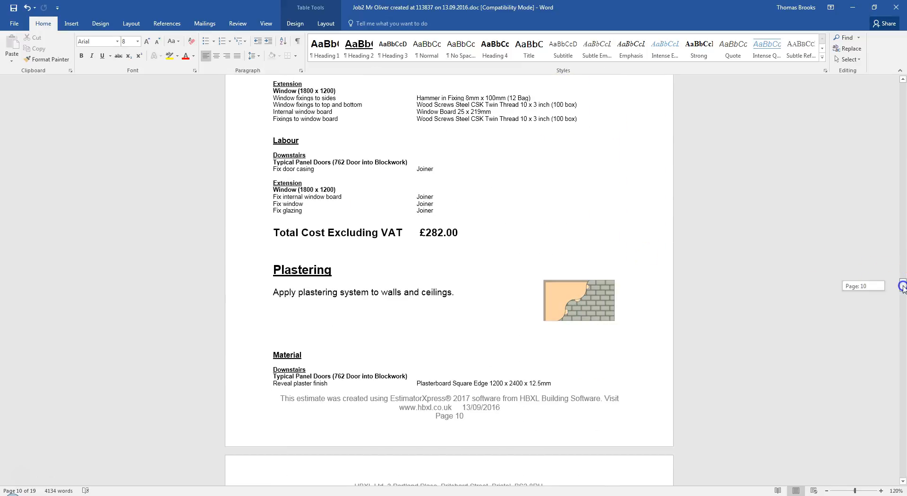
scroll("down", 3)
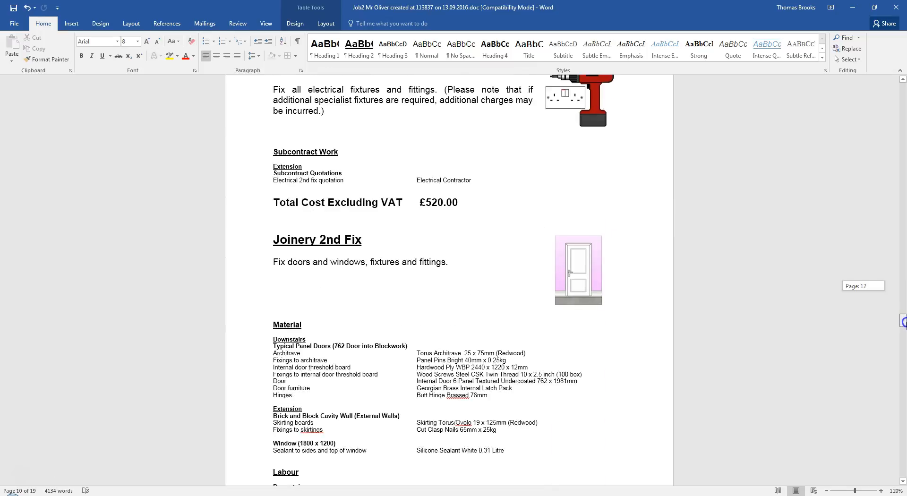
scroll("down", 3)
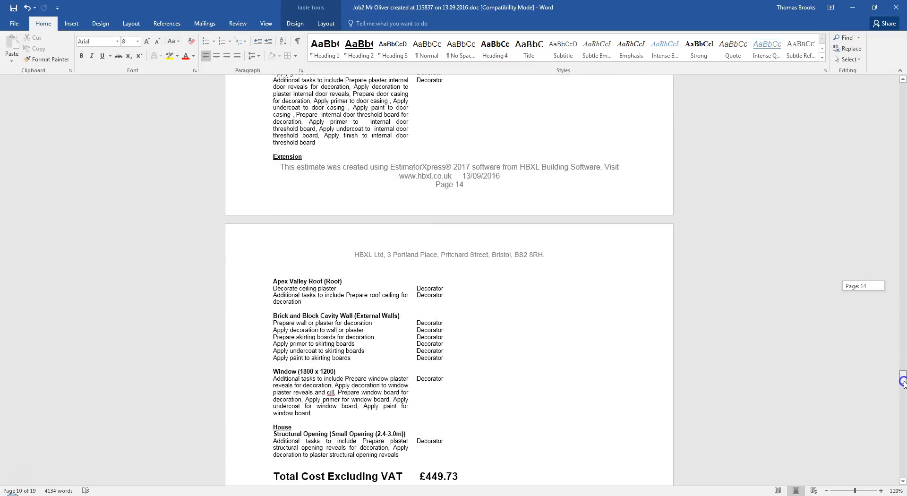
scroll("down", 3)
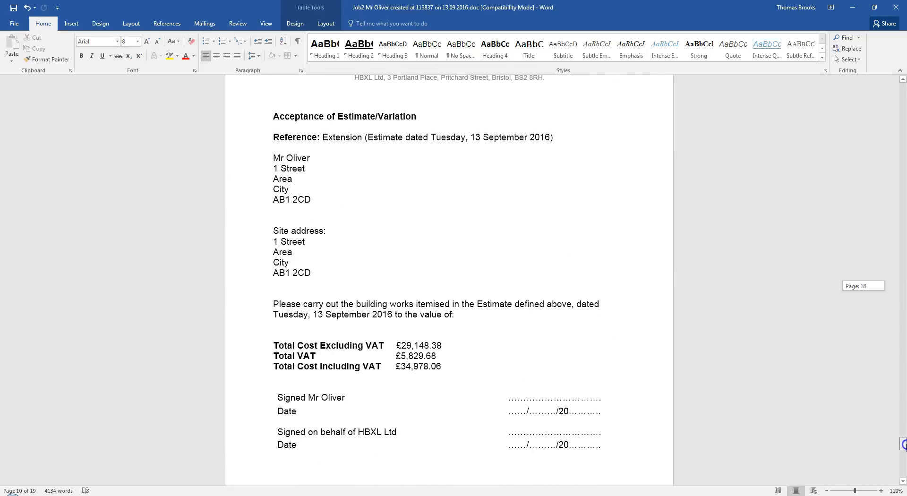
scroll("down", 3)
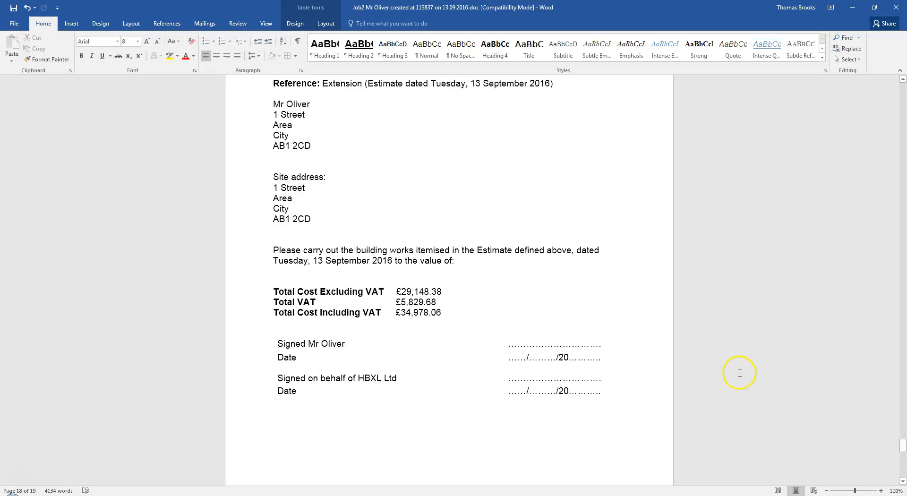
mouse_move(663, 306)
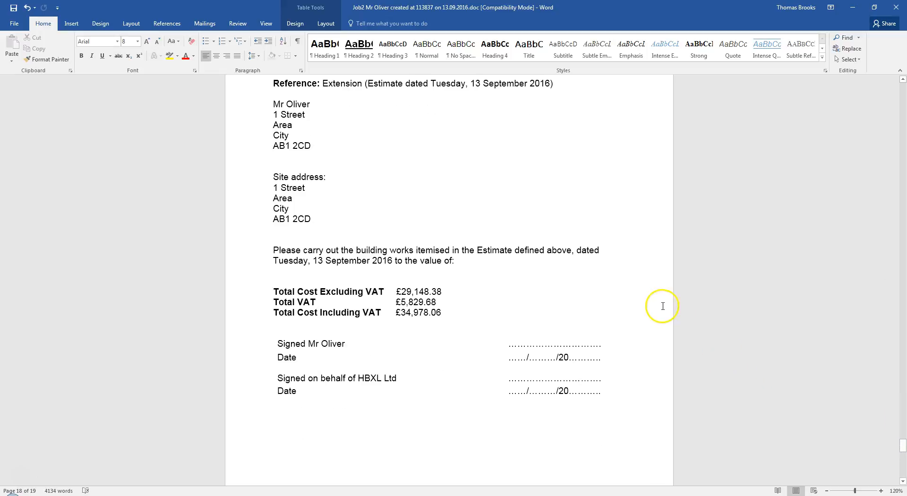
mouse_move(595, 270)
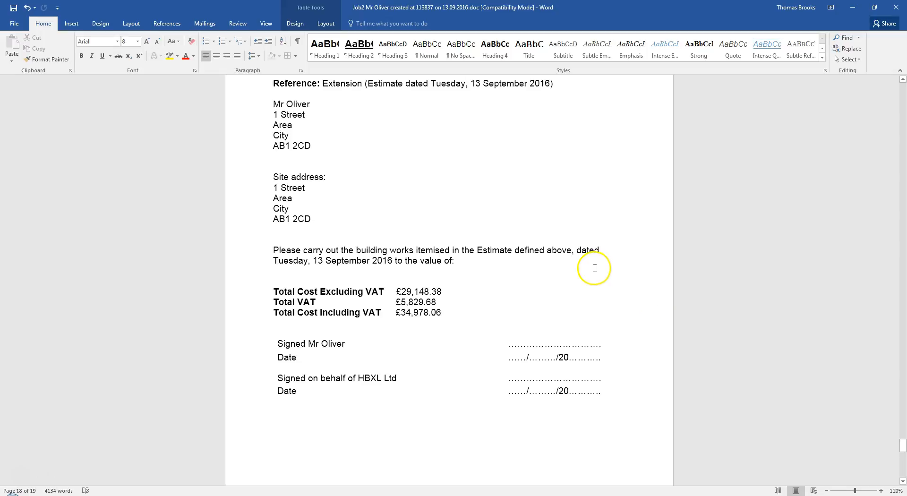
mouse_move(394, 384)
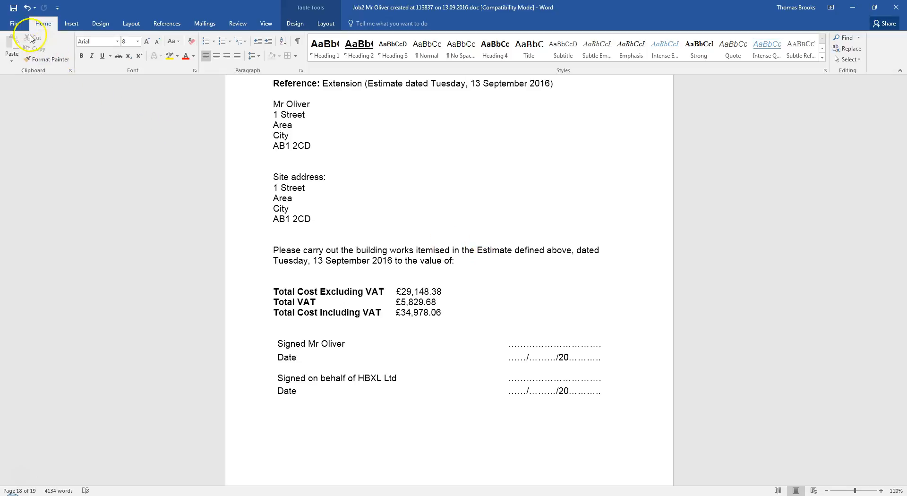
- Go to File > Export to reach the Create PDF/XPS Document options
left_click(14, 23)
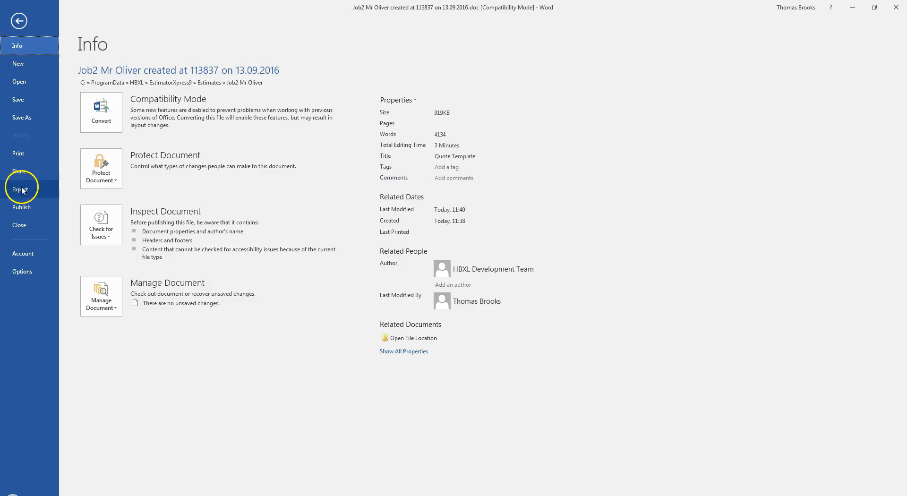
left_click(20, 189)
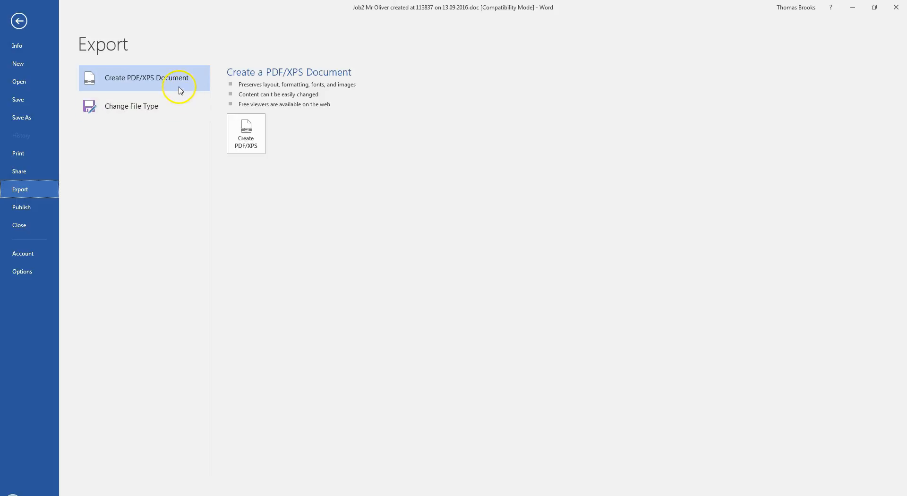